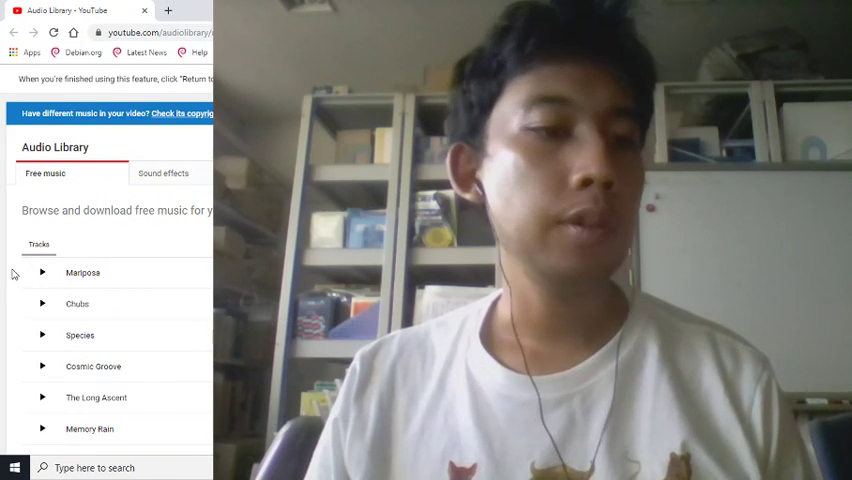
Play the Mariposa preview from the Audio Library track list.
{"action": "left_click", "coordinate": [42, 273]}
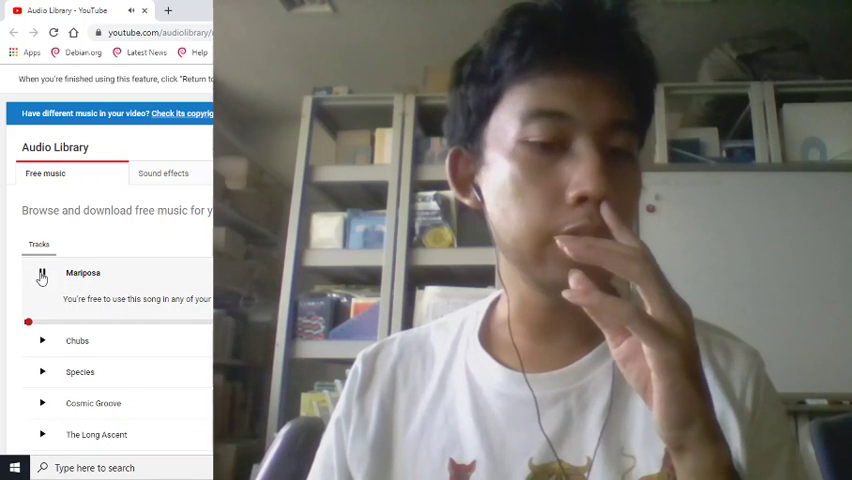
{"action": "left_click", "coordinate": [40, 273]}
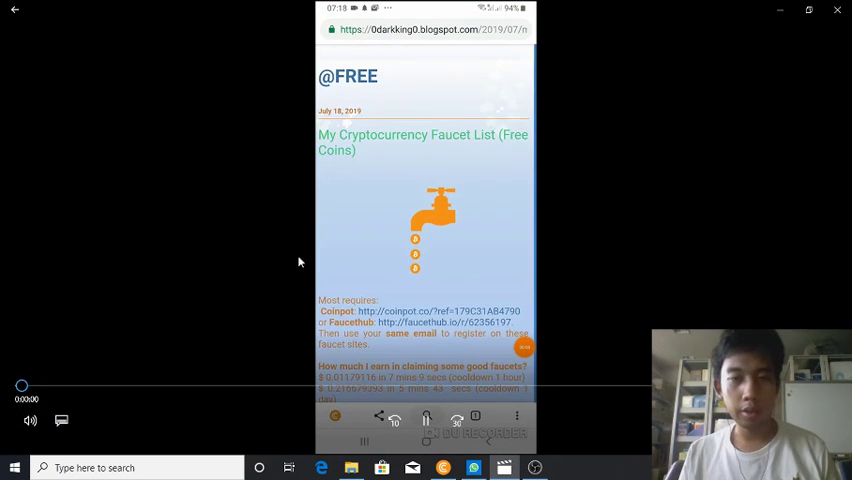
Play the phone recording through the faucet list to FreeDogeCoin's payout table and captcha.
{"action": "scroll", "scroll_direction": "down", "scroll_amount": 3}
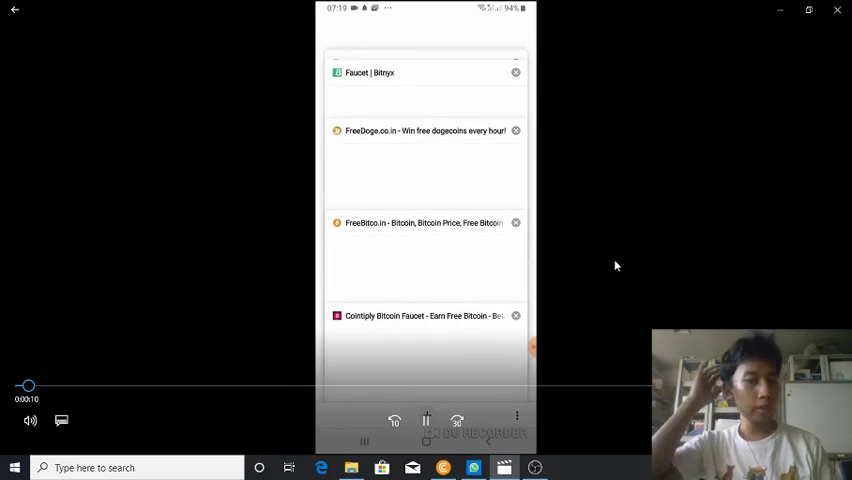
{"action": "left_click", "coordinate": [420, 130]}
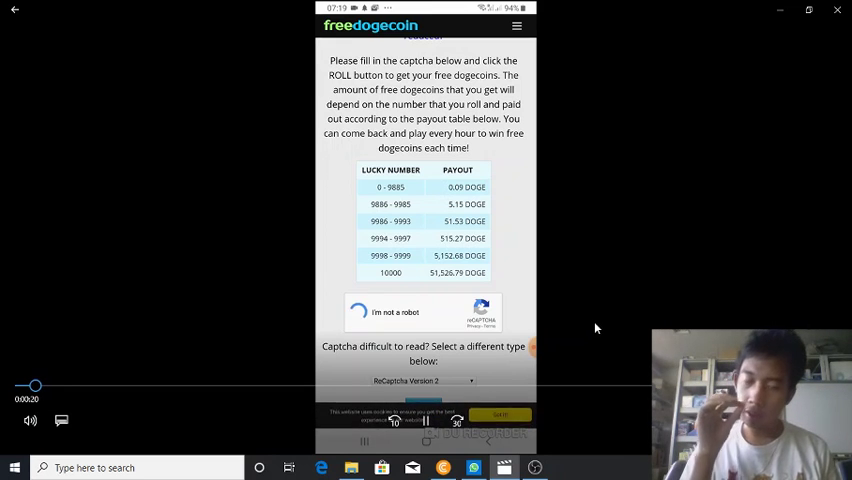
Tick 'I'm not a robot' and select the fire hydrant images on FreeDogecoin.
{"action": "left_click", "coordinate": [352, 313]}
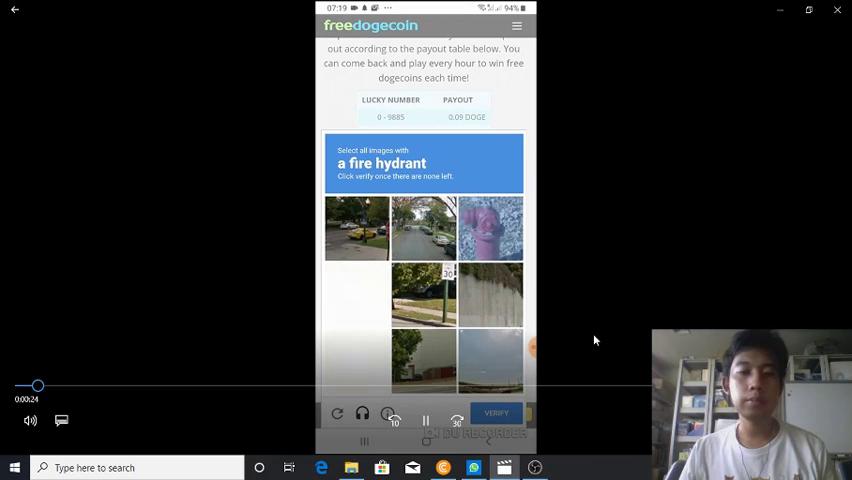
{"action": "left_click", "coordinate": [356, 360]}
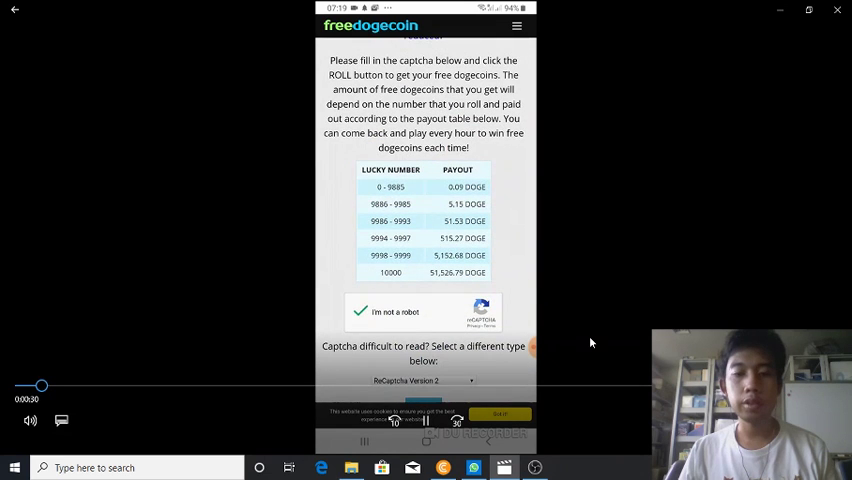
{"action": "scroll", "scroll_direction": "down", "scroll_amount": 3}
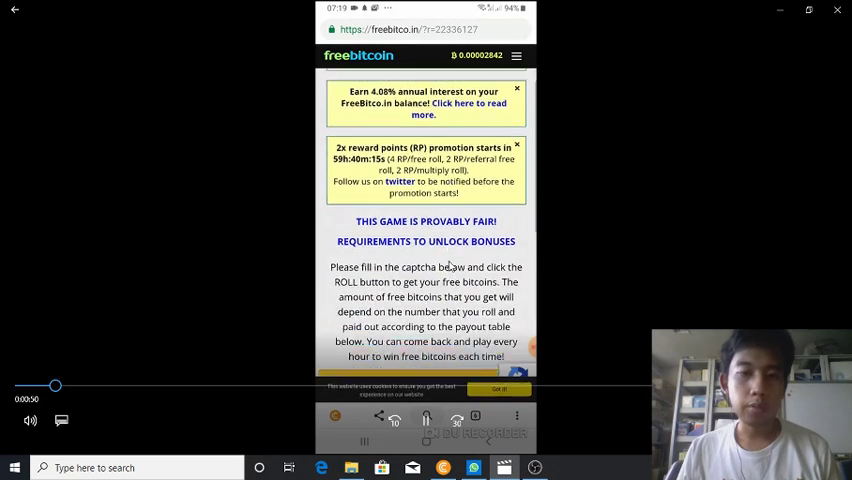
Advance through the FreeBitco.in roll until the balance shows 0.00002856 BTC.
{"action": "scroll", "scroll_direction": "down", "scroll_amount": 3}
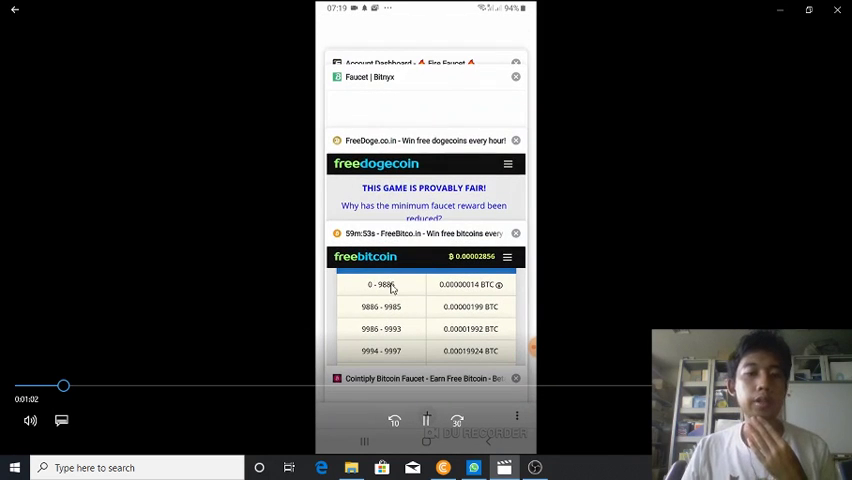
Open Daily Rewards, enter the captcha answer, and collect 88 ACP plus 8 activity points.
{"action": "left_click", "coordinate": [516, 233]}
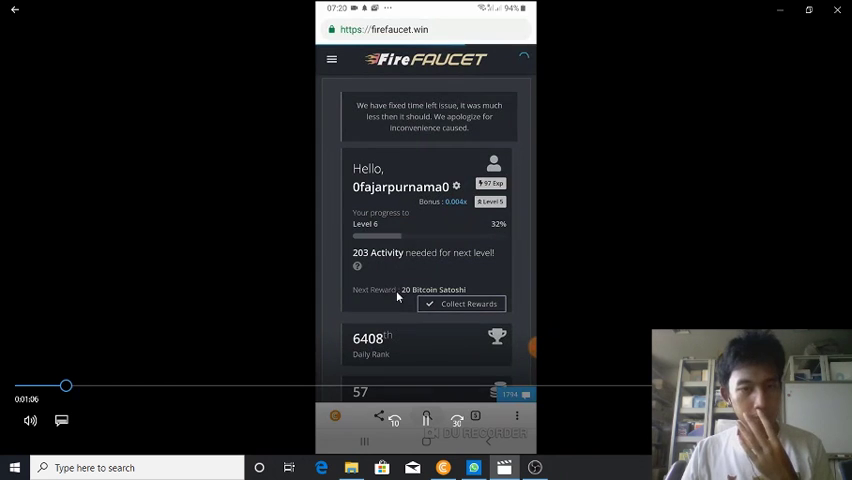
{"action": "scroll", "scroll_direction": "down", "scroll_amount": 3}
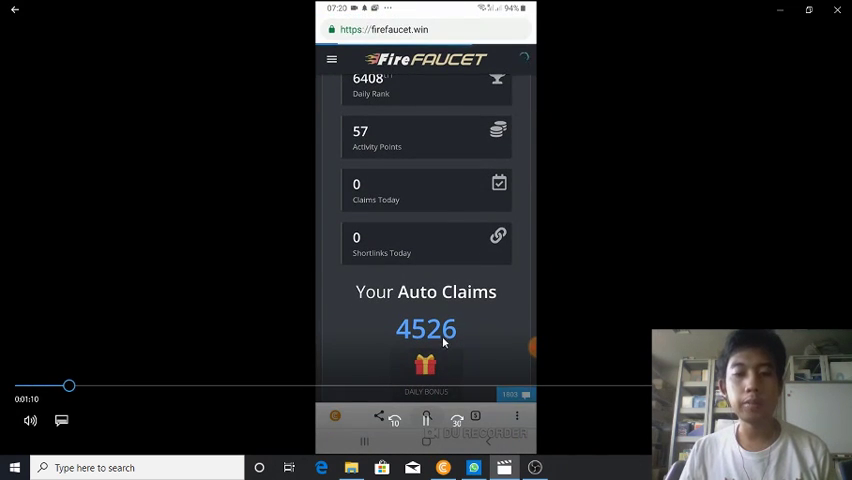
{"action": "left_click", "coordinate": [425, 363]}
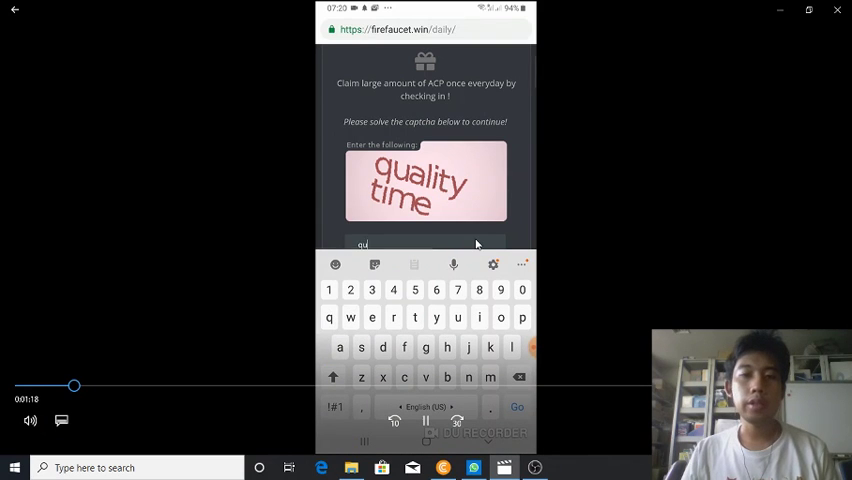
{"action": "type", "text": "ality time"}
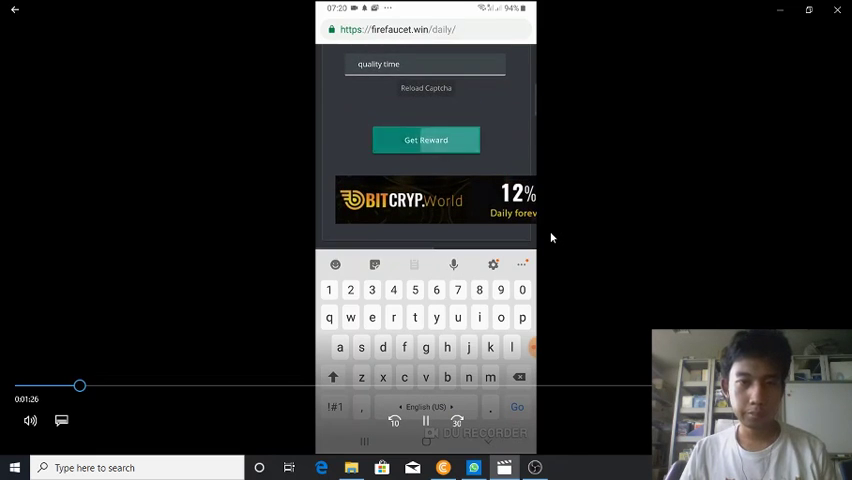
{"action": "left_click", "coordinate": [425, 139]}
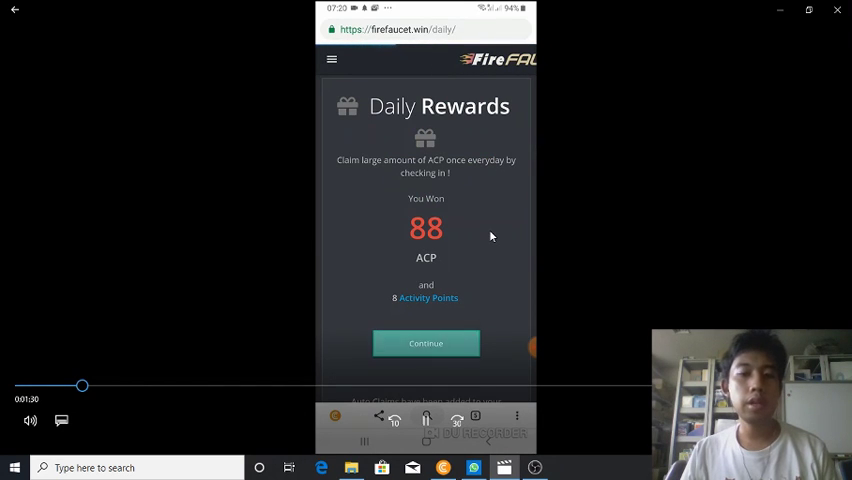
{"action": "left_click", "coordinate": [425, 343]}
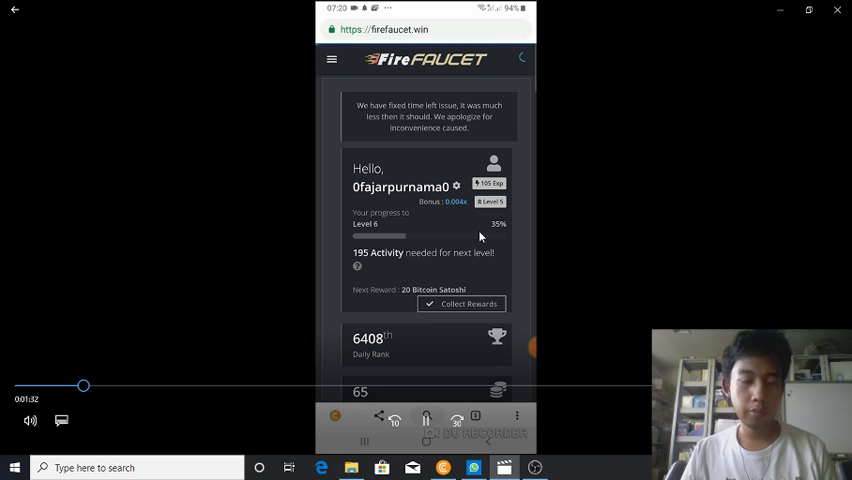
{"action": "scroll", "scroll_direction": "down", "scroll_amount": 3}
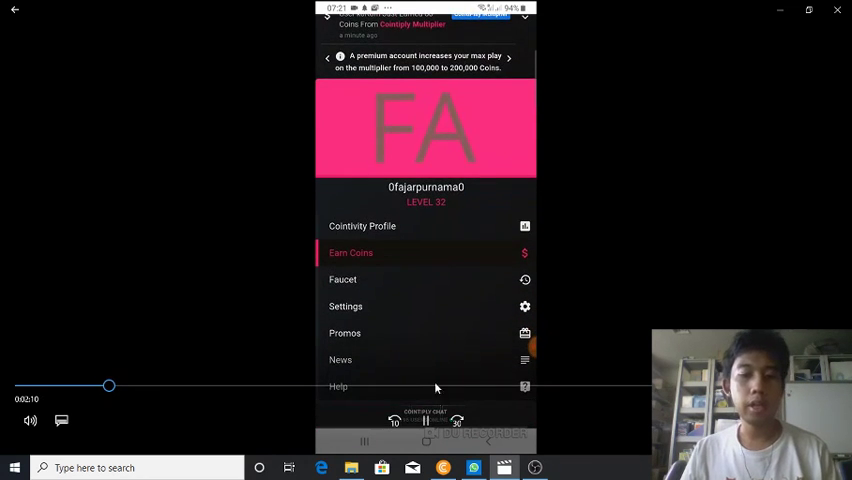
{"action": "left_click", "coordinate": [342, 279]}
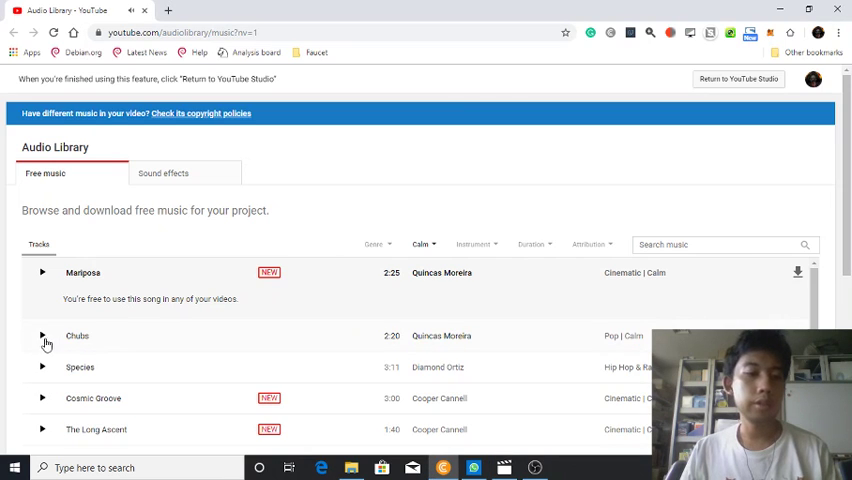
Play the Chubs track in YouTube Audio Library.
{"action": "left_click", "coordinate": [43, 336]}
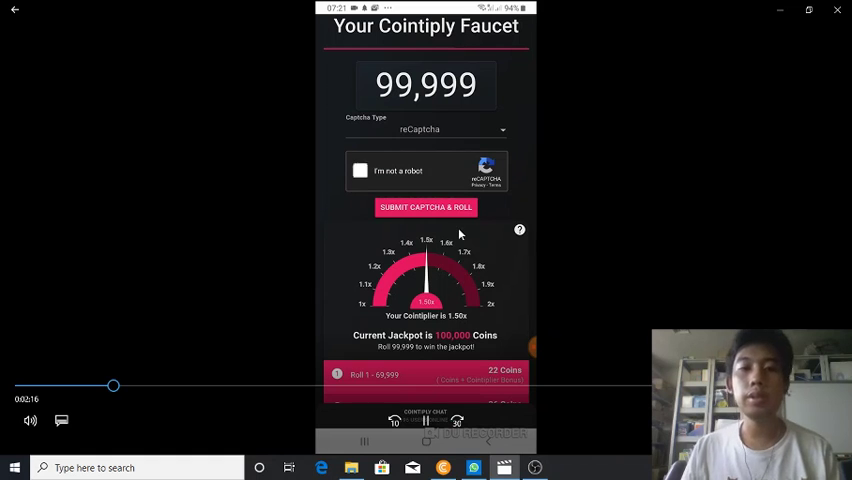
Tick Cointiply's reCAPTCHA to submit the faucet roll.
{"action": "left_click", "coordinate": [360, 170]}
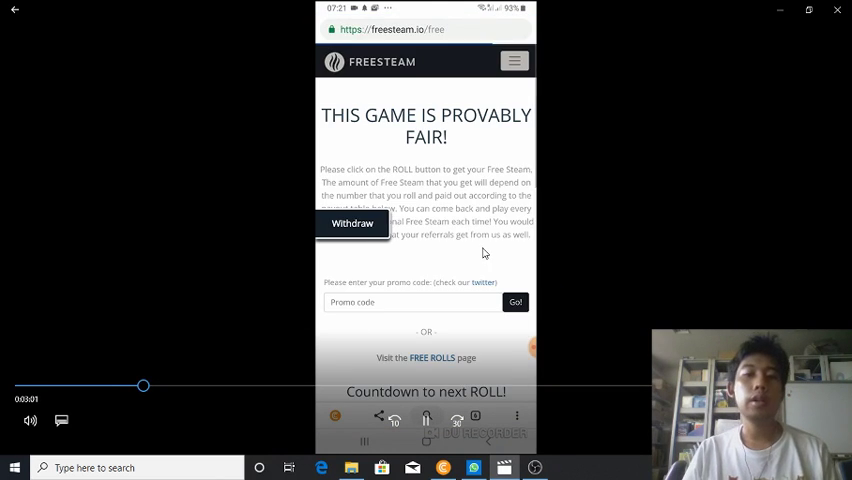
Scroll through CoinFaucet's XRP payout table and switch to the FreeBitcoin.io roll page.
{"action": "scroll", "scroll_direction": "down", "scroll_amount": 3}
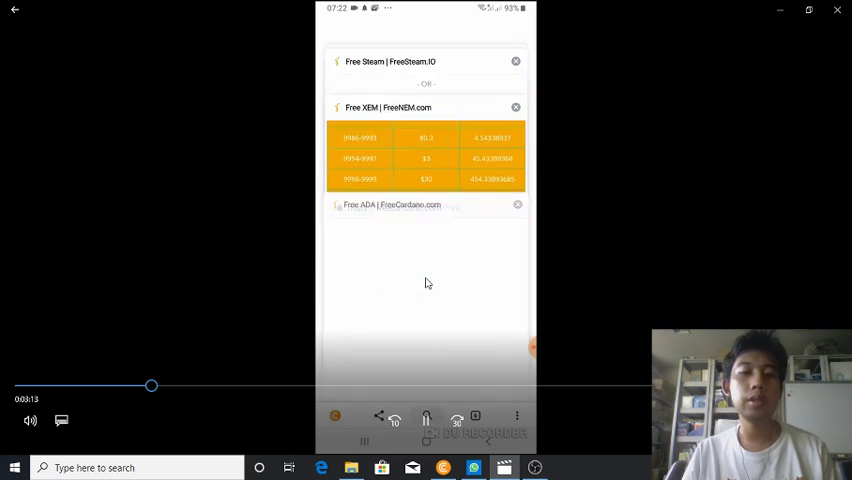
{"action": "left_click", "coordinate": [396, 204]}
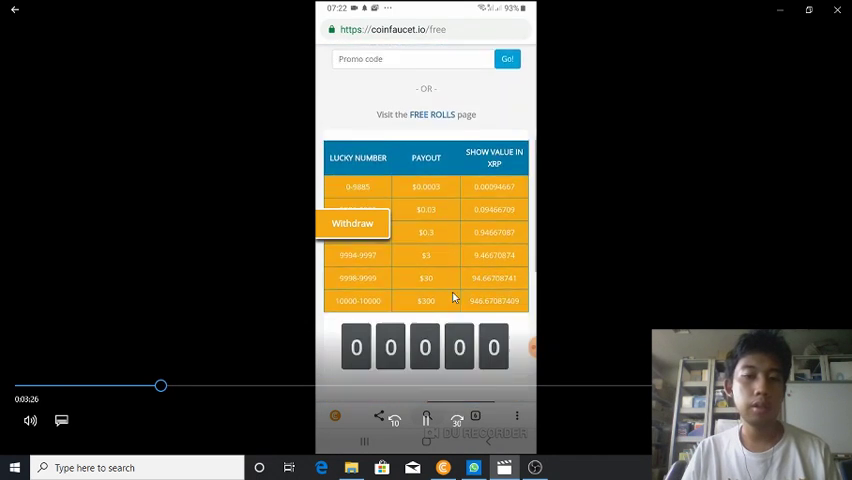
{"action": "scroll", "scroll_direction": "down", "scroll_amount": 3}
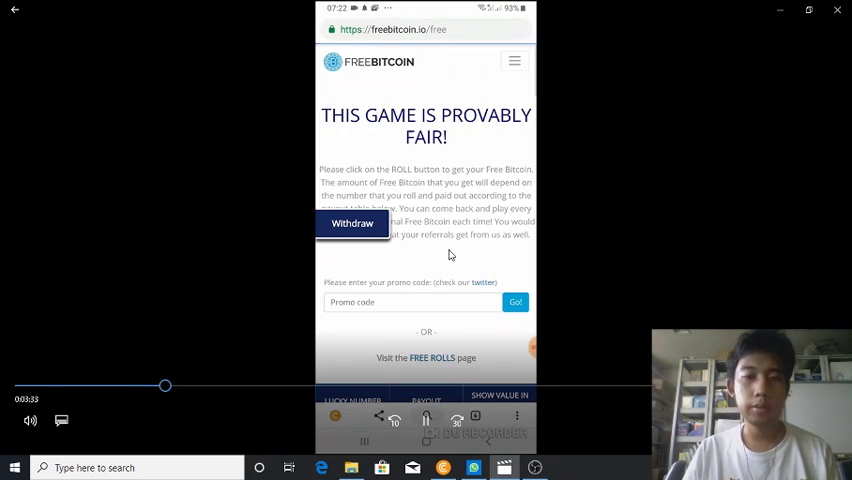
Scroll to FreeSteam's ROLL! button, then close the tab to return to the blog list.
{"action": "scroll", "scroll_direction": "down", "scroll_amount": 3}
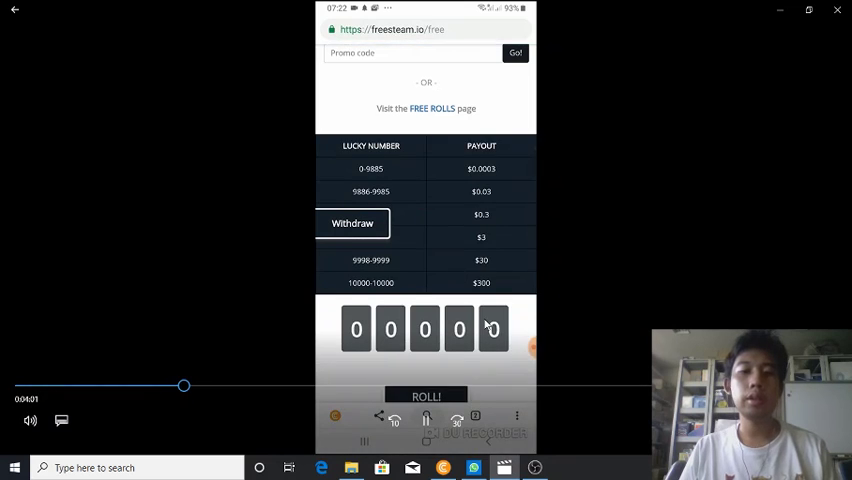
{"action": "left_click", "coordinate": [424, 394]}
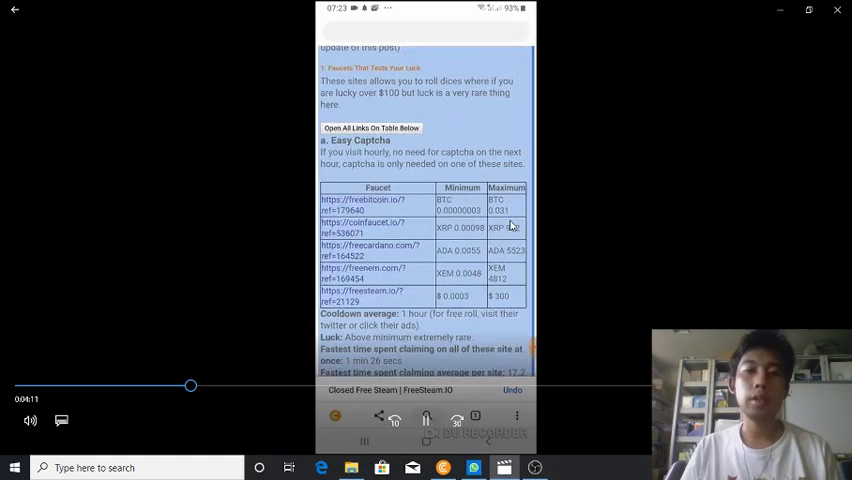
Reach Bonus Bitcoin's faucet claim page, then return to YouTube Audio Library in Chrome.
{"action": "scroll", "scroll_direction": "down", "scroll_amount": 3}
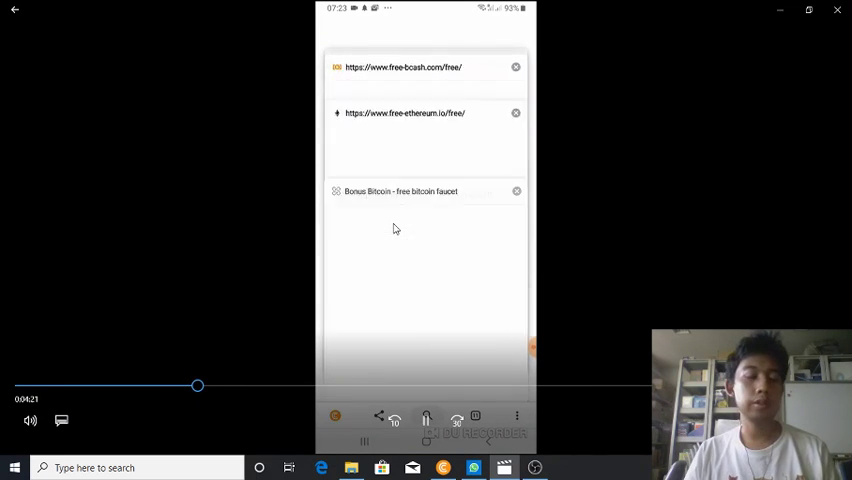
{"action": "left_click", "coordinate": [400, 191]}
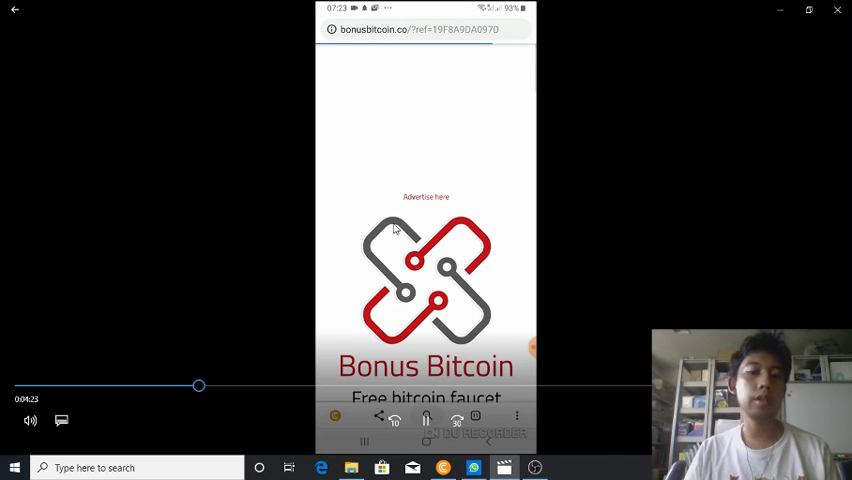
{"action": "scroll", "scroll_direction": "down", "scroll_amount": 3}
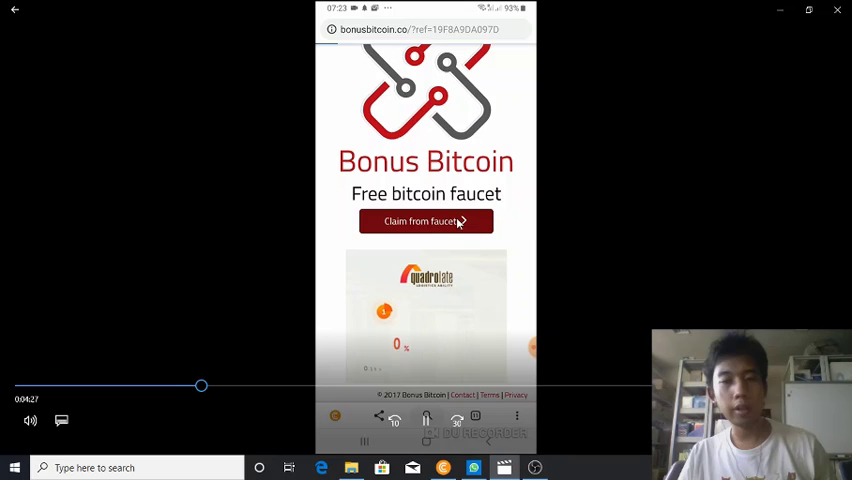
{"action": "left_click", "coordinate": [426, 221]}
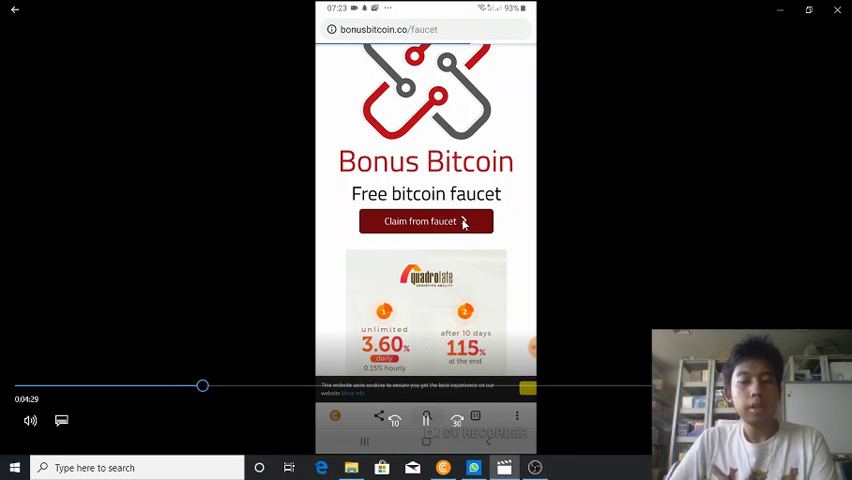
{"action": "left_click", "coordinate": [425, 221]}
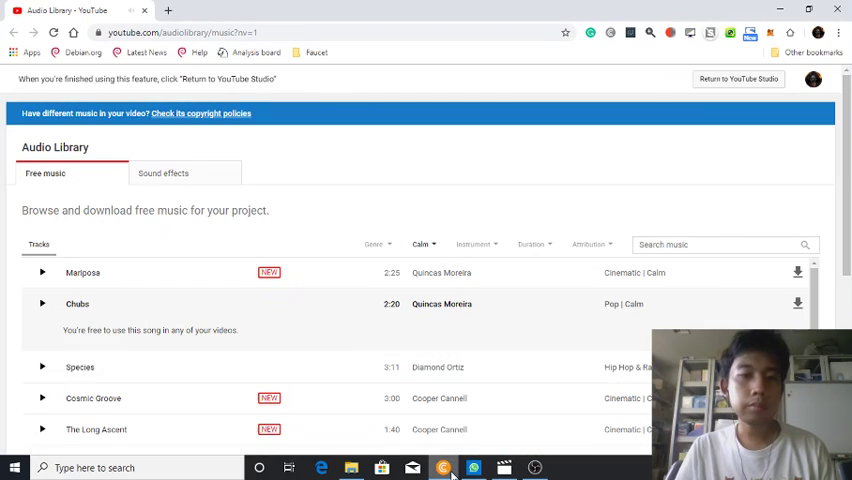
Bring up Free-Ethereum's free roll page with its payout table and reCAPTCHA.
{"action": "left_click", "coordinate": [41, 343]}
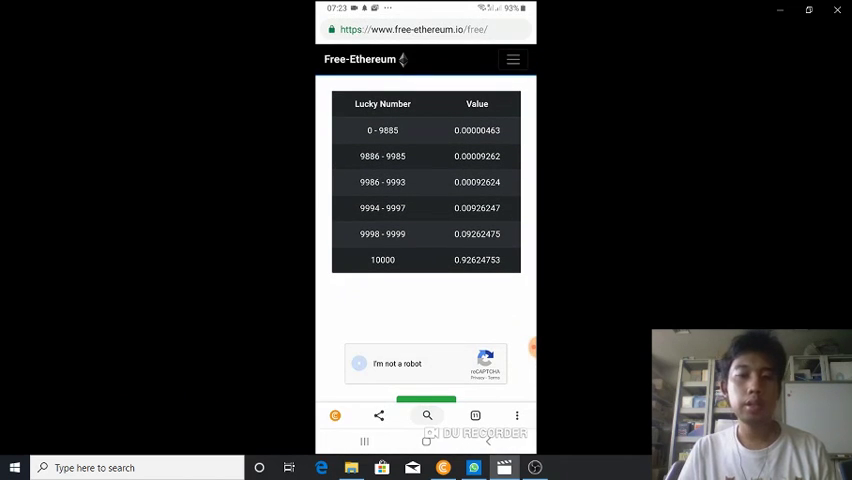
Tick Free-Ethereum's reCAPTCHA and mark a traffic-light square.
{"action": "left_click", "coordinate": [358, 363]}
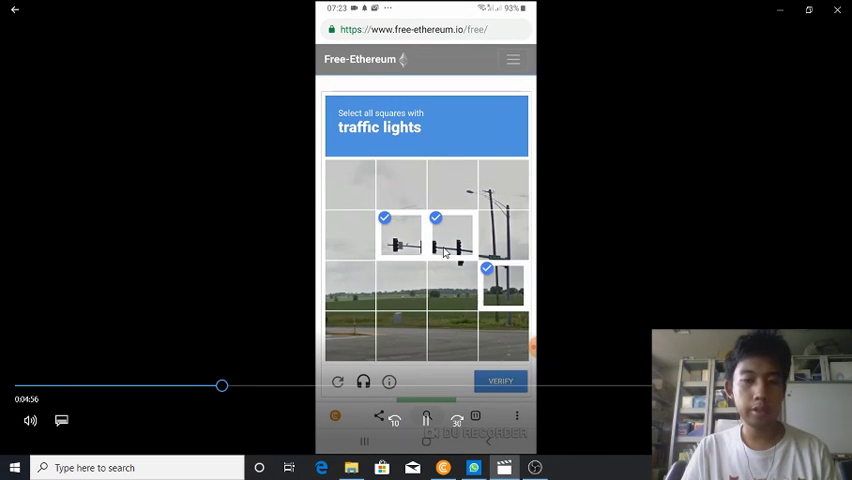
{"action": "left_click", "coordinate": [498, 380]}
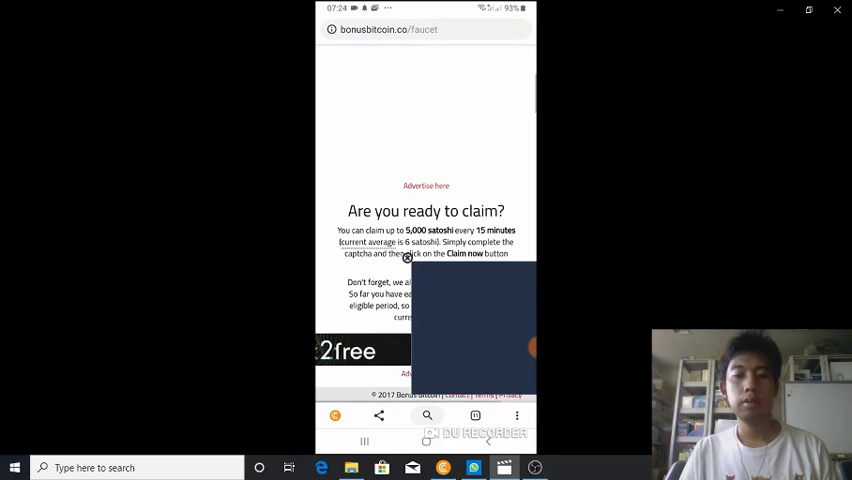
Switch to the Free-Bcash tab and scroll down to its reCAPTCHA and roll button.
{"action": "scroll", "scroll_direction": "down", "scroll_amount": 3}
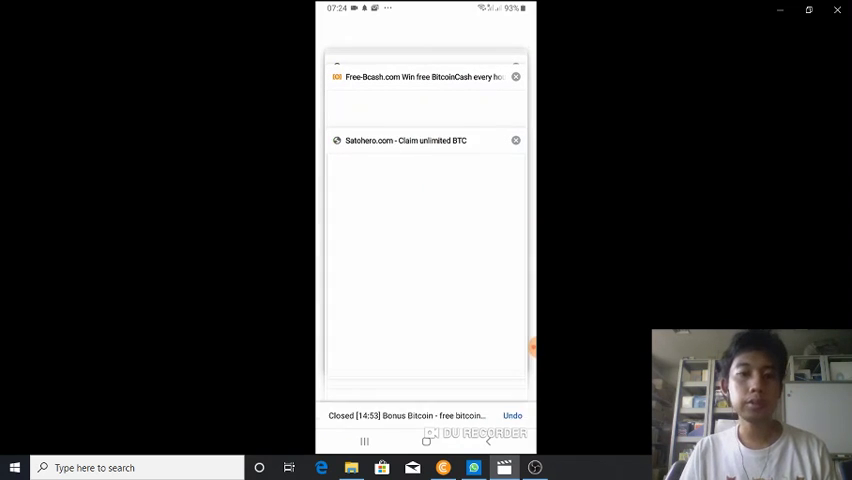
{"action": "left_click", "coordinate": [420, 76]}
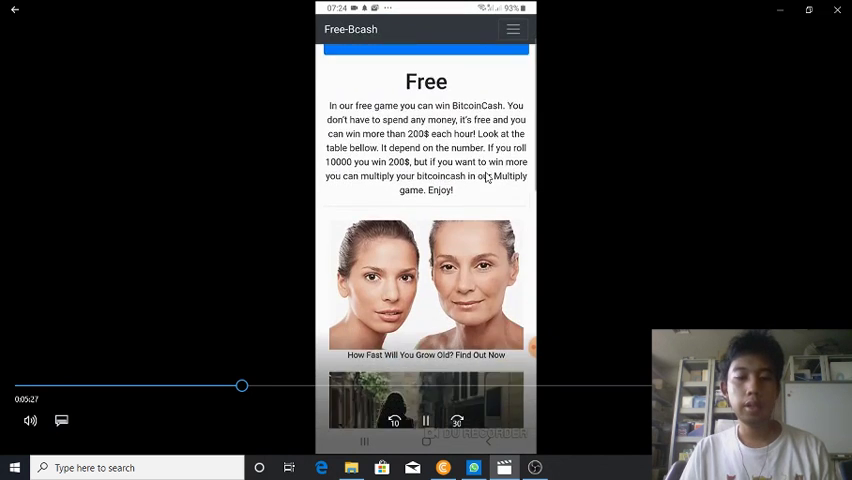
{"action": "scroll", "scroll_direction": "down", "scroll_amount": 3}
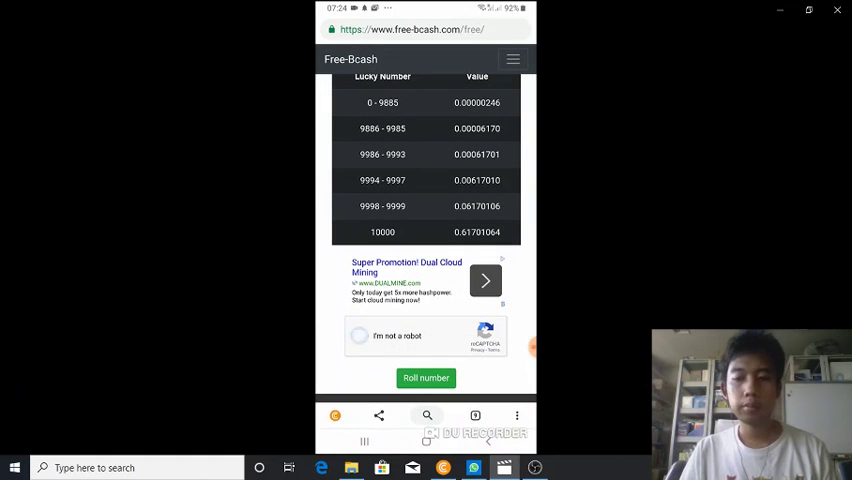
Tick Free-Bcash's reCAPTCHA, select the mountain and hill images, and verify twice.
{"action": "left_click", "coordinate": [360, 335]}
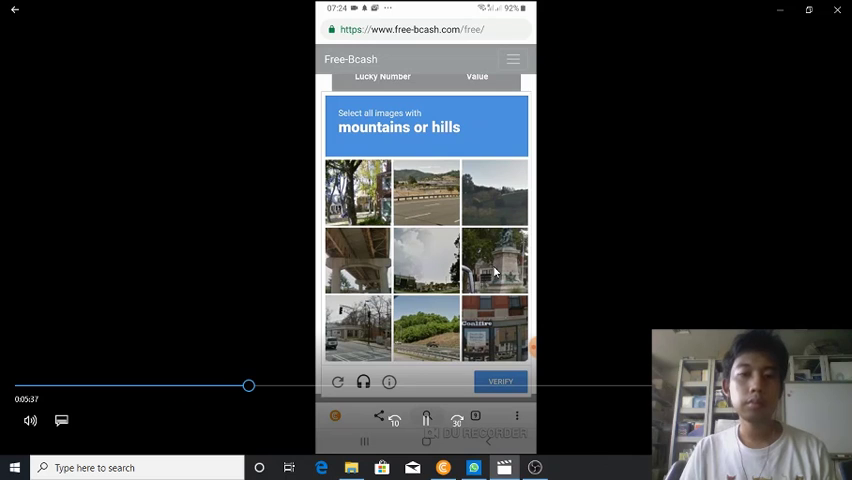
{"action": "left_click", "coordinate": [494, 192]}
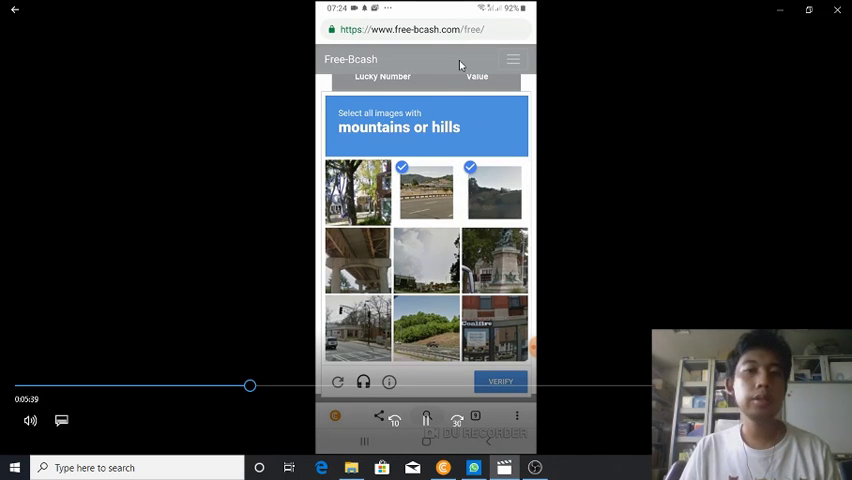
{"action": "left_click", "coordinate": [358, 328]}
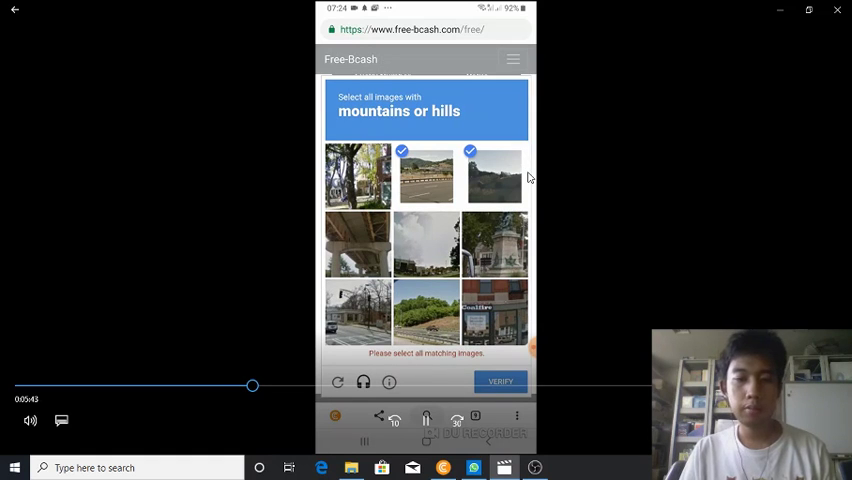
{"action": "left_click", "coordinate": [357, 328]}
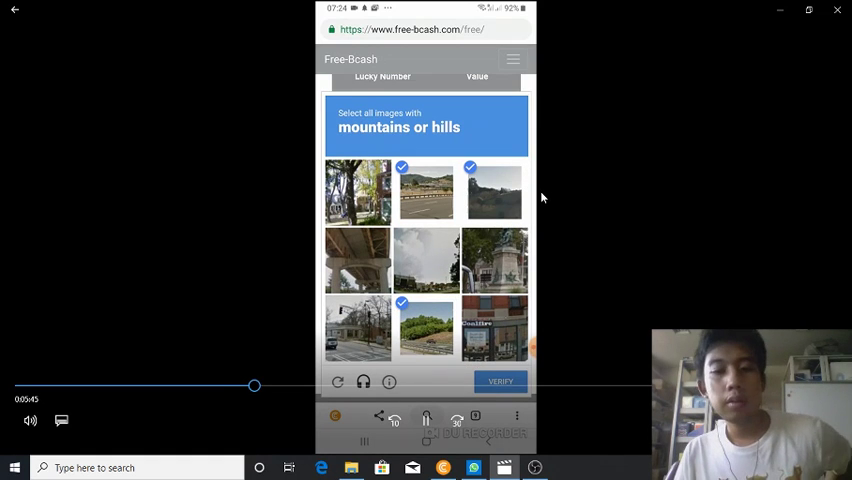
{"action": "left_click", "coordinate": [498, 381]}
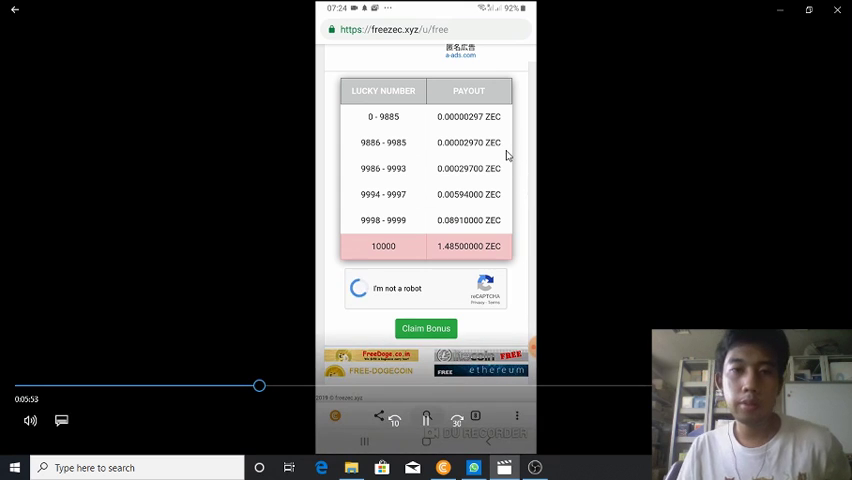
Tick the reCAPTCHA on FreeZec's claim page.
{"action": "left_click", "coordinate": [357, 288]}
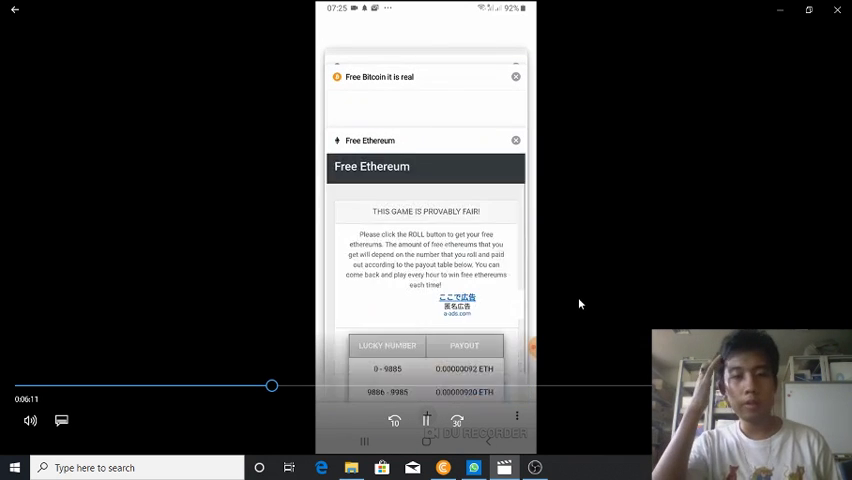
Solve Free Ethereum's crosswalk and car image challenges, submitting each.
{"action": "scroll", "scroll_direction": "down", "scroll_amount": 3}
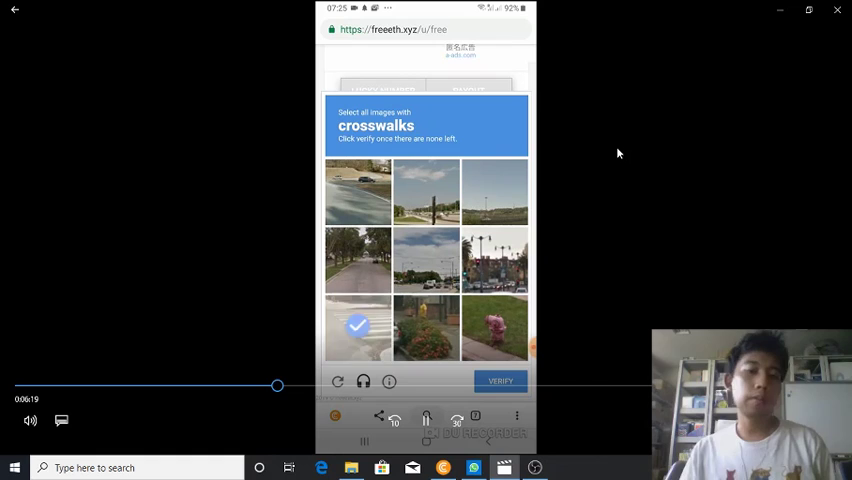
{"action": "left_click", "coordinate": [357, 328]}
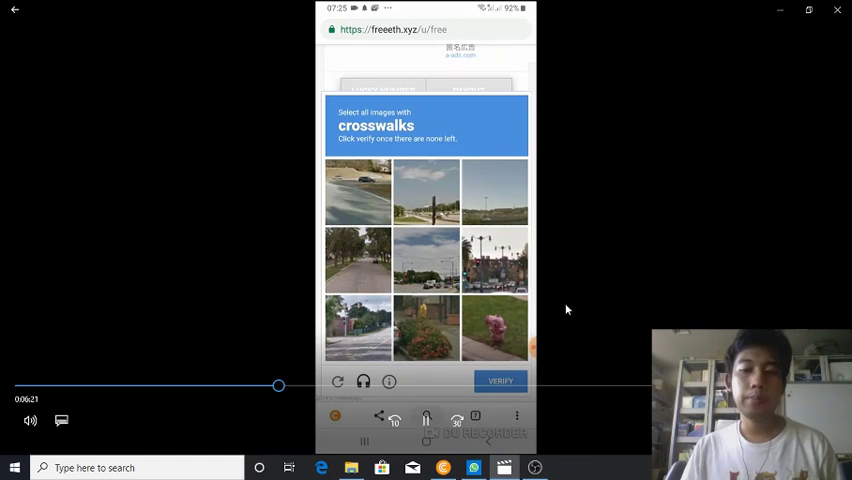
{"action": "left_click", "coordinate": [499, 380]}
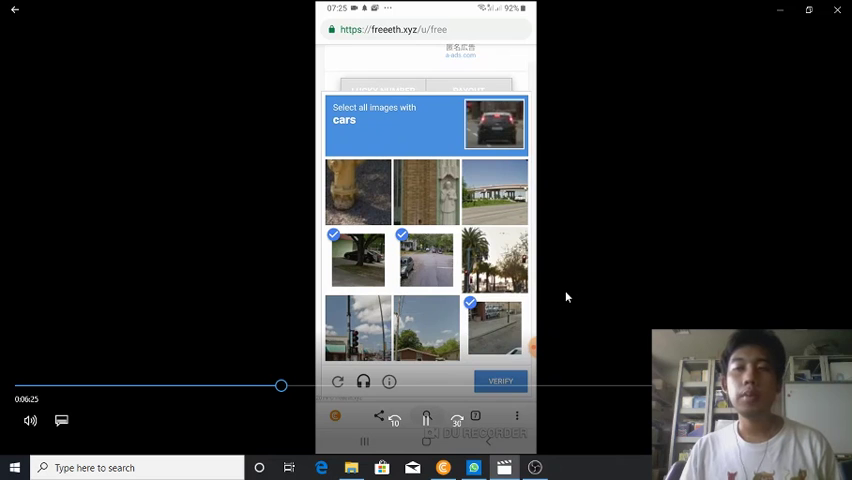
{"action": "left_click", "coordinate": [499, 380]}
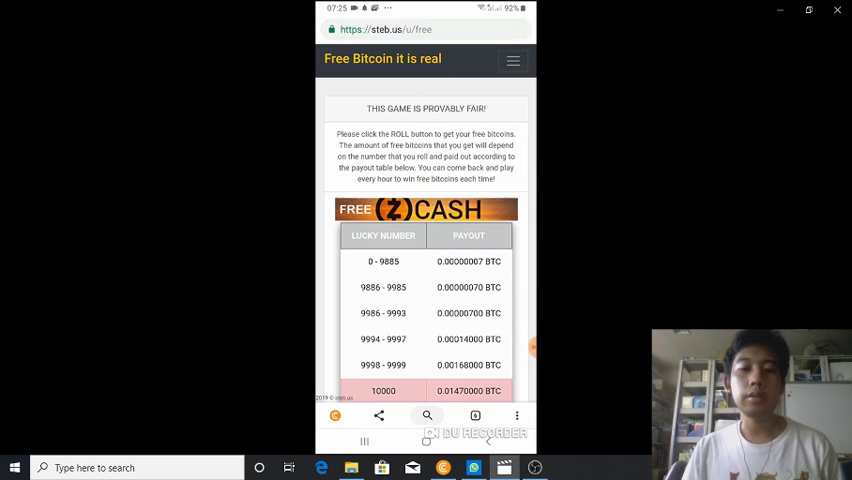
Bring up the open tabs list and select the Free DigiByte tab.
{"action": "left_click", "coordinate": [425, 30]}
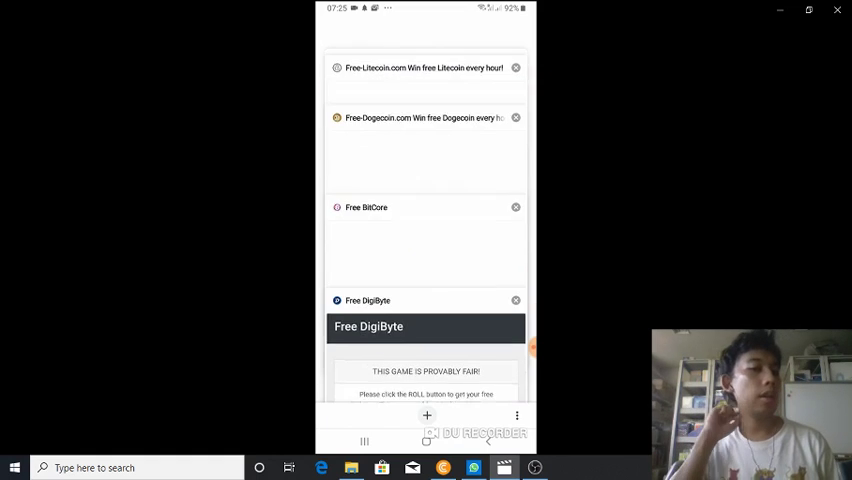
{"action": "scroll", "scroll_direction": "down", "scroll_amount": 3}
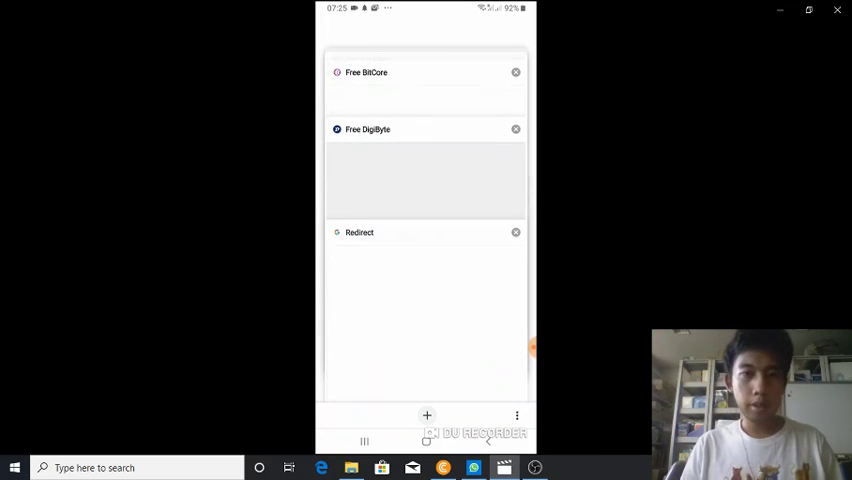
{"action": "left_click", "coordinate": [368, 129]}
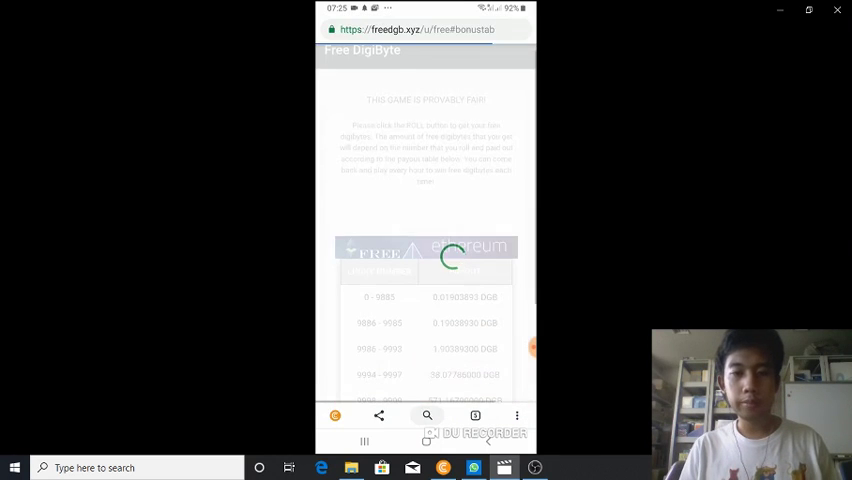
{"action": "scroll", "scroll_direction": "down", "scroll_amount": 3}
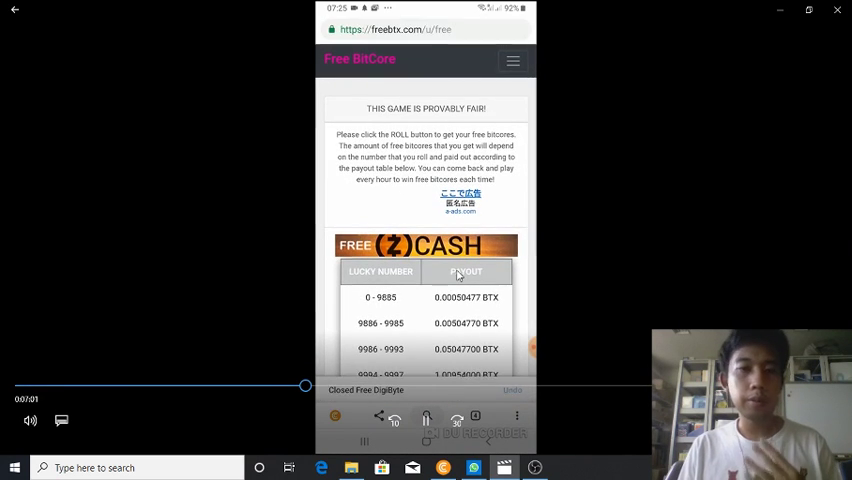
Select Free BitCore's crosswalk squares, move to the next image, then verify.
{"action": "scroll", "scroll_direction": "down", "scroll_amount": 3}
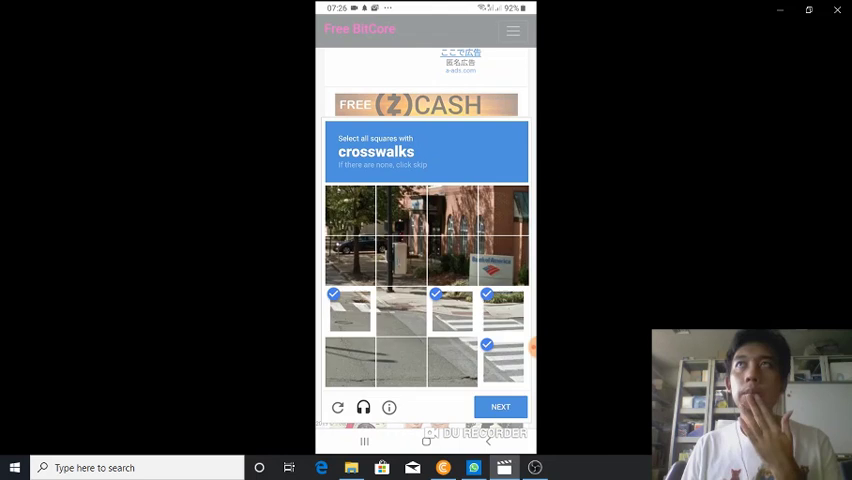
{"action": "left_click", "coordinate": [500, 406]}
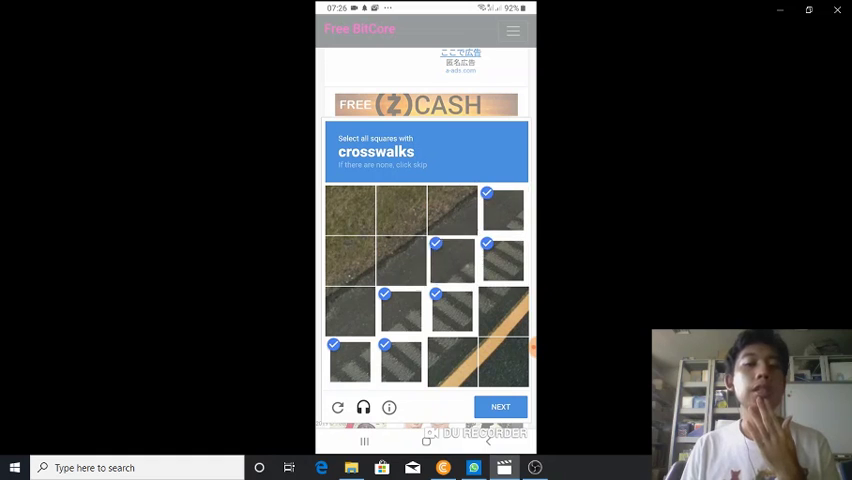
{"action": "left_click", "coordinate": [500, 407]}
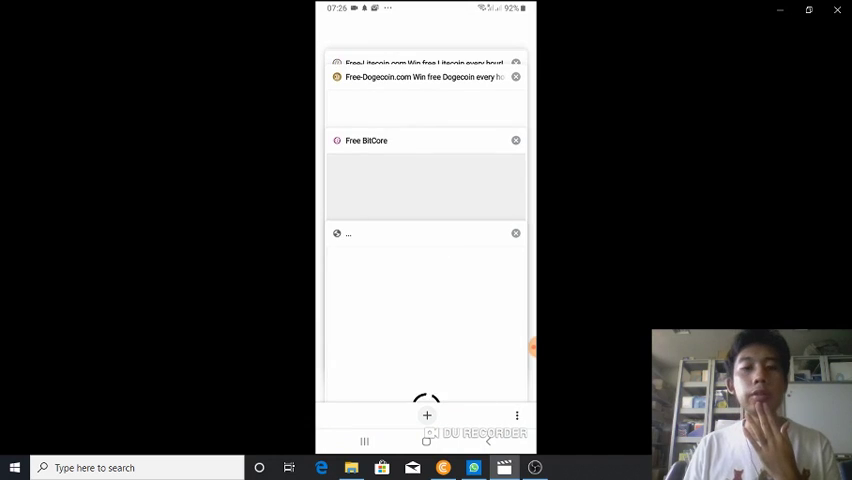
Open the Free-Dogecoin tab, scroll to its captcha, and submit the car images.
{"action": "left_click", "coordinate": [366, 140]}
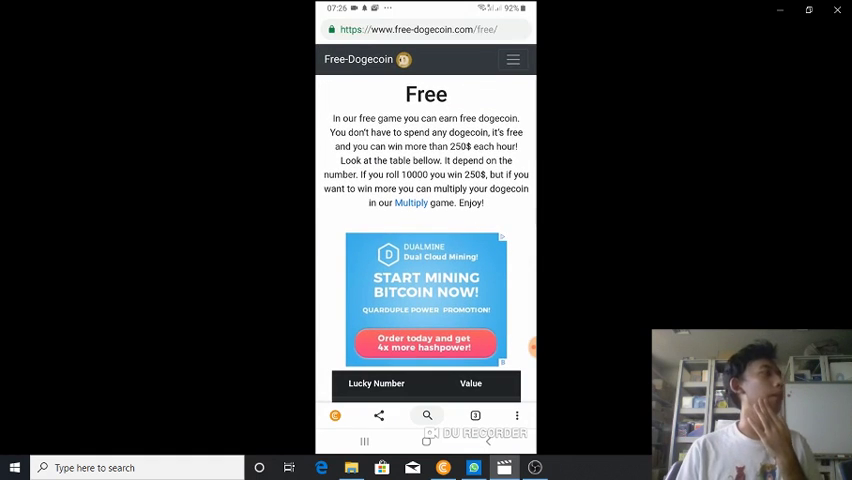
{"action": "scroll", "scroll_direction": "down", "scroll_amount": 3}
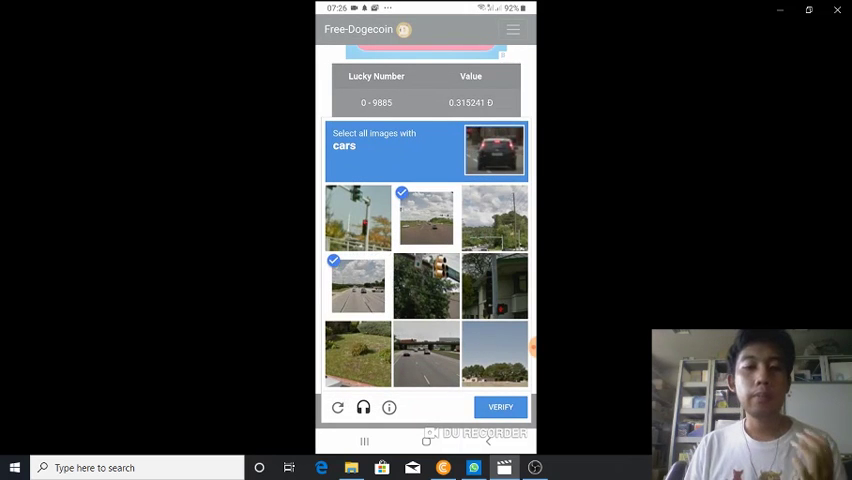
{"action": "left_click", "coordinate": [423, 354]}
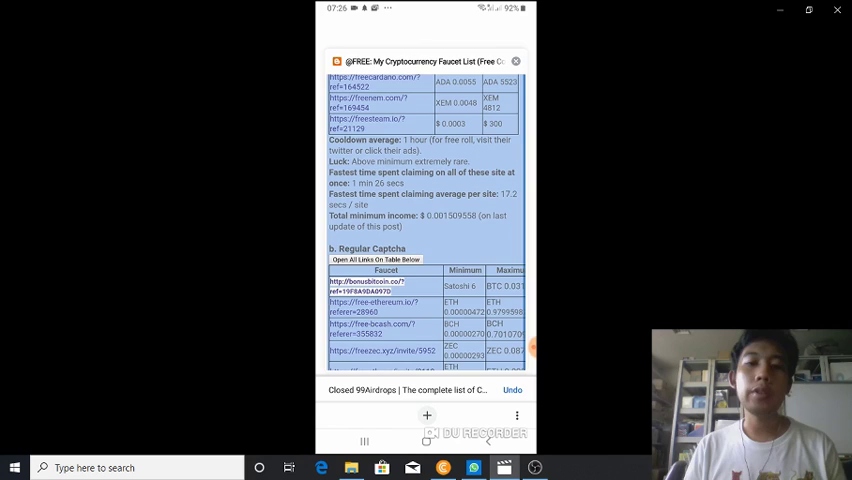
Solve the bonus captcha by selecting and submitting the crosswalk squares.
{"action": "scroll", "scroll_direction": "down", "scroll_amount": 3}
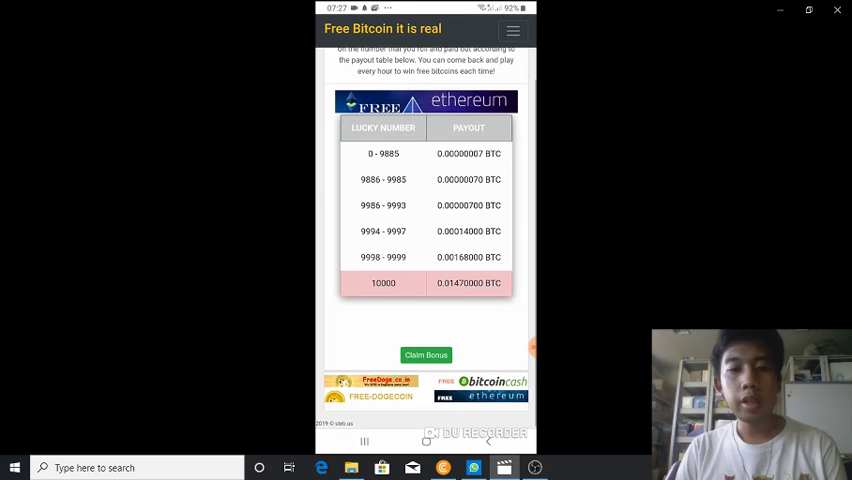
{"action": "left_click", "coordinate": [425, 355]}
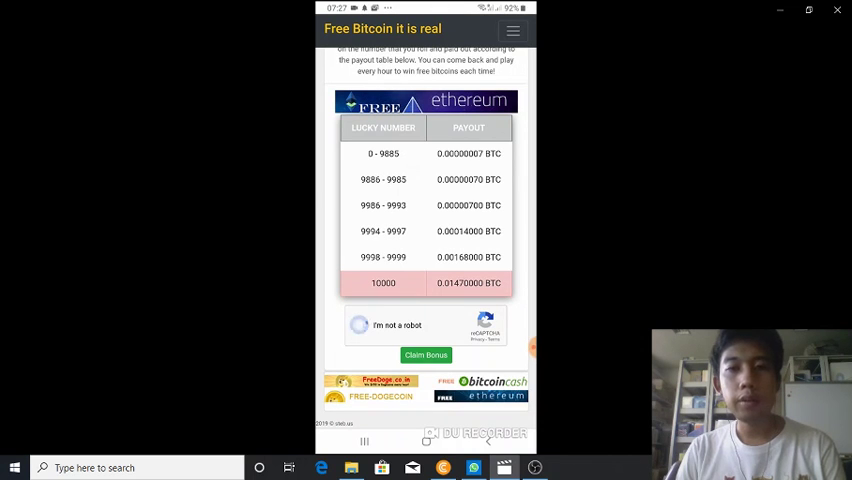
{"action": "left_click", "coordinate": [360, 324]}
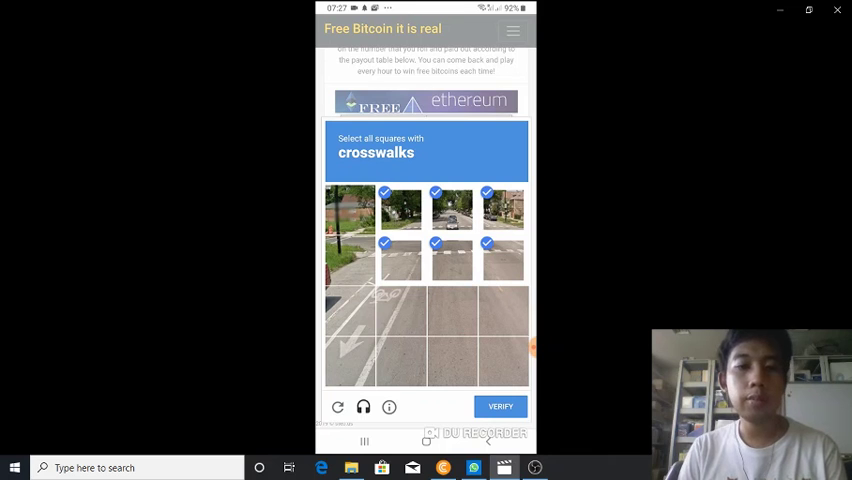
{"action": "left_click", "coordinate": [499, 406]}
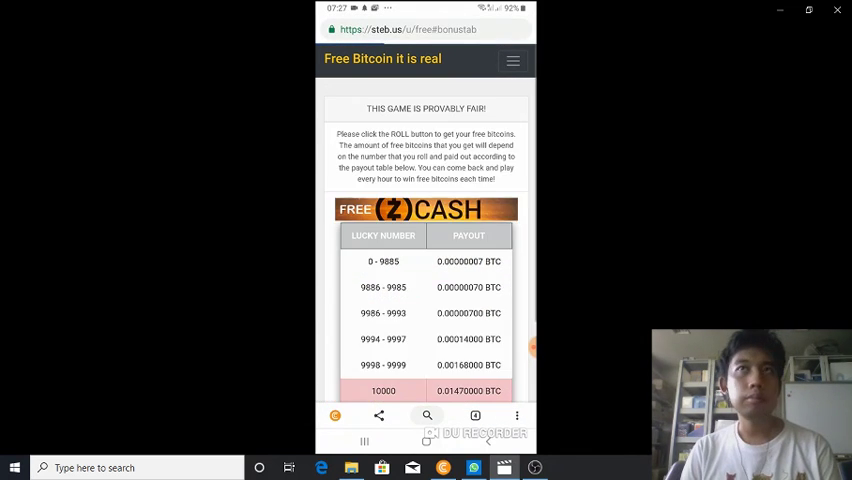
Tick the Free-Litecoin reCAPTCHA and roll the number for the claim.
{"action": "scroll", "scroll_direction": "down", "scroll_amount": 3}
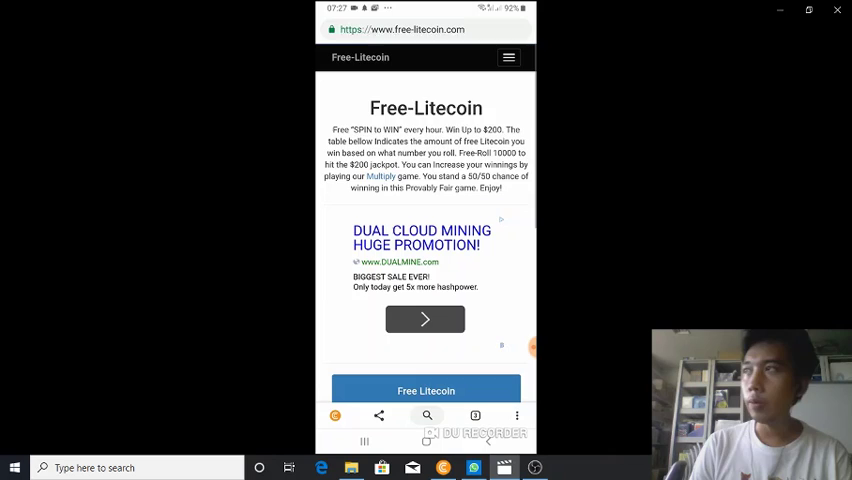
{"action": "scroll", "scroll_direction": "down", "scroll_amount": 3}
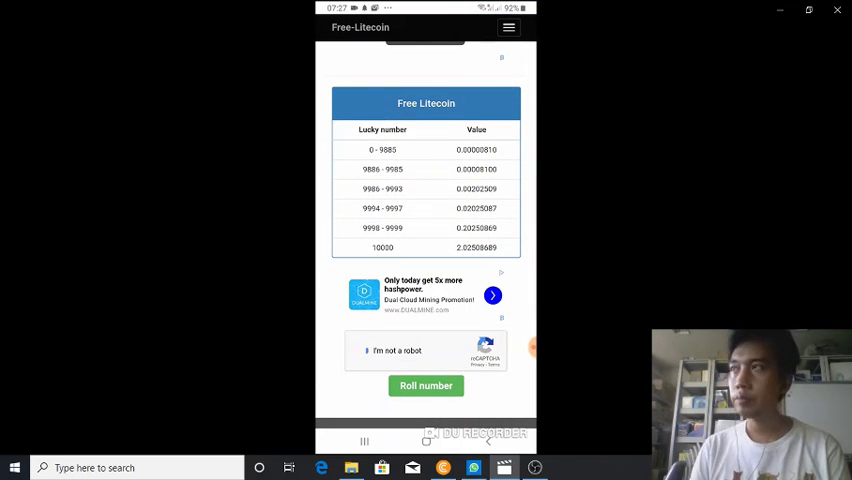
{"action": "left_click", "coordinate": [363, 350]}
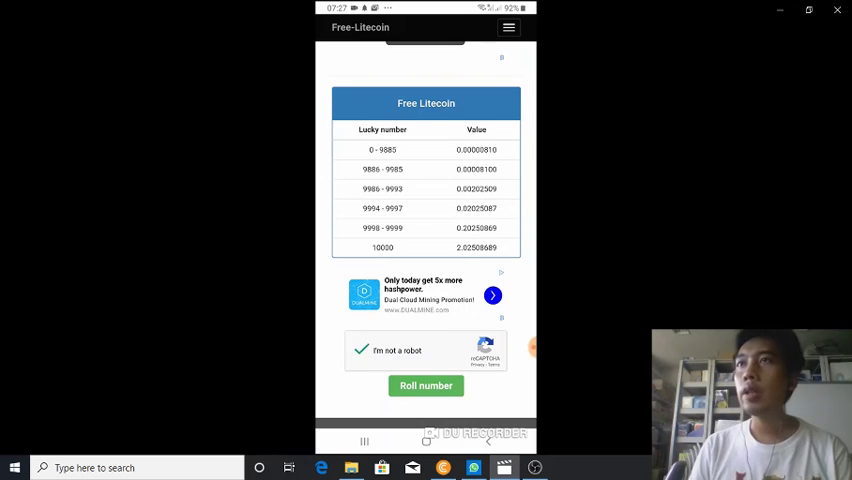
{"action": "left_click", "coordinate": [426, 385]}
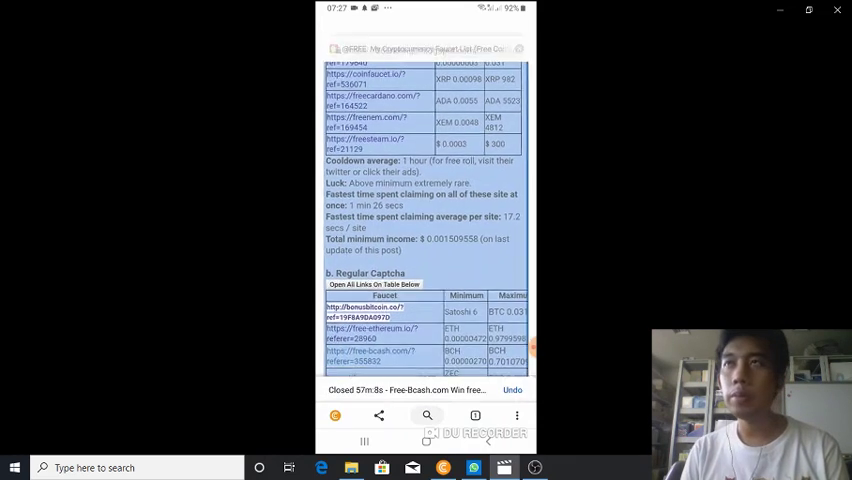
Scroll the faucet list and switch to the btcpop.co tab.
{"action": "scroll", "scroll_direction": "down", "scroll_amount": 3}
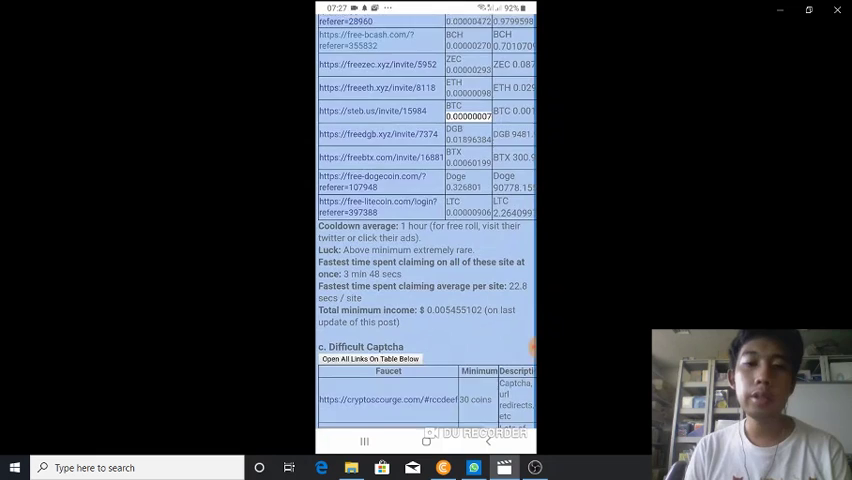
{"action": "scroll", "scroll_direction": "down", "scroll_amount": 3}
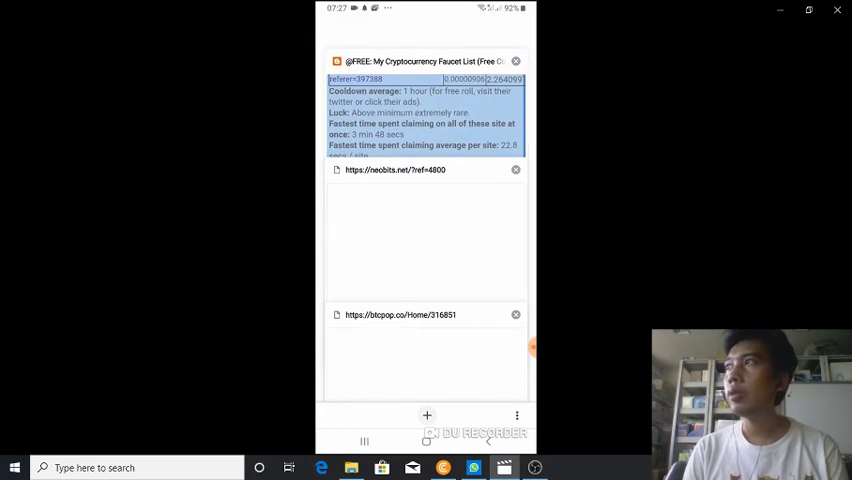
{"action": "left_click", "coordinate": [414, 314]}
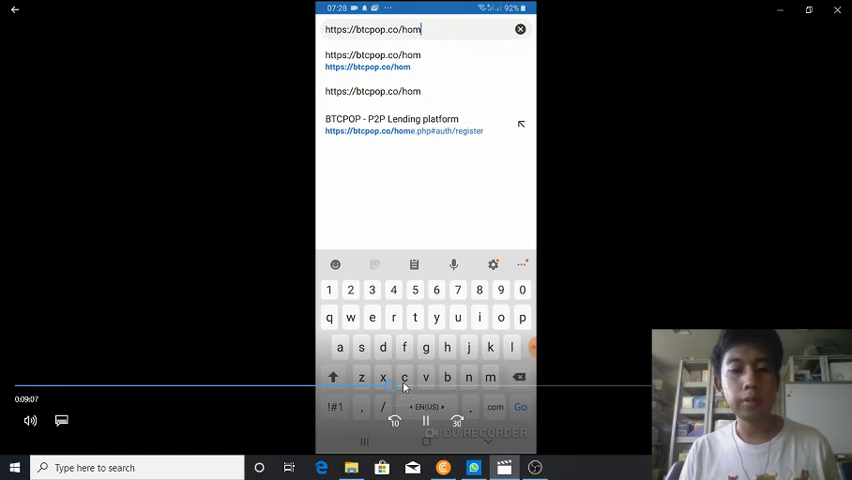
Open the BTCPOP home page and sign in with the saved username and password.
{"action": "left_click", "coordinate": [403, 125]}
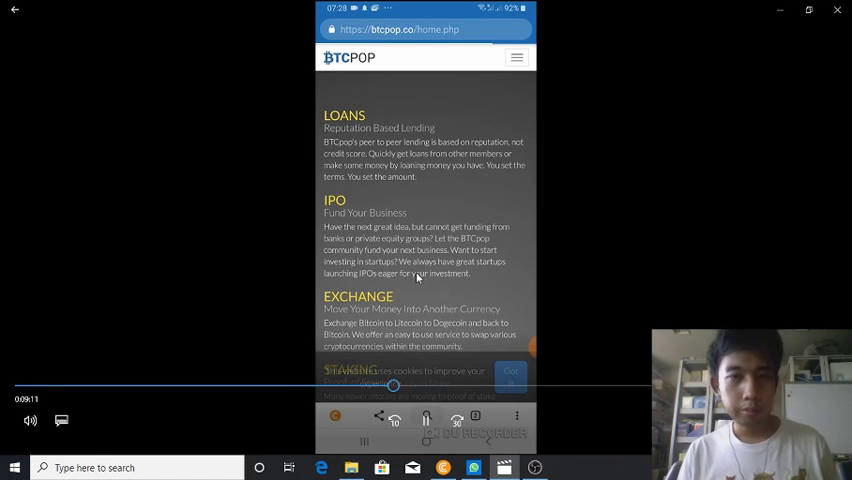
{"action": "left_click", "coordinate": [518, 58]}
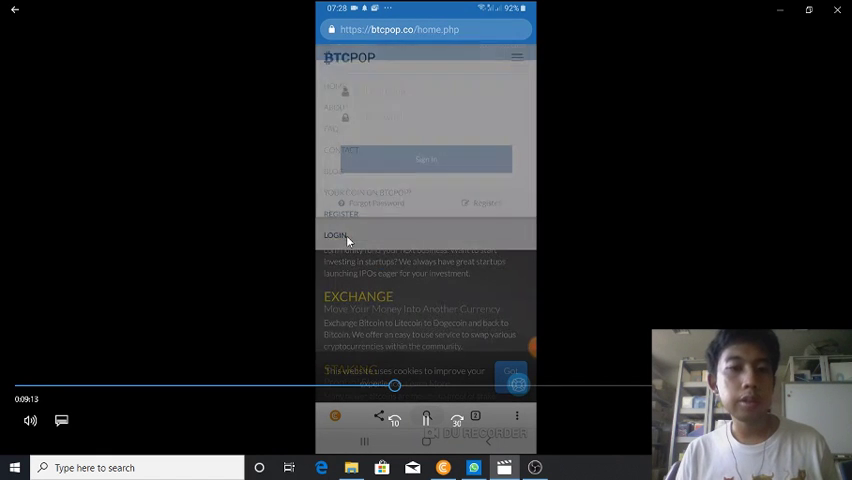
{"action": "left_click", "coordinate": [425, 140]}
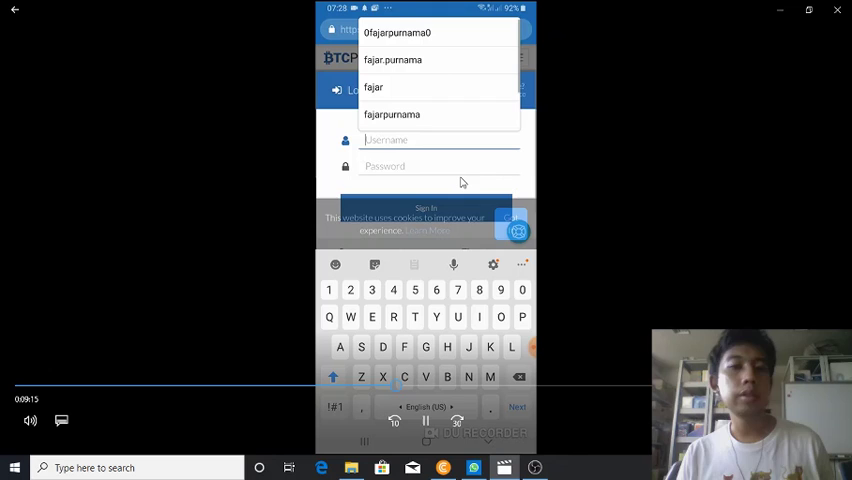
{"action": "left_click", "coordinate": [405, 32]}
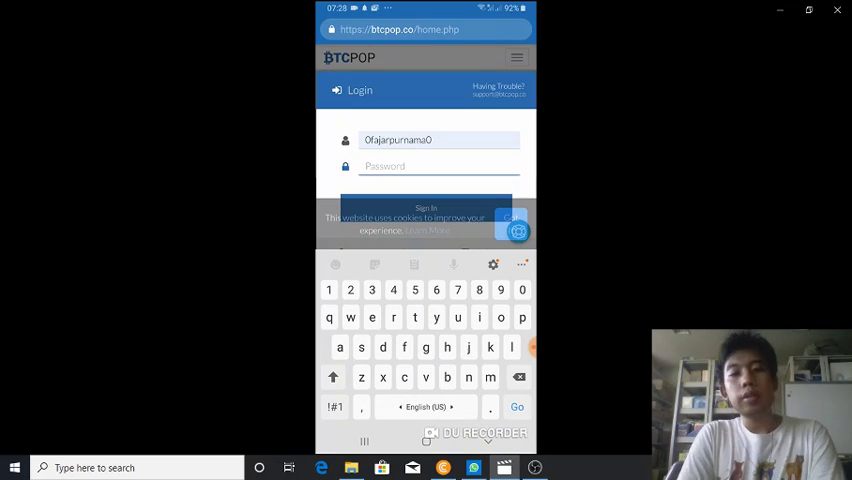
{"action": "type", "text": "password"}
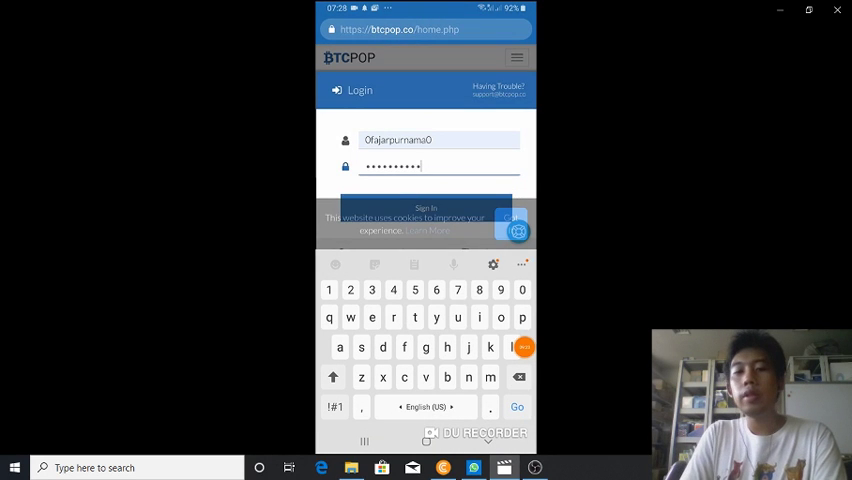
{"action": "left_click", "coordinate": [425, 207]}
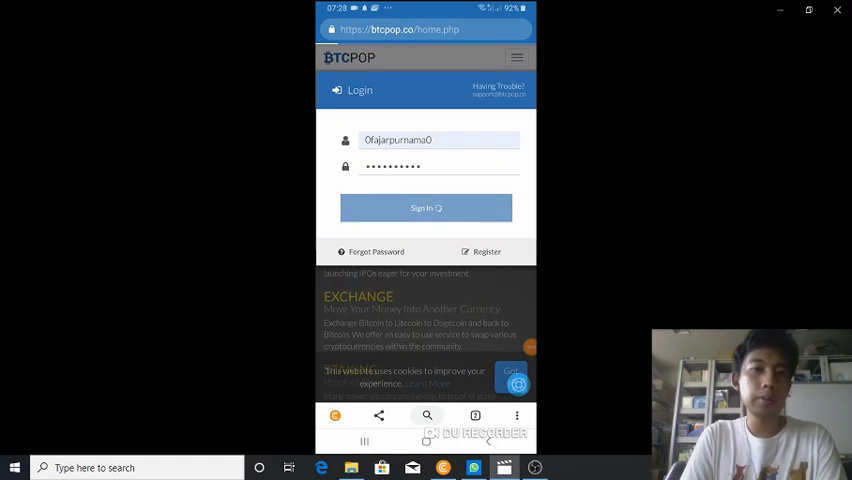
{"action": "left_click", "coordinate": [425, 208]}
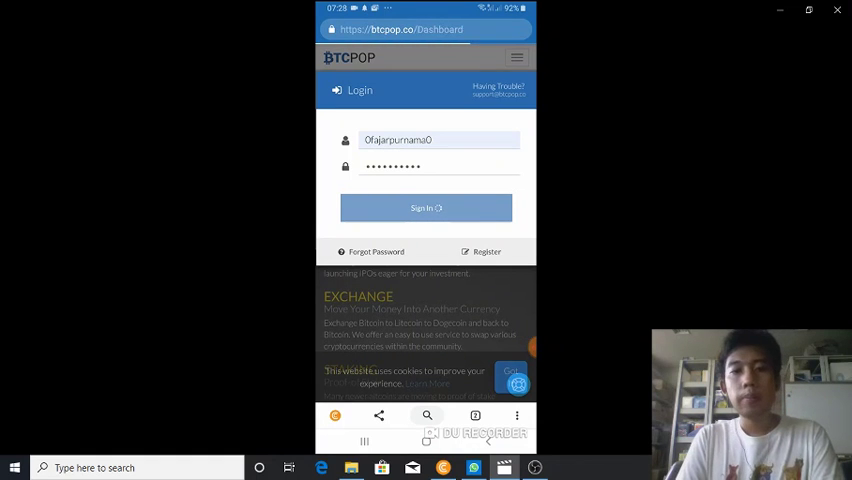
{"action": "left_click", "coordinate": [425, 208]}
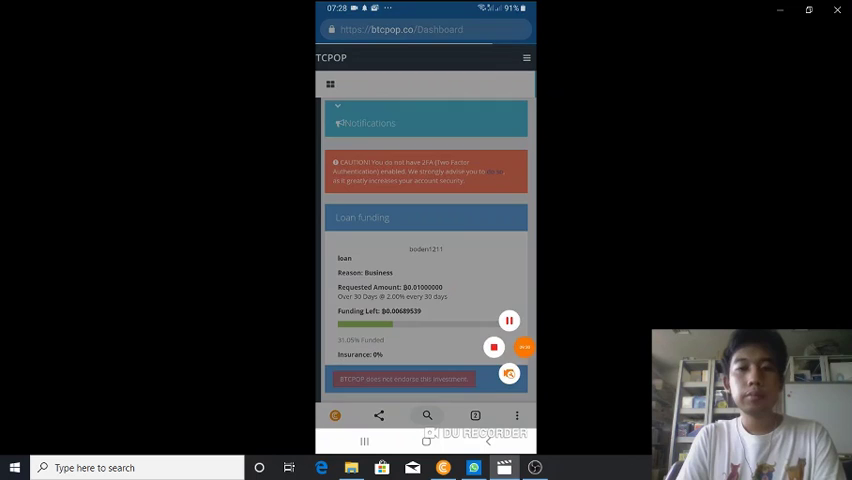
Go to BTCPOP's altcoin Faucets page from the dashboard side menu.
{"action": "scroll", "scroll_direction": "down", "scroll_amount": 3}
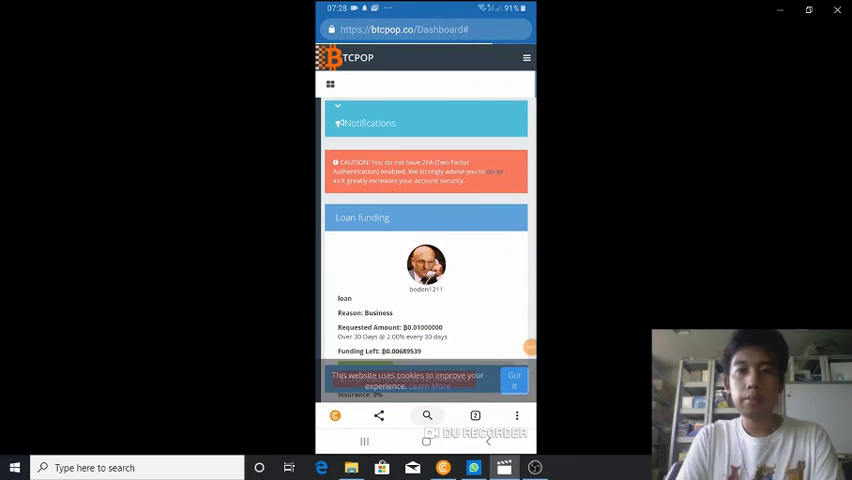
{"action": "left_click", "coordinate": [525, 57]}
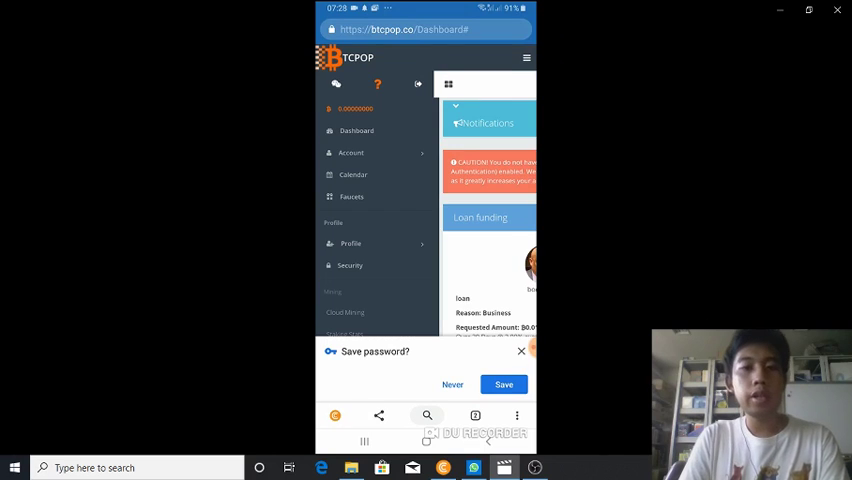
{"action": "left_click", "coordinate": [352, 196]}
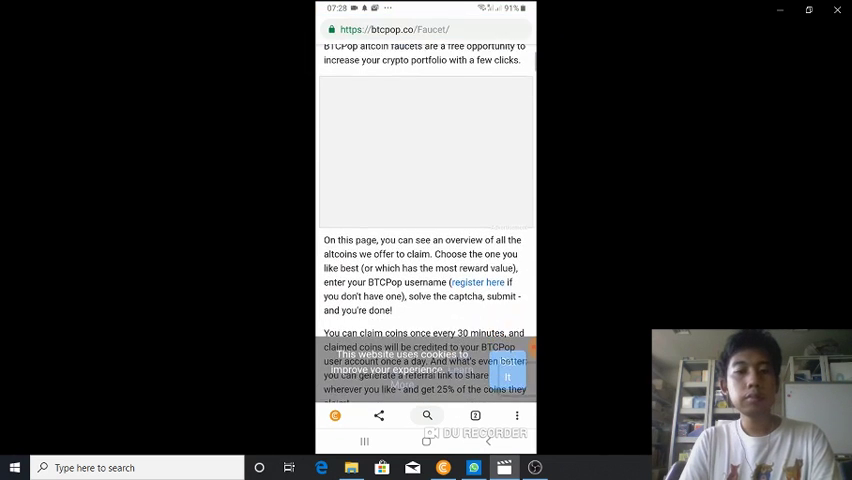
Open the 404 coin faucet, pass its reCAPTCHA, and claim the coins.
{"action": "scroll", "scroll_direction": "down", "scroll_amount": 3}
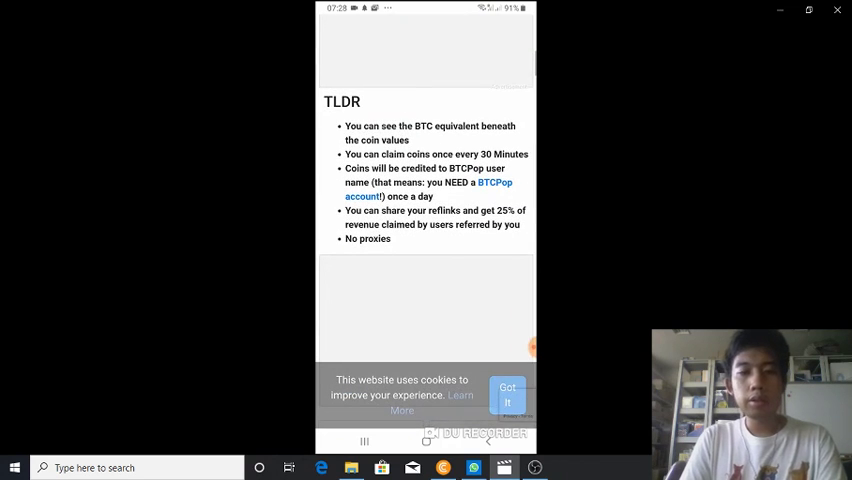
{"action": "scroll", "scroll_direction": "down", "scroll_amount": 3}
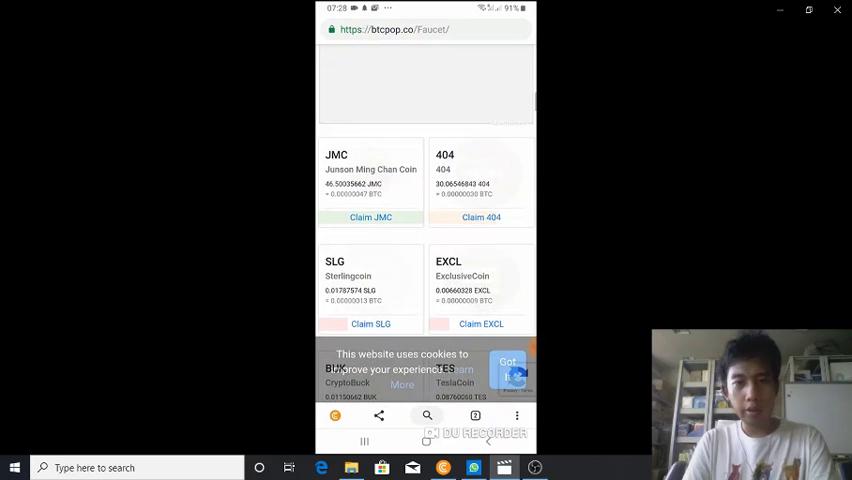
{"action": "left_click", "coordinate": [478, 217]}
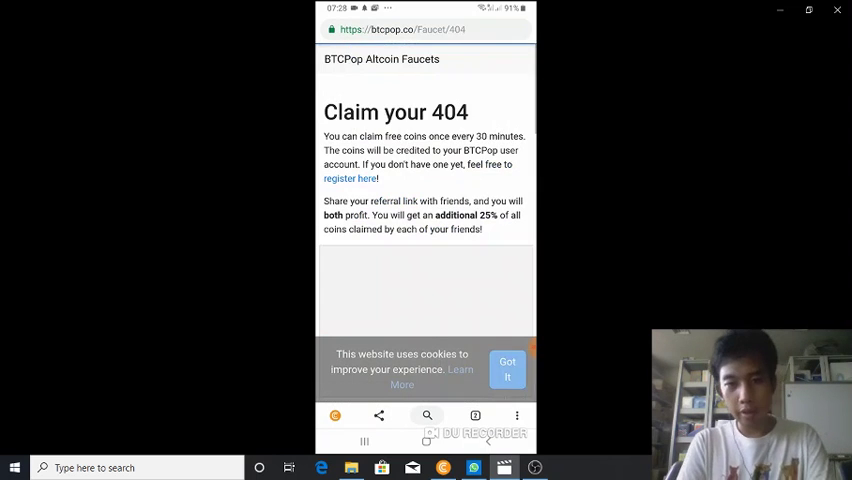
{"action": "scroll", "scroll_direction": "down", "scroll_amount": 3}
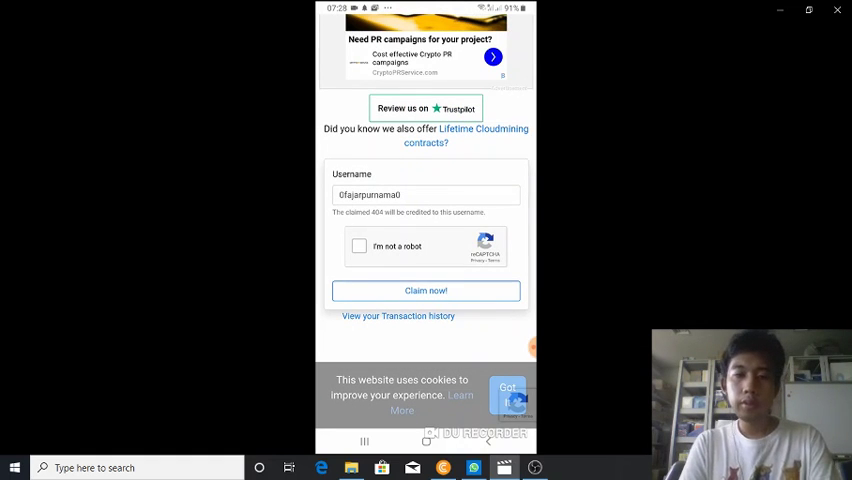
{"action": "left_click", "coordinate": [359, 246]}
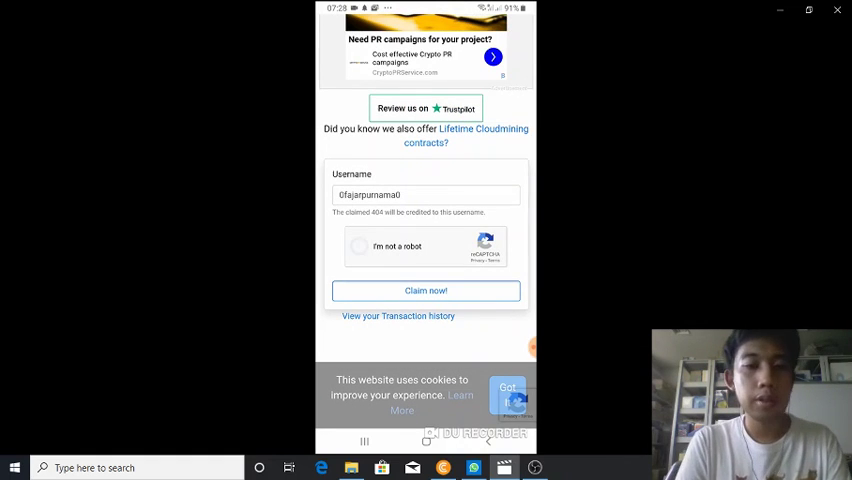
{"action": "left_click", "coordinate": [357, 246]}
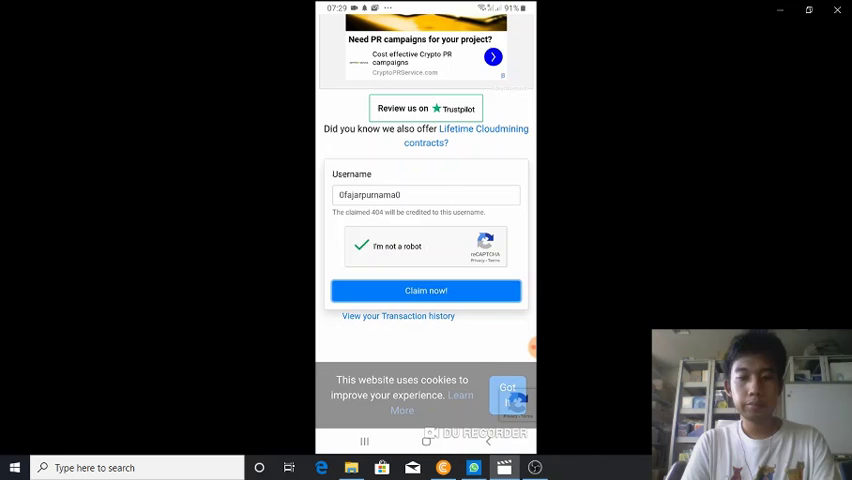
{"action": "left_click", "coordinate": [425, 290]}
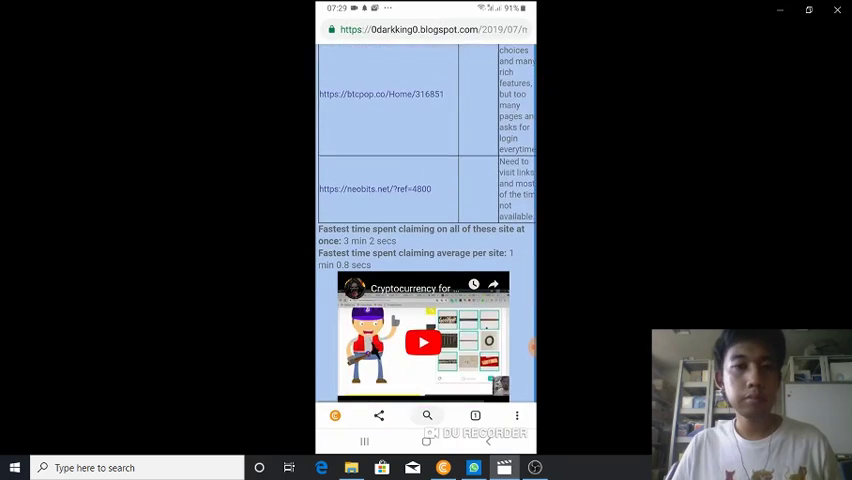
Open the CryptoScourge faucet link and dismiss the shortlink ad page.
{"action": "scroll", "scroll_direction": "down", "scroll_amount": 3}
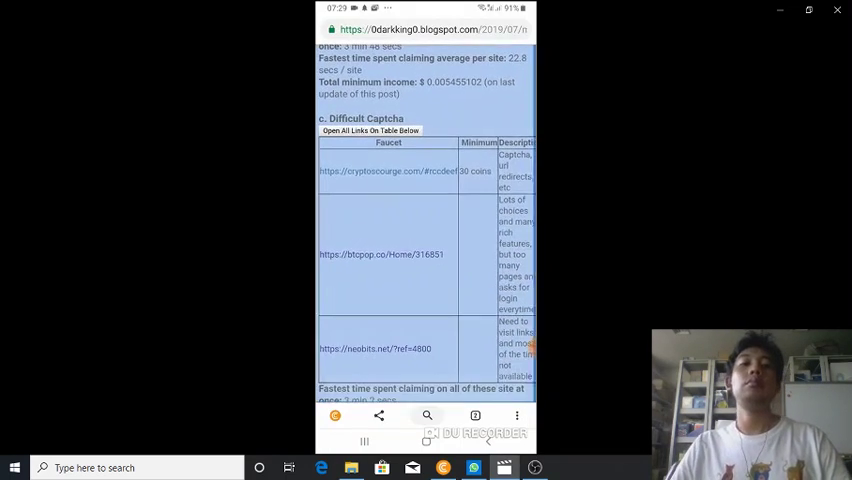
{"action": "left_click", "coordinate": [388, 171]}
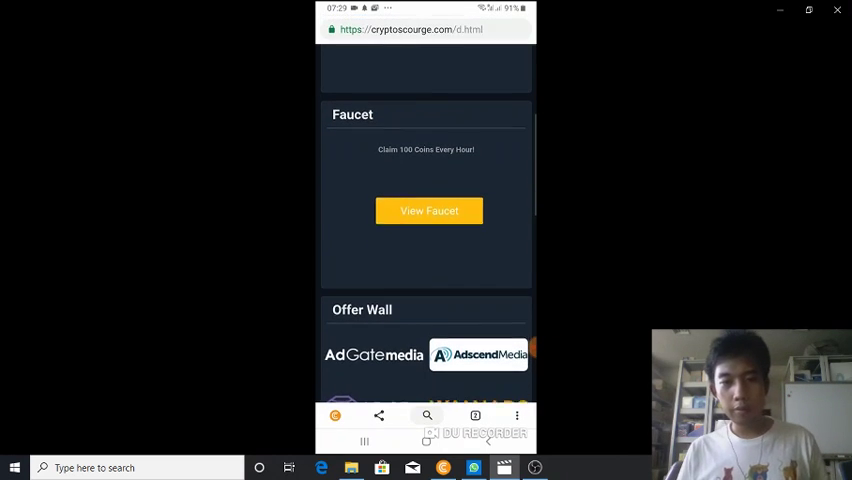
{"action": "left_click", "coordinate": [428, 211]}
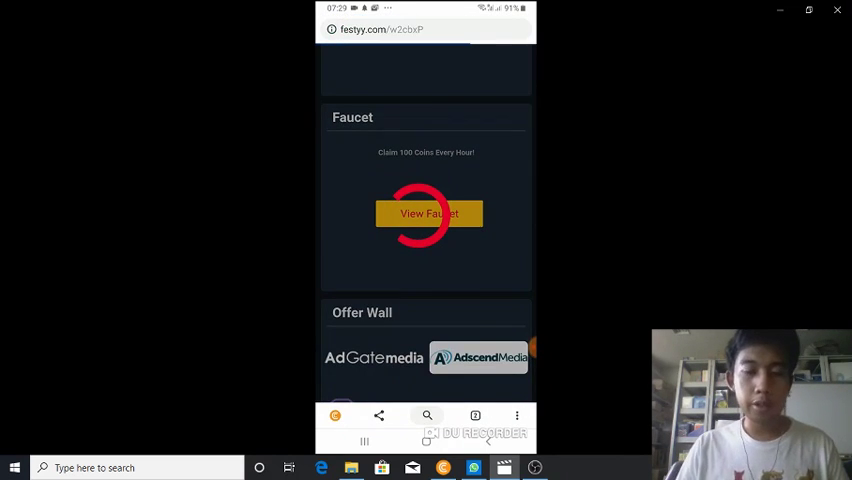
{"action": "left_click", "coordinate": [427, 213]}
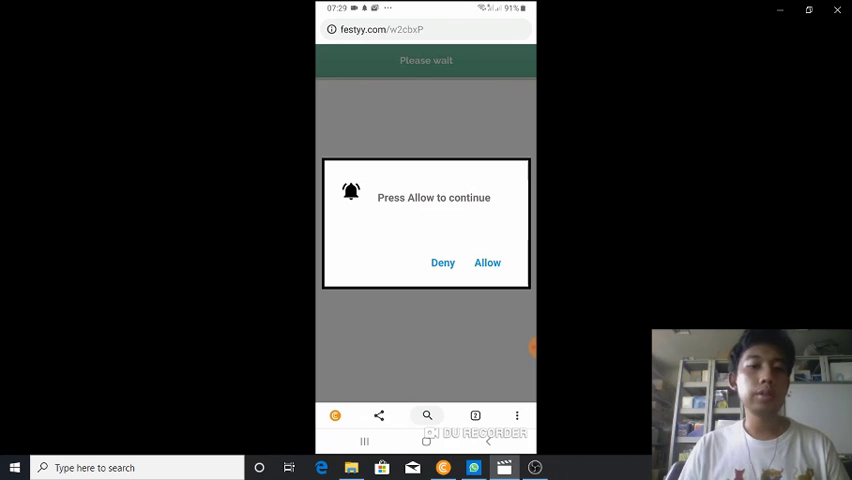
{"action": "left_click", "coordinate": [487, 262]}
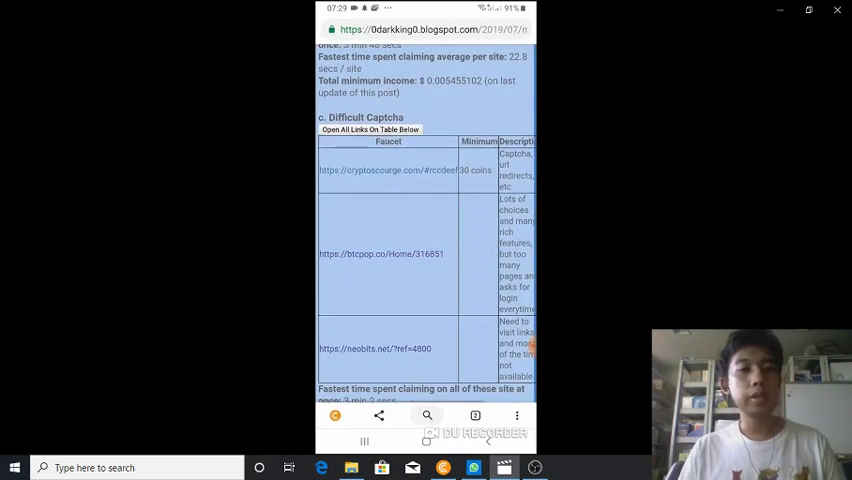
Scroll the blog down to section 2, Faucets That Accumulates Over Time.
{"action": "scroll", "scroll_direction": "down", "scroll_amount": 3}
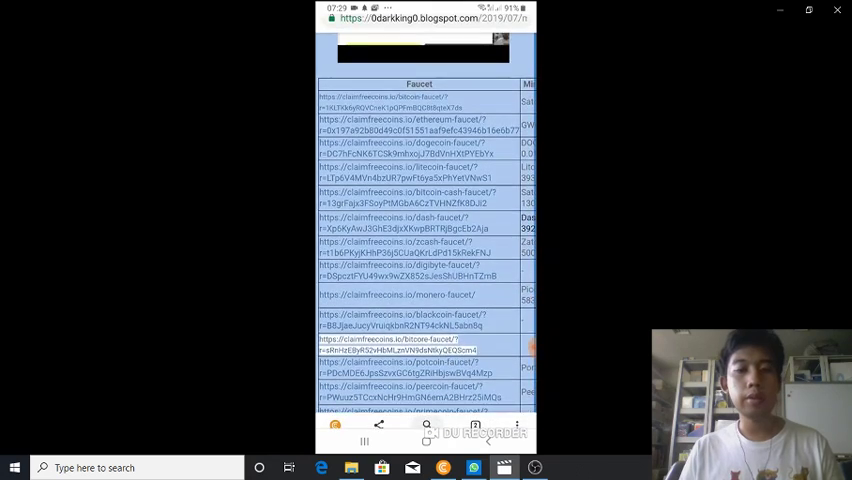
{"action": "scroll", "scroll_direction": "down", "scroll_amount": 3}
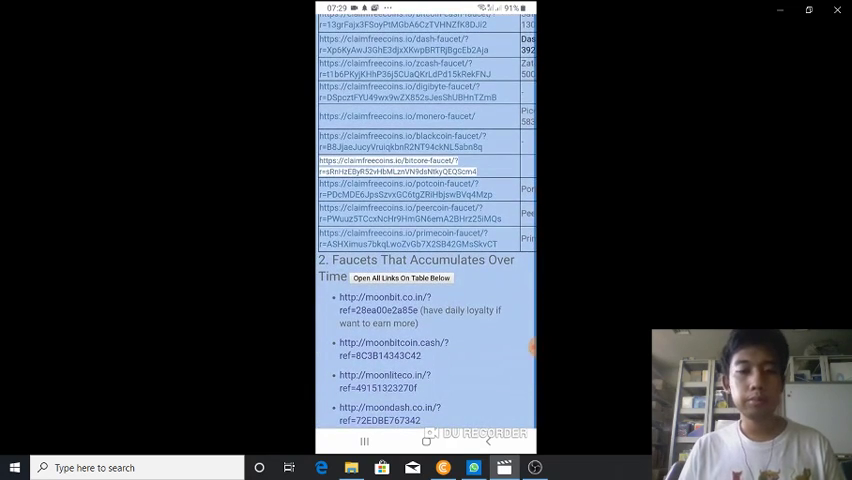
{"action": "scroll", "scroll_direction": "down", "scroll_amount": 3}
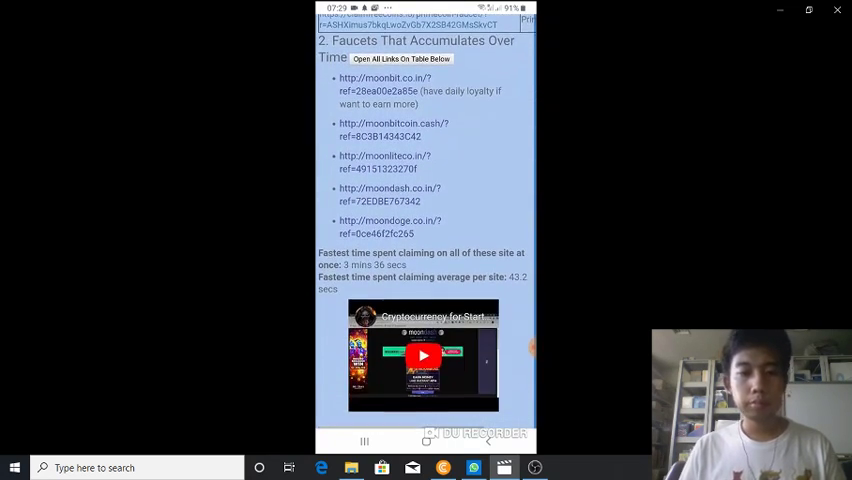
Open the moonbit.co.in link and skip the festyy ad page.
{"action": "left_click", "coordinate": [396, 123]}
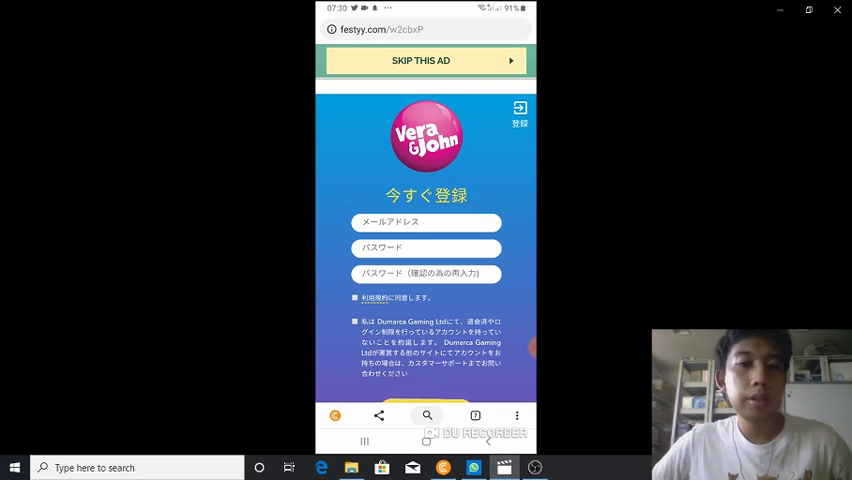
{"action": "left_click", "coordinate": [424, 60]}
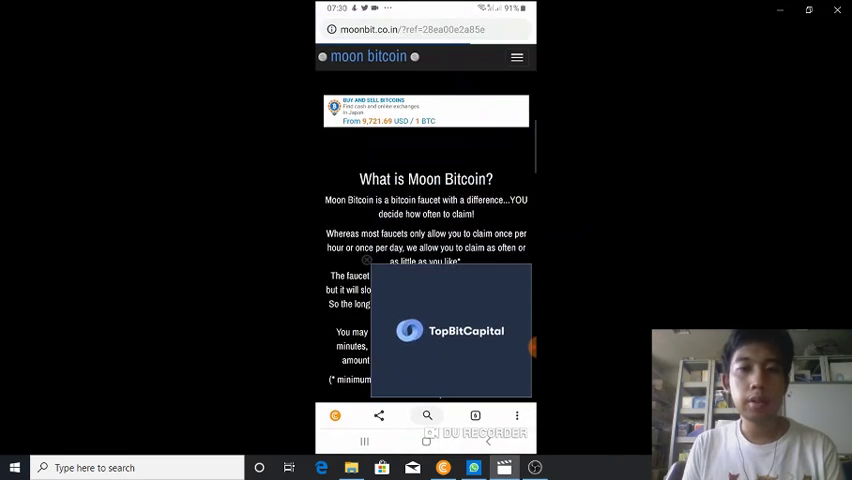
Show all open browser tabs and close the unwanted ad tab.
{"action": "scroll", "scroll_direction": "down", "scroll_amount": 3}
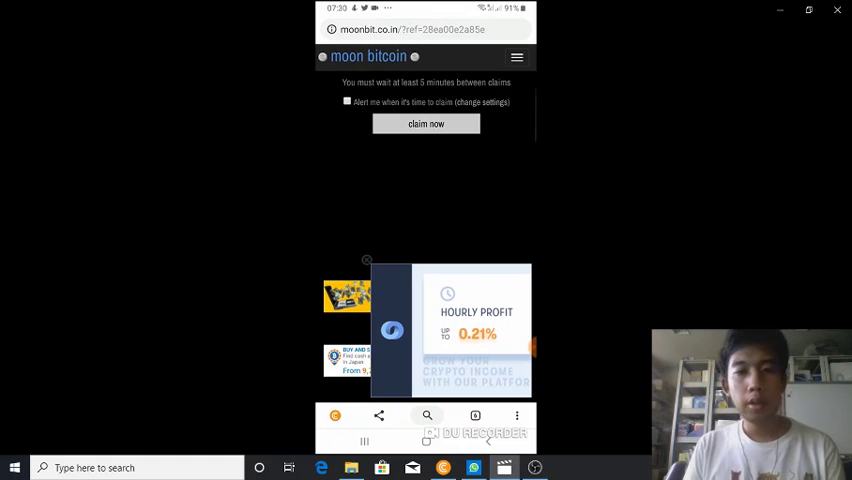
{"action": "left_click", "coordinate": [425, 123]}
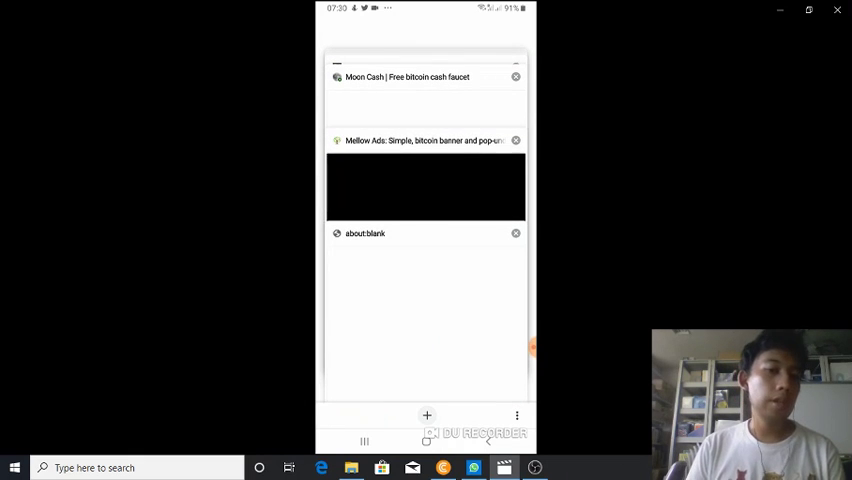
{"action": "left_click", "coordinate": [405, 233]}
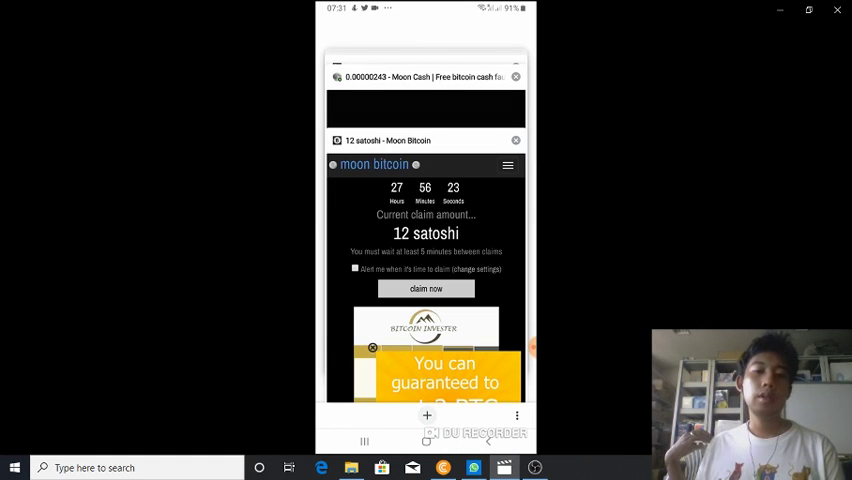
Return to the Moon Bitcoin tab and pass its crosswalk reCAPTCHA.
{"action": "left_click", "coordinate": [425, 288]}
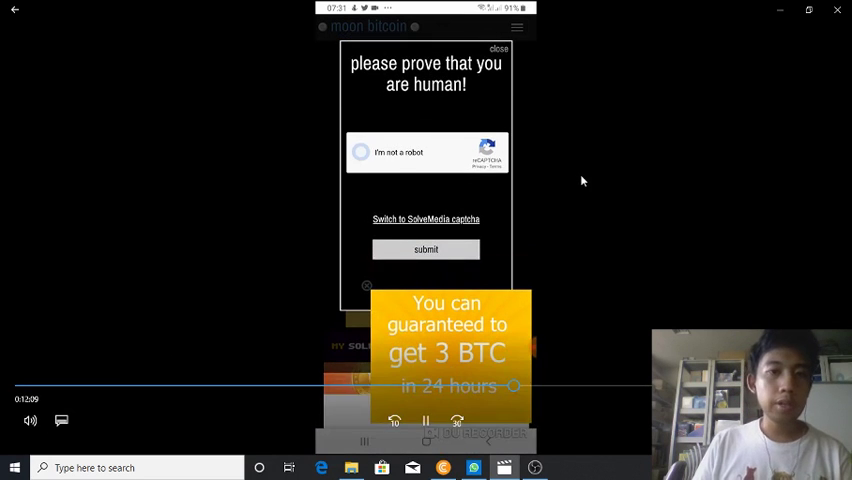
{"action": "left_click", "coordinate": [361, 152]}
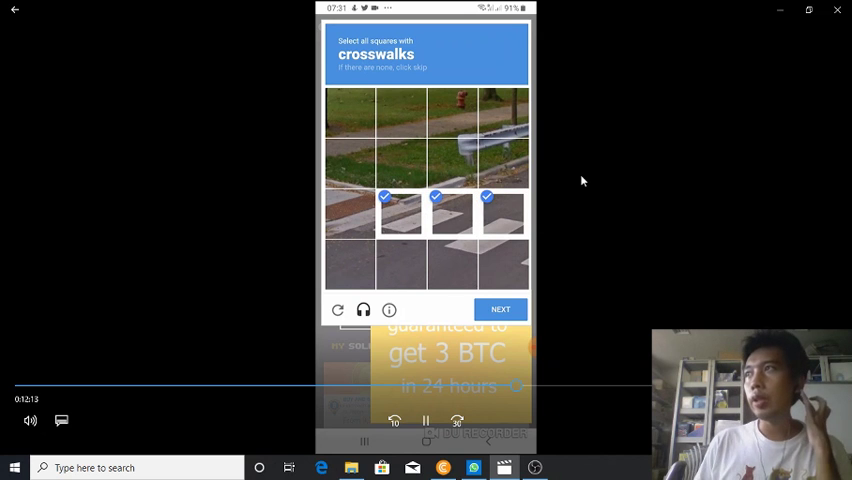
{"action": "left_click", "coordinate": [350, 215]}
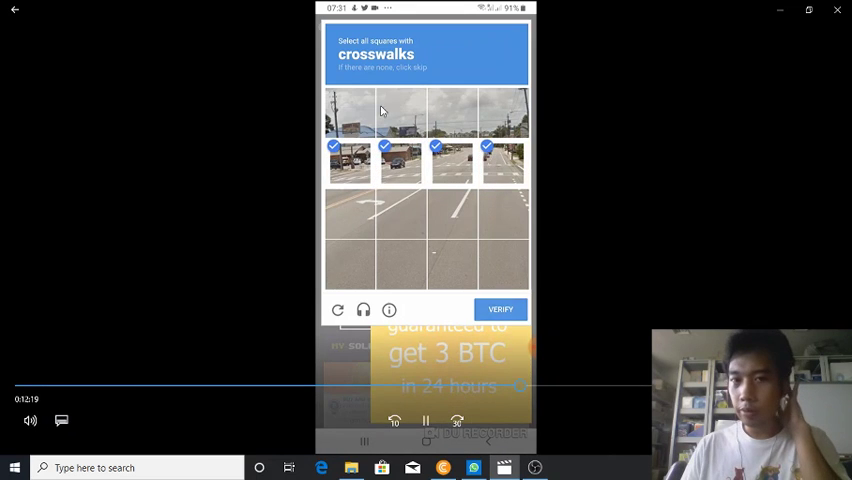
{"action": "left_click", "coordinate": [500, 308]}
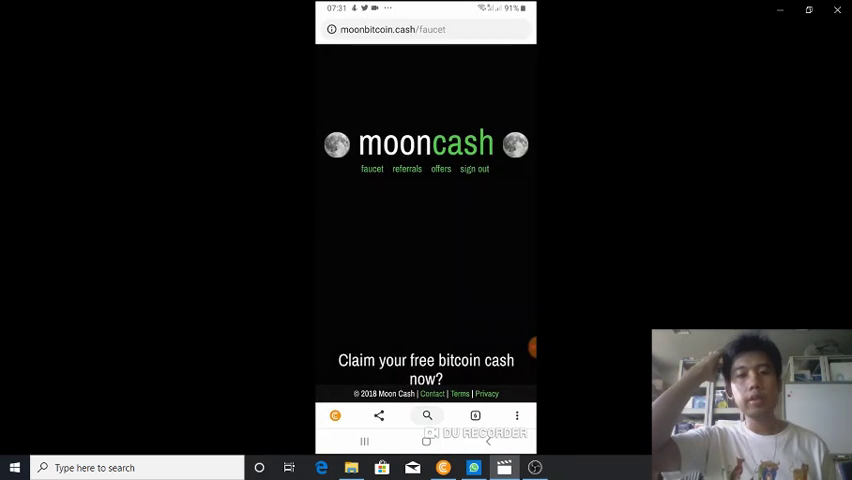
Switch to Moon Cash, start the 0.00000243 claim and tick I'm not a robot.
{"action": "scroll", "scroll_direction": "down", "scroll_amount": 3}
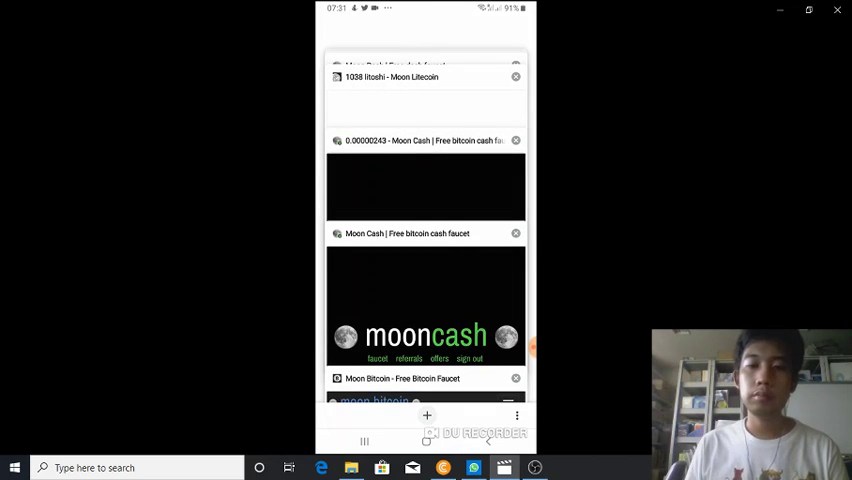
{"action": "left_click", "coordinate": [415, 233]}
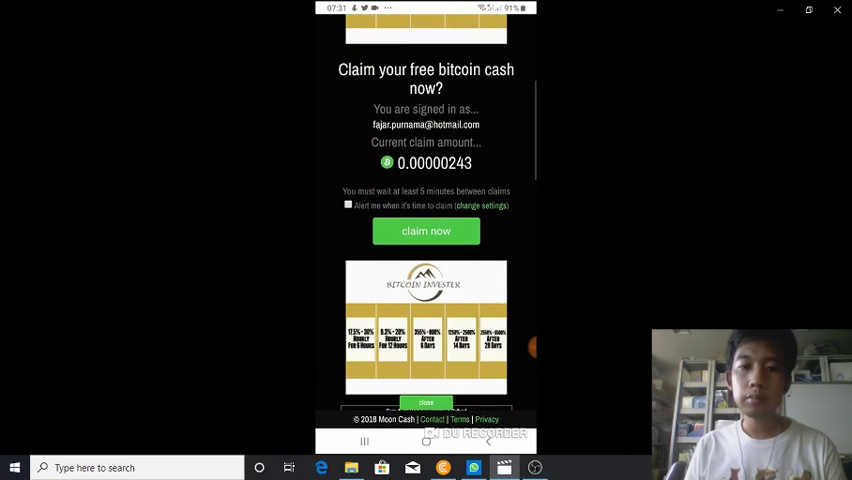
{"action": "left_click", "coordinate": [425, 231]}
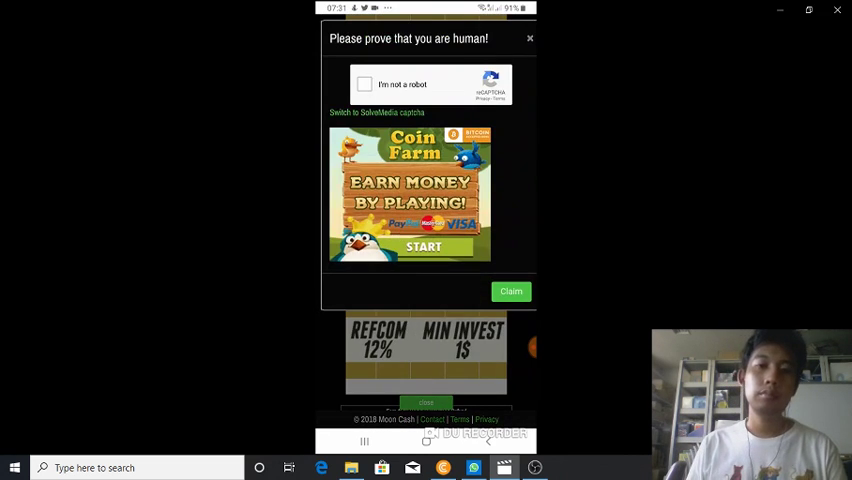
{"action": "left_click", "coordinate": [365, 83]}
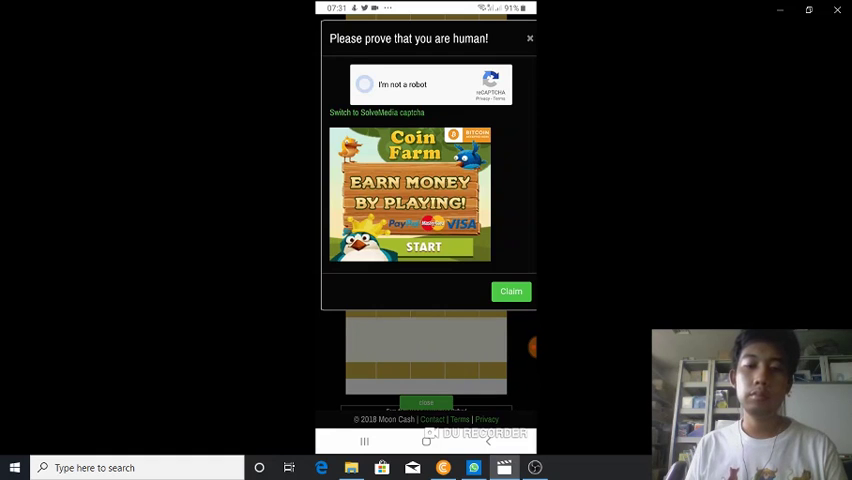
{"action": "left_click", "coordinate": [363, 83]}
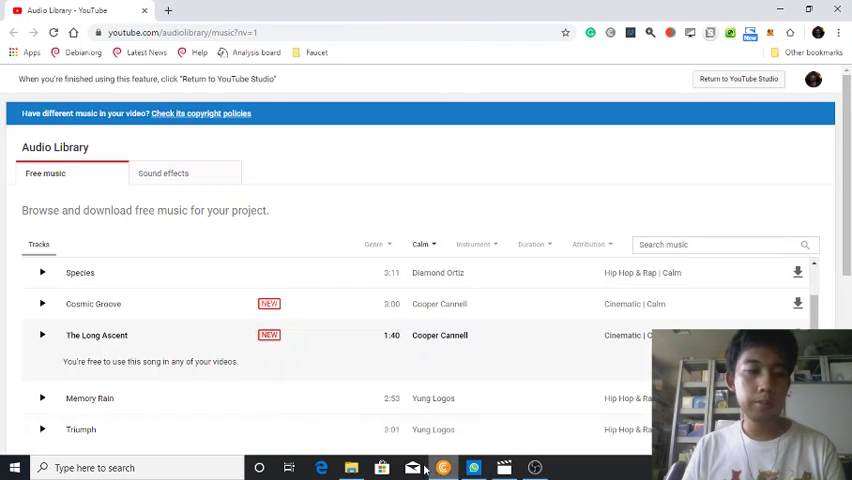
Scroll the YouTube Audio Library free music list and preview Memory Rain.
{"action": "scroll", "scroll_direction": "down", "scroll_amount": 3}
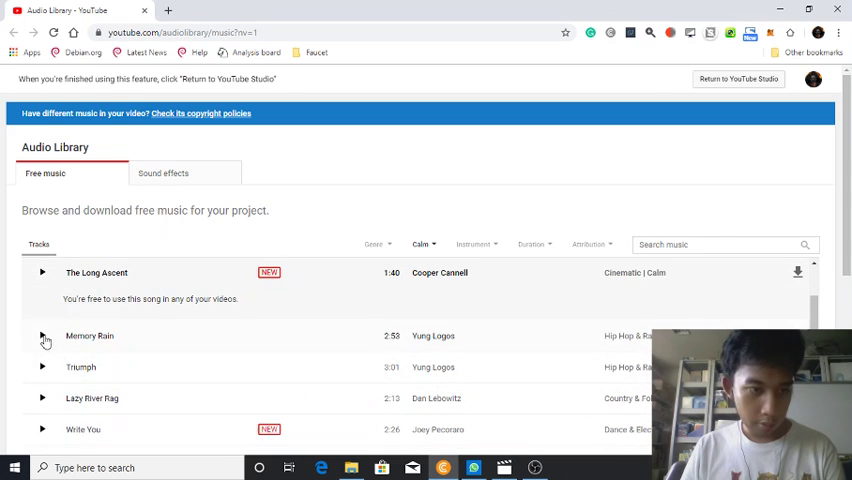
{"action": "left_click", "coordinate": [42, 336]}
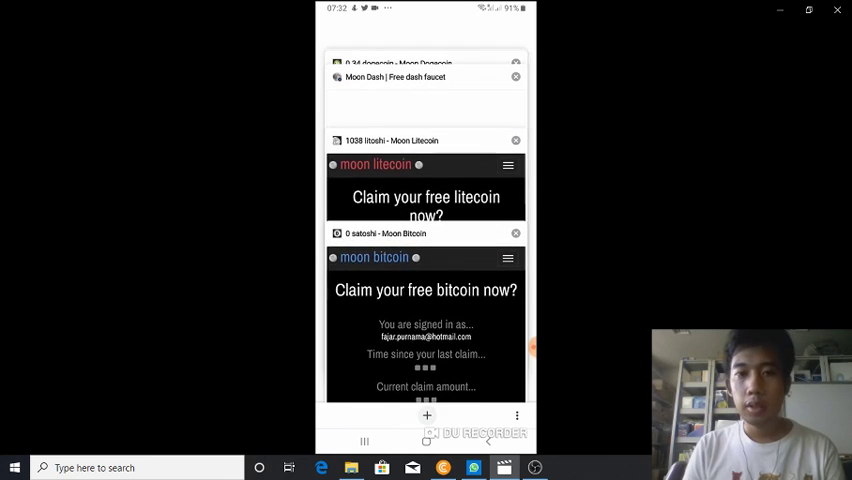
Reopen the Moon Litecoin link in a new tab, then switch to the Moon Dash tab.
{"action": "left_click", "coordinate": [425, 140]}
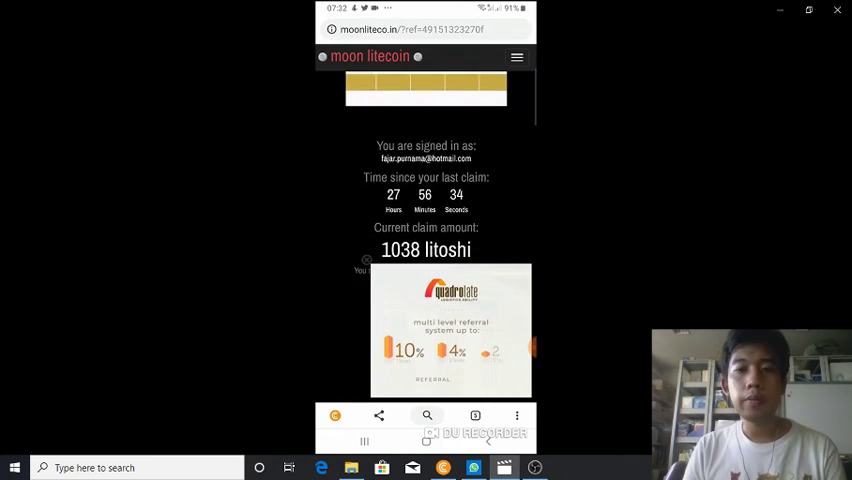
{"action": "scroll", "scroll_direction": "down", "scroll_amount": 3}
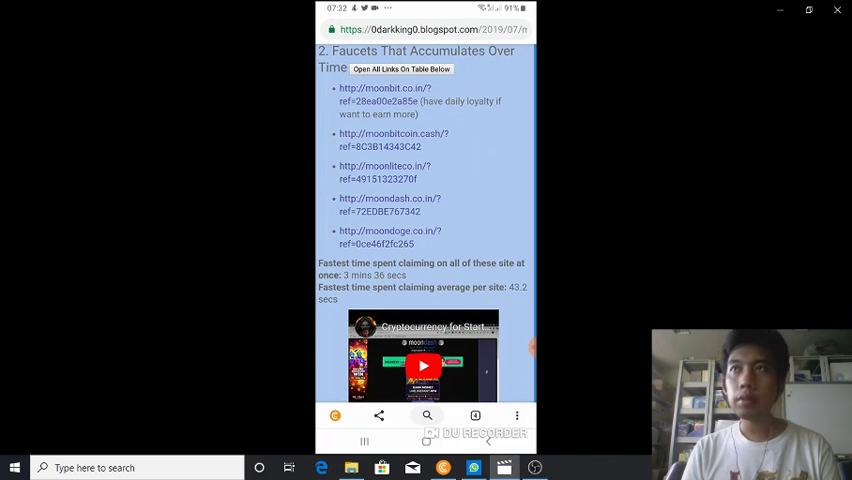
{"action": "right_click", "coordinate": [369, 172]}
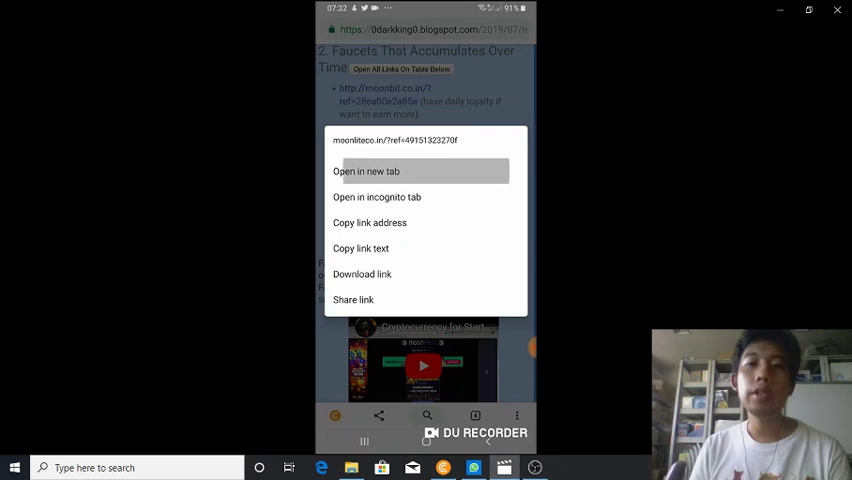
{"action": "left_click", "coordinate": [365, 171]}
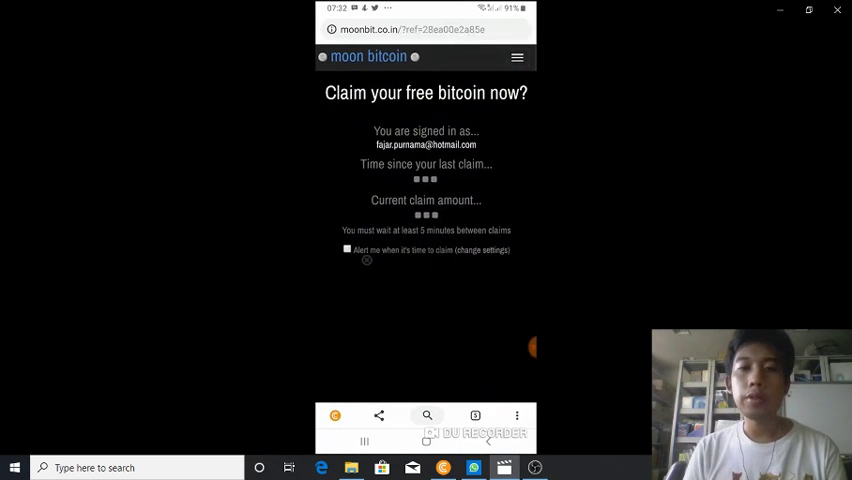
{"action": "left_click", "coordinate": [475, 415]}
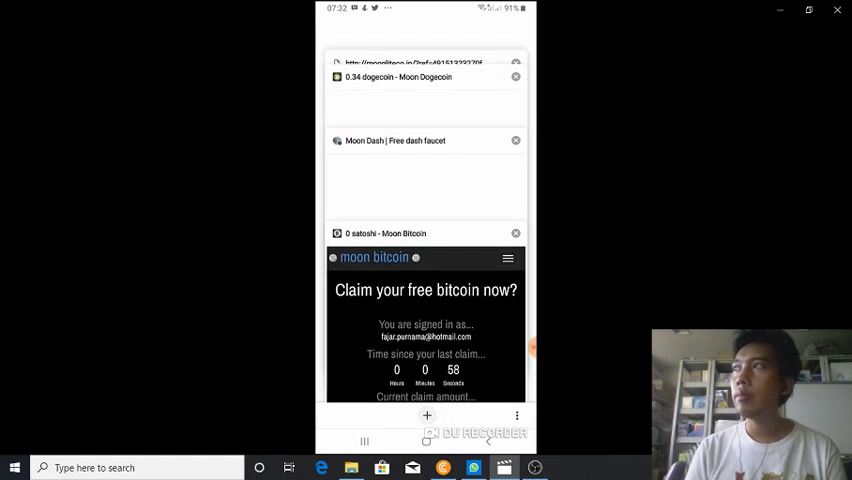
{"action": "left_click", "coordinate": [515, 232]}
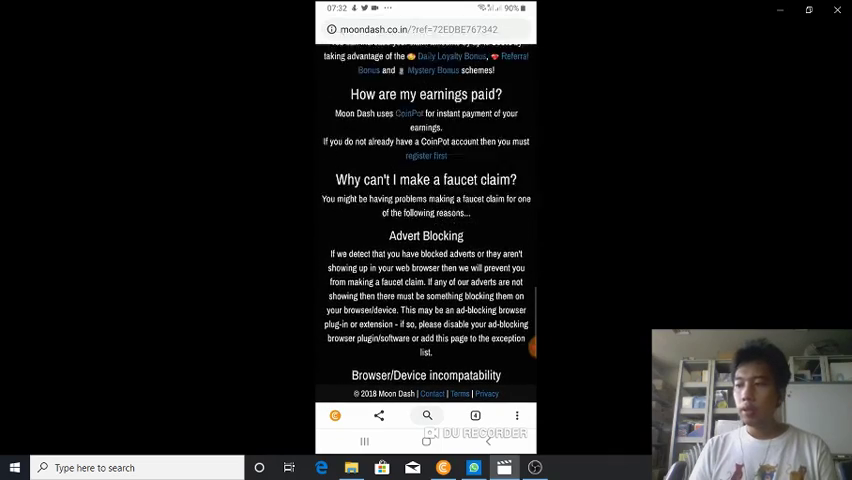
Tick I'm not a robot on Moon Dogecoin and verify the selected statue images.
{"action": "scroll", "scroll_direction": "down", "scroll_amount": 3}
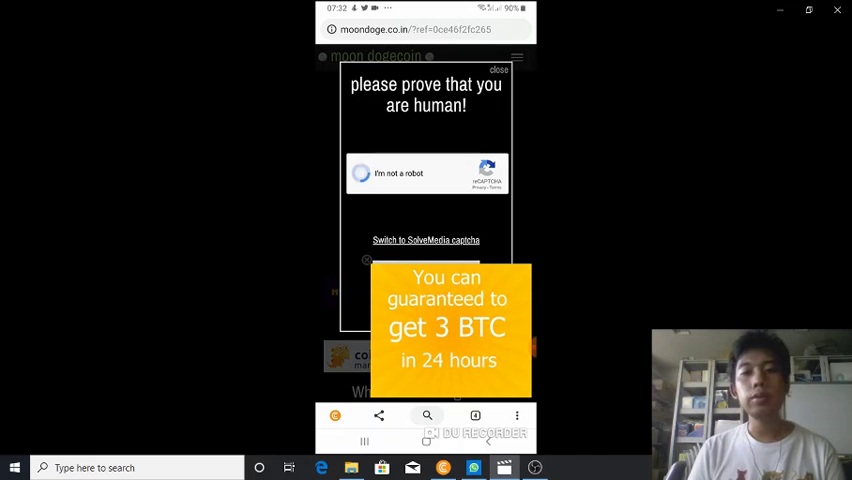
{"action": "left_click", "coordinate": [363, 173]}
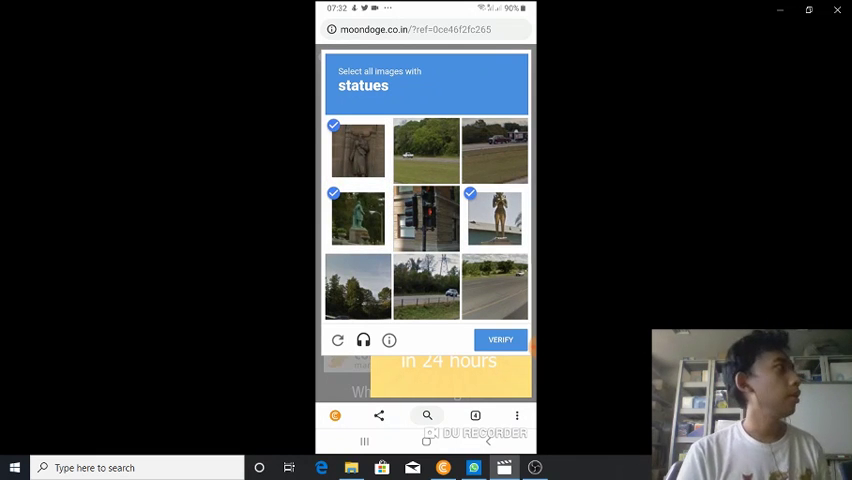
{"action": "left_click", "coordinate": [500, 339]}
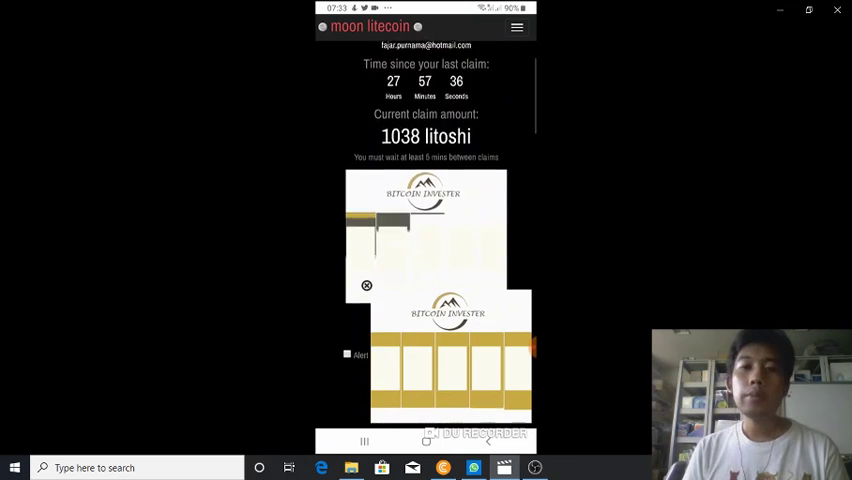
Start Moon Litecoin's 1038 litoshi claim and work through the crosswalk reCAPTCHA.
{"action": "scroll", "scroll_direction": "down", "scroll_amount": 3}
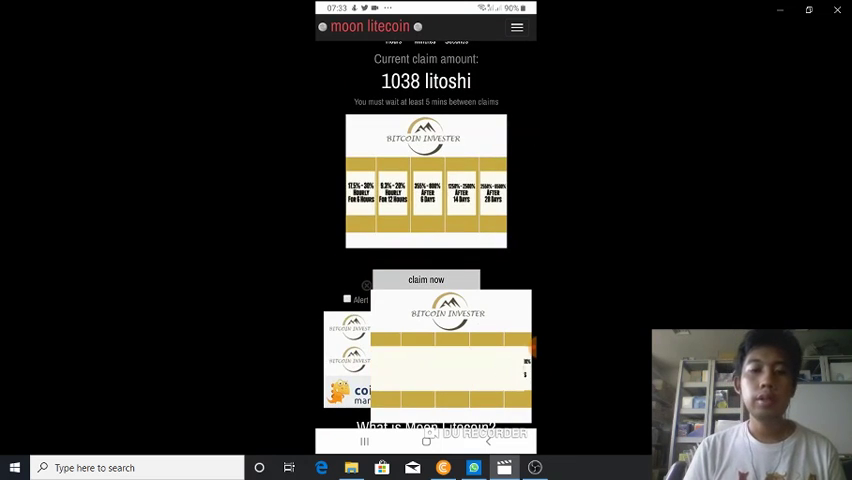
{"action": "left_click", "coordinate": [425, 279]}
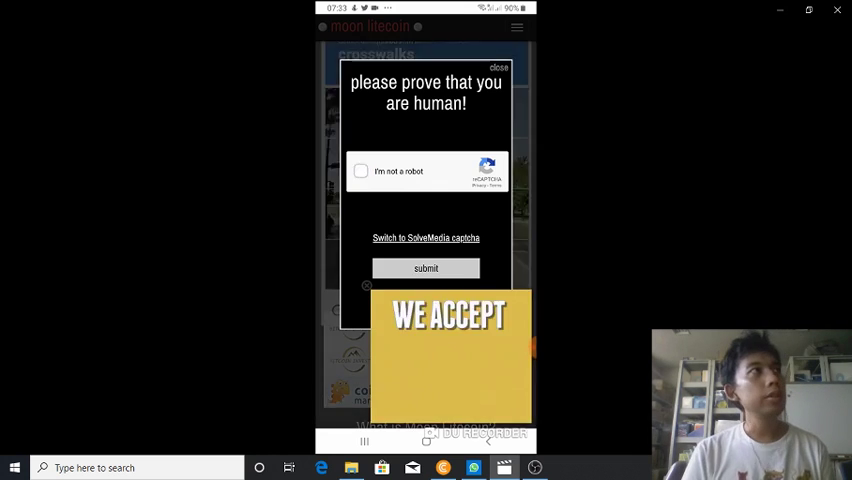
{"action": "left_click", "coordinate": [360, 170]}
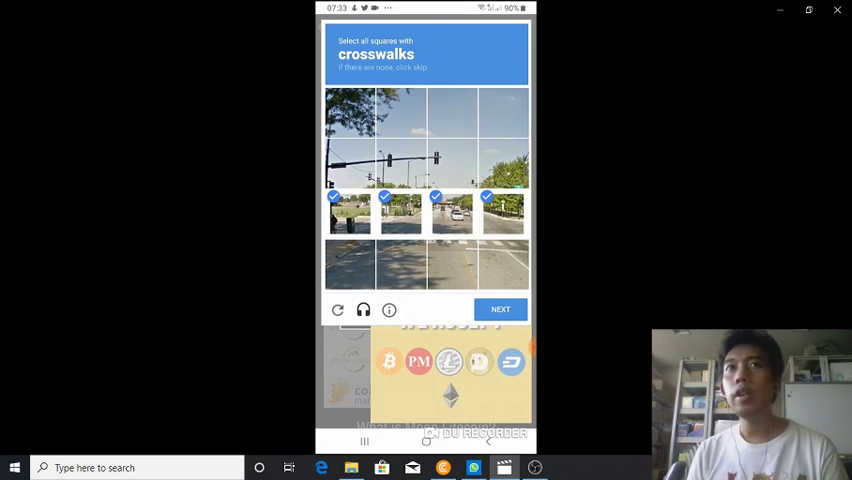
{"action": "left_click", "coordinate": [500, 308]}
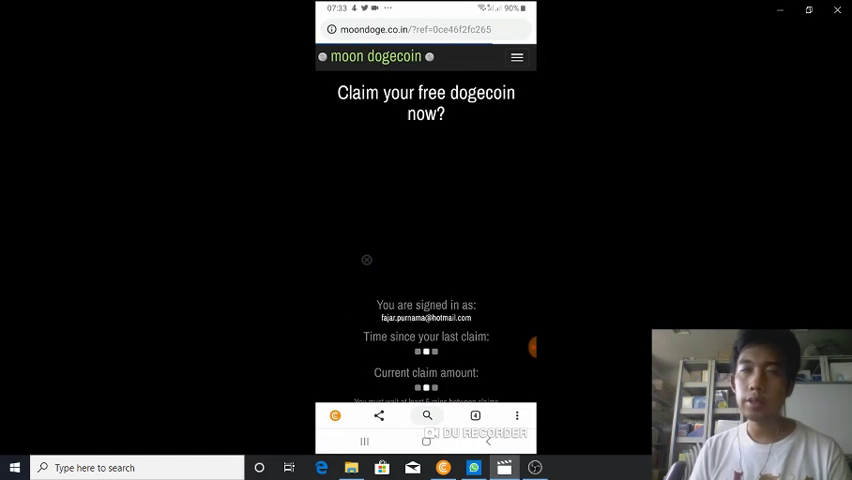
Scroll down the Moon Dogecoin page toward the moondash.co.in faucet.
{"action": "scroll", "scroll_direction": "down", "scroll_amount": 3}
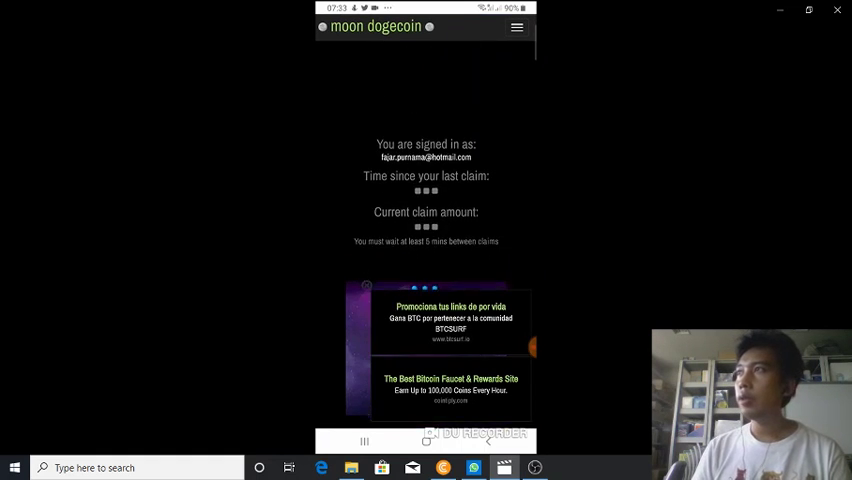
{"action": "scroll", "scroll_direction": "down", "scroll_amount": 3}
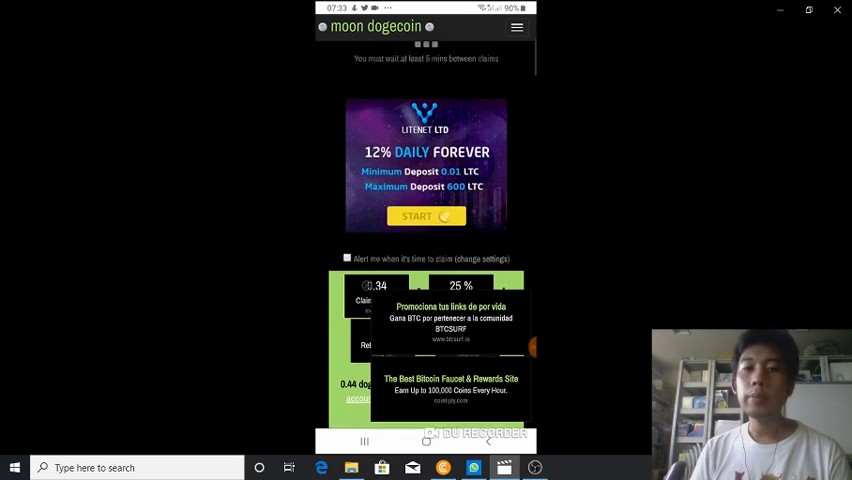
{"action": "scroll", "scroll_direction": "down", "scroll_amount": 3}
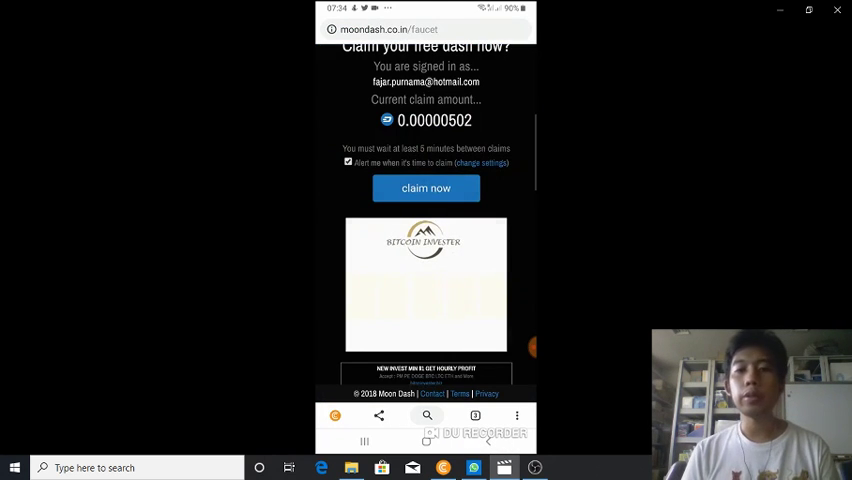
Solve Moon Dash's crosswalk and tractor reCAPTCHA and submit the dash claim.
{"action": "left_click", "coordinate": [426, 188]}
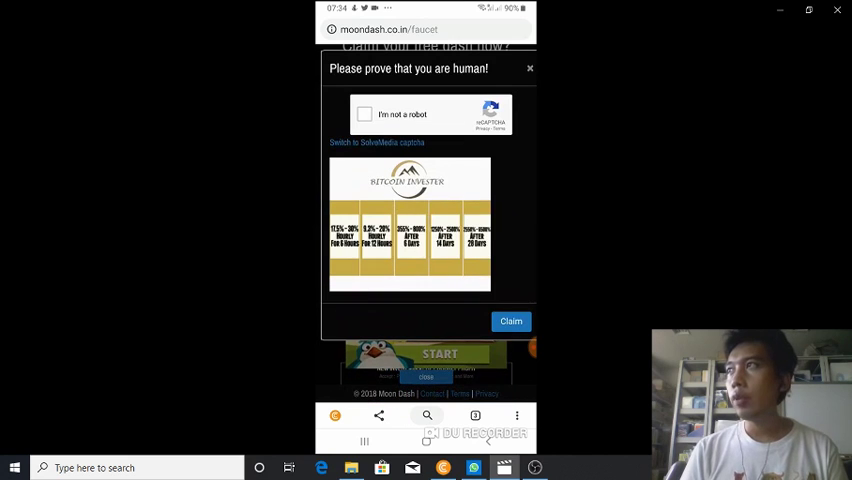
{"action": "left_click", "coordinate": [362, 114]}
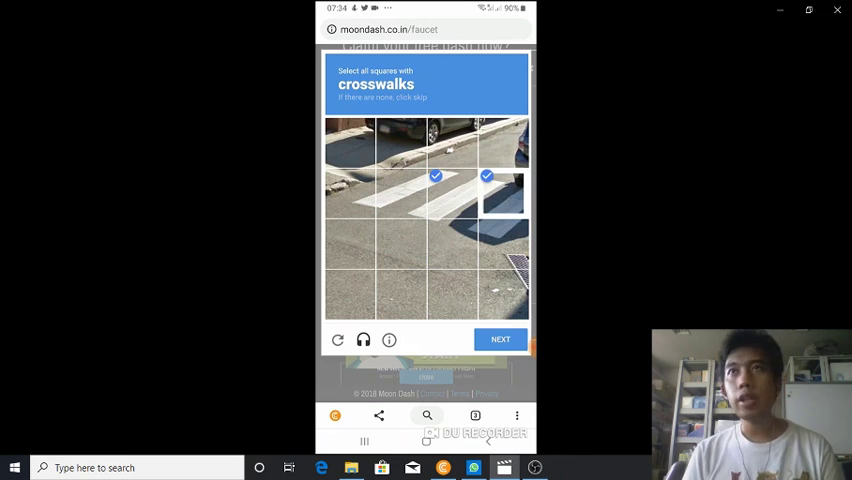
{"action": "left_click", "coordinate": [500, 338]}
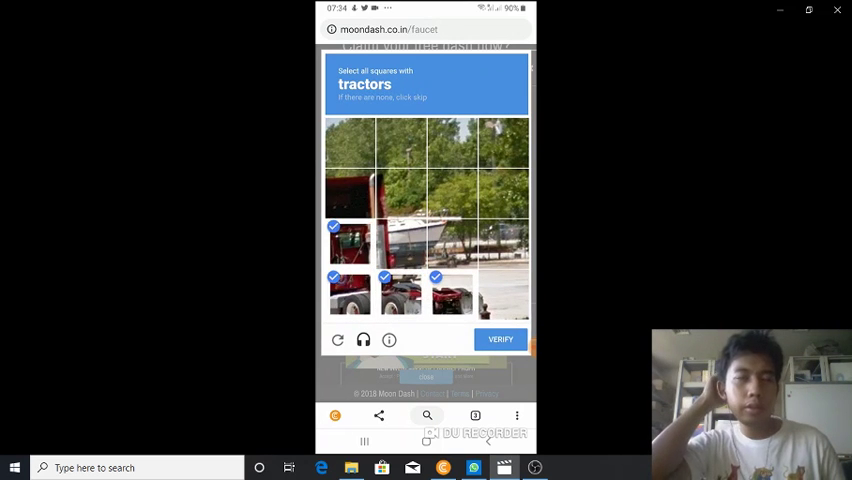
{"action": "left_click", "coordinate": [350, 190]}
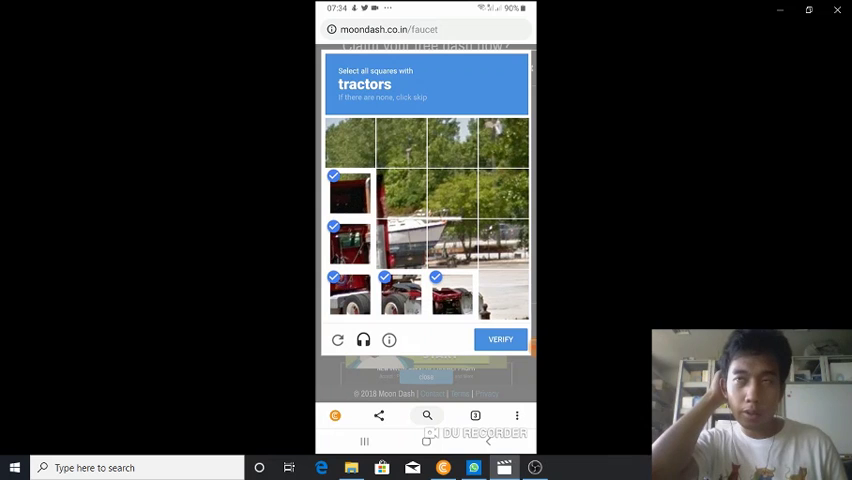
{"action": "left_click", "coordinate": [499, 339]}
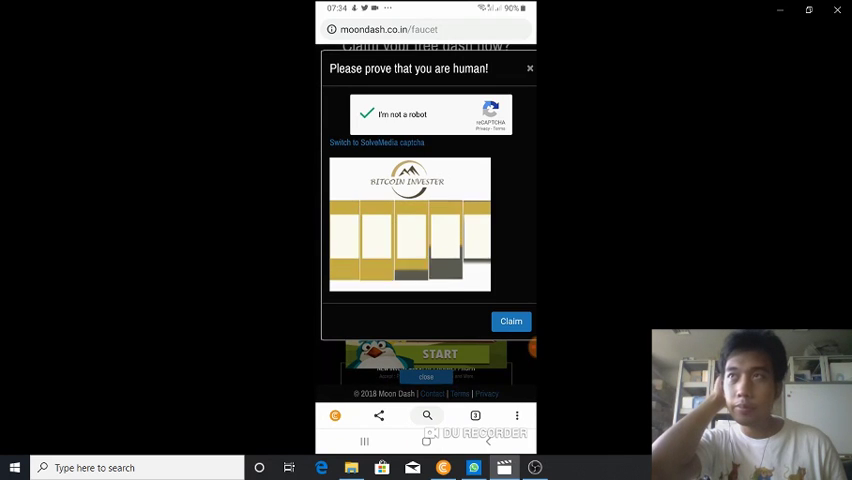
{"action": "left_click", "coordinate": [510, 321]}
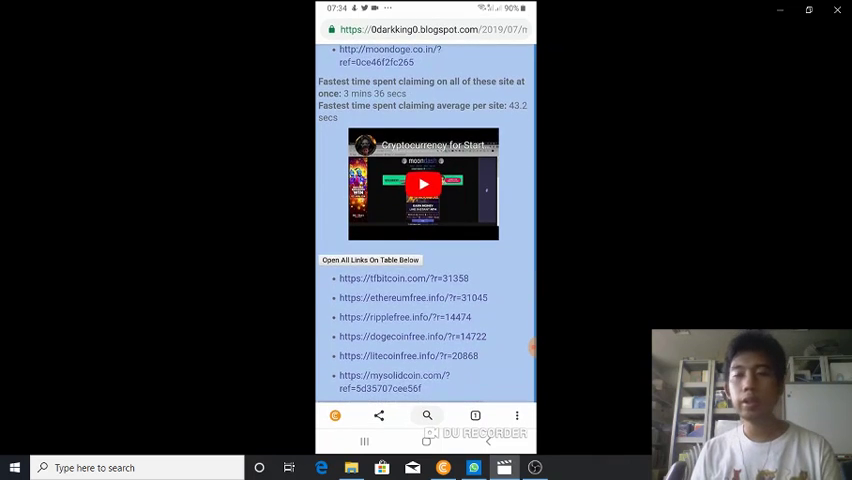
Open a faucet link from the blog list and scroll to the game-faucet table with GymX.
{"action": "left_click", "coordinate": [379, 371]}
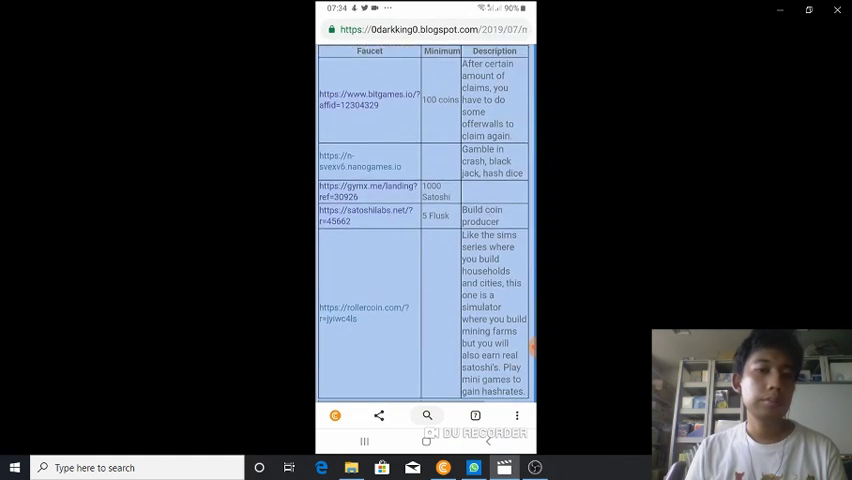
{"action": "scroll", "scroll_direction": "down", "scroll_amount": 3}
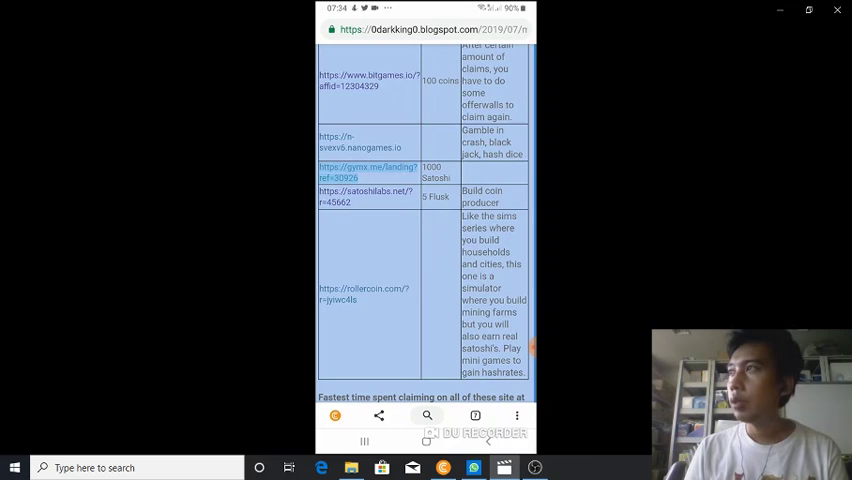
{"action": "scroll", "scroll_direction": "down", "scroll_amount": 3}
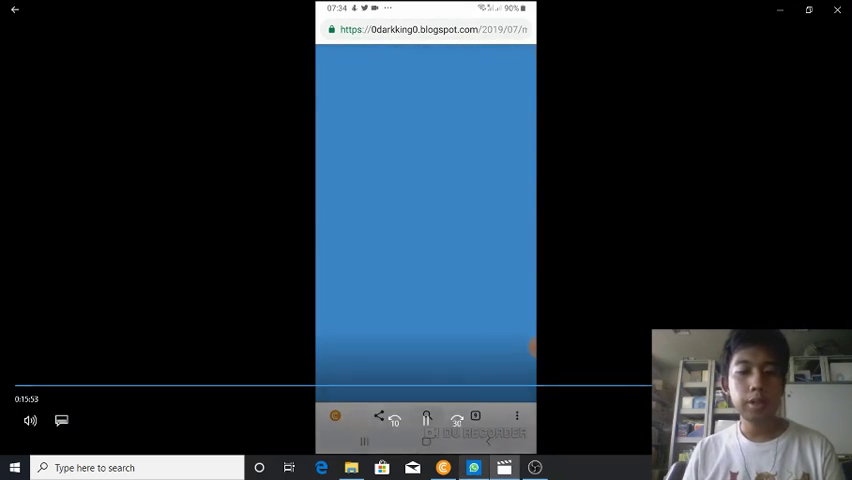
Select the freedoge.co.in table link and show open tabs including CowDollars and My Solid Coin.
{"action": "left_click", "coordinate": [350, 467]}
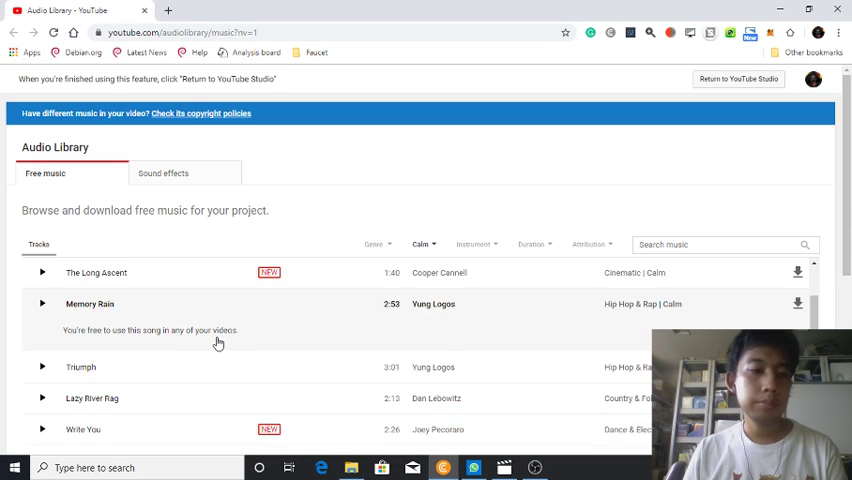
{"action": "scroll", "scroll_direction": "down", "scroll_amount": 3}
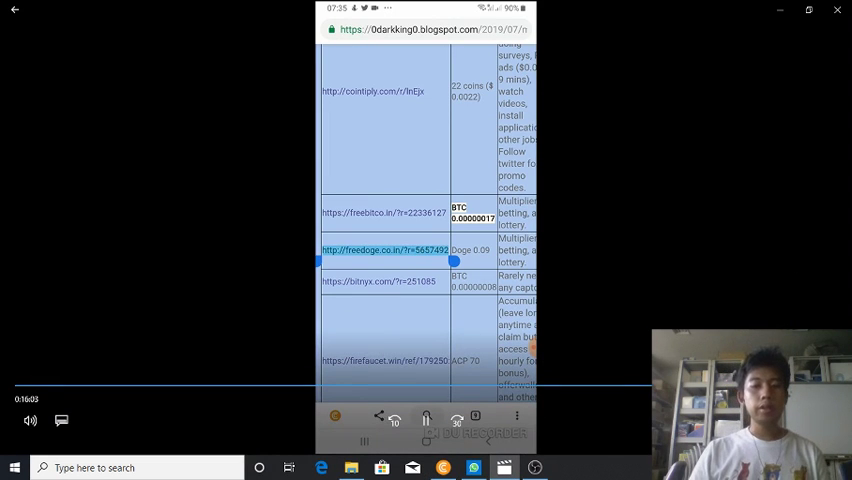
{"action": "left_click", "coordinate": [400, 249]}
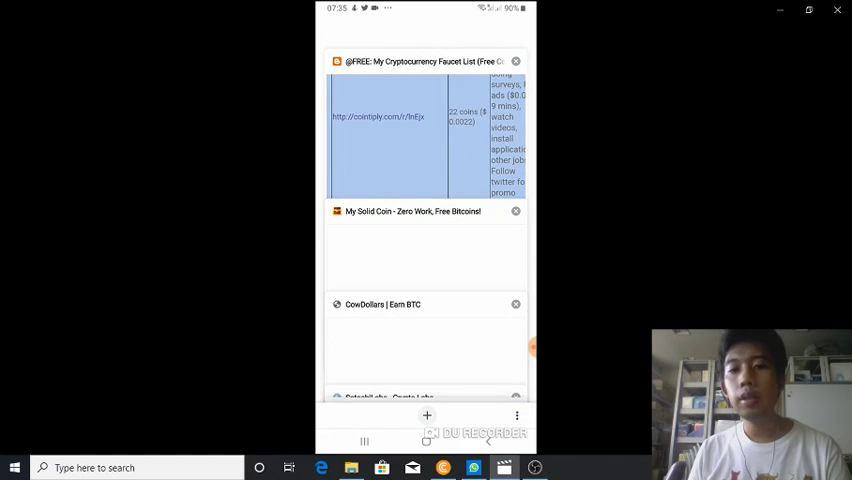
View the CowDollars bitcoin mining sign-up page, then move to the SatoshiLabs dashboard.
{"action": "left_click", "coordinate": [422, 211]}
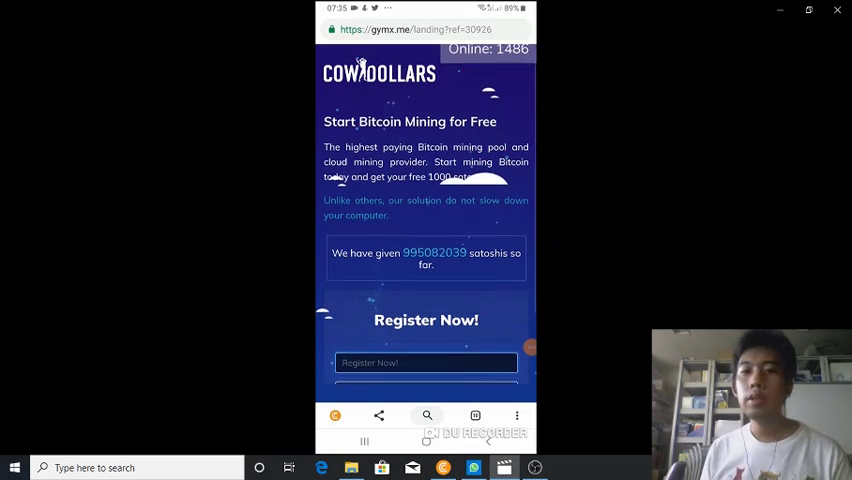
{"action": "left_click", "coordinate": [420, 27]}
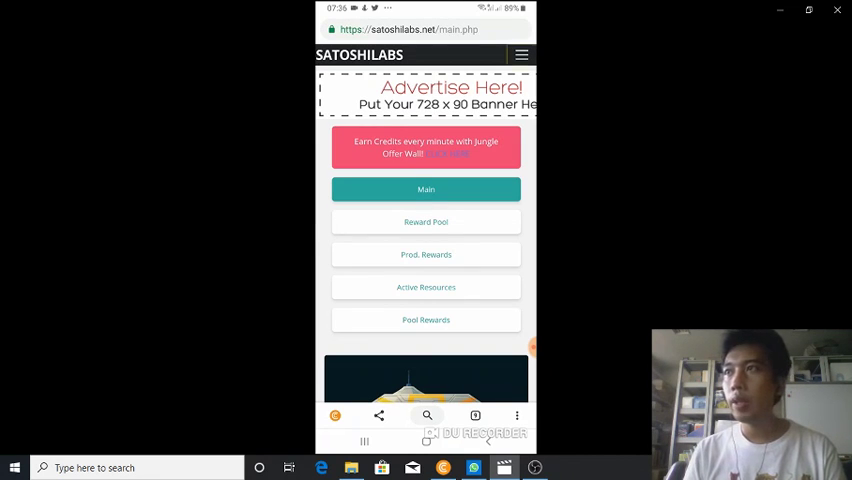
On the SatoshiLabs faucet, enter SolveMedia answer 'deep w', pass reCAPTCHA, and collect 10 Lab Flasks.
{"action": "left_click", "coordinate": [521, 54]}
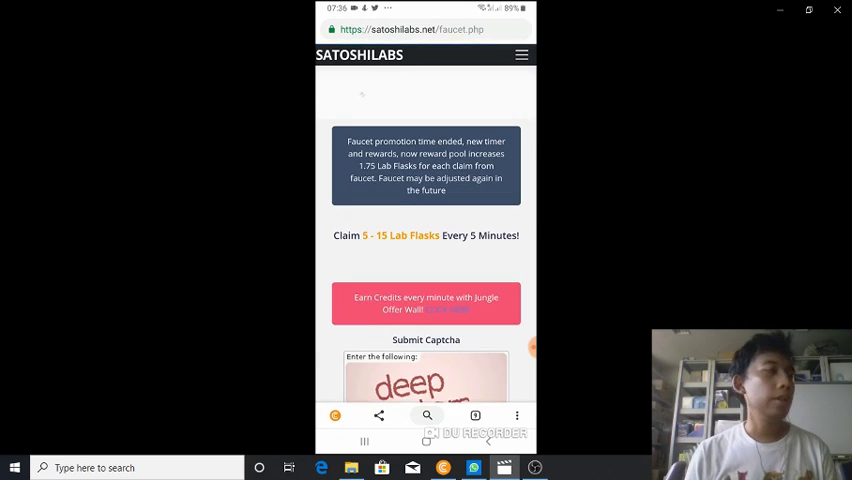
{"action": "scroll", "scroll_direction": "down", "scroll_amount": 3}
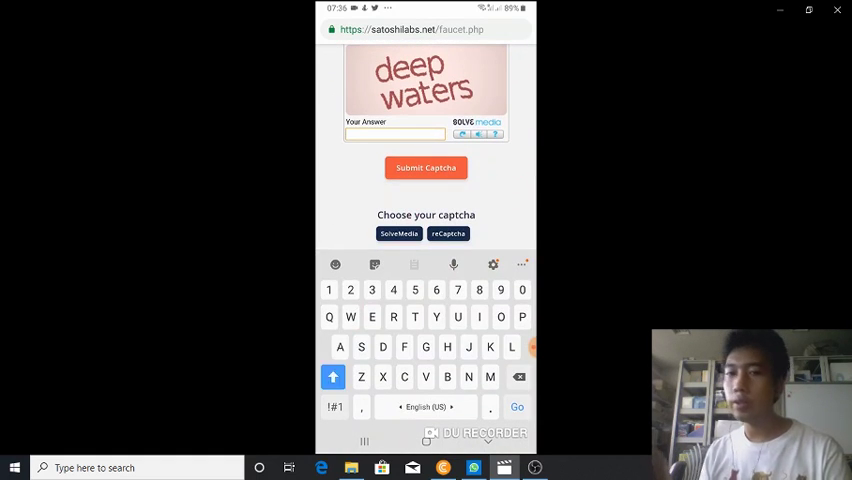
{"action": "type", "text": "deep w"}
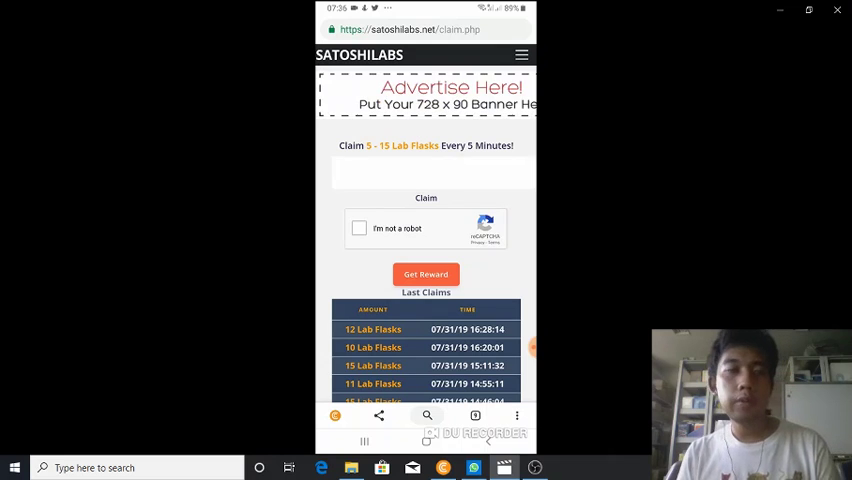
{"action": "left_click", "coordinate": [358, 228]}
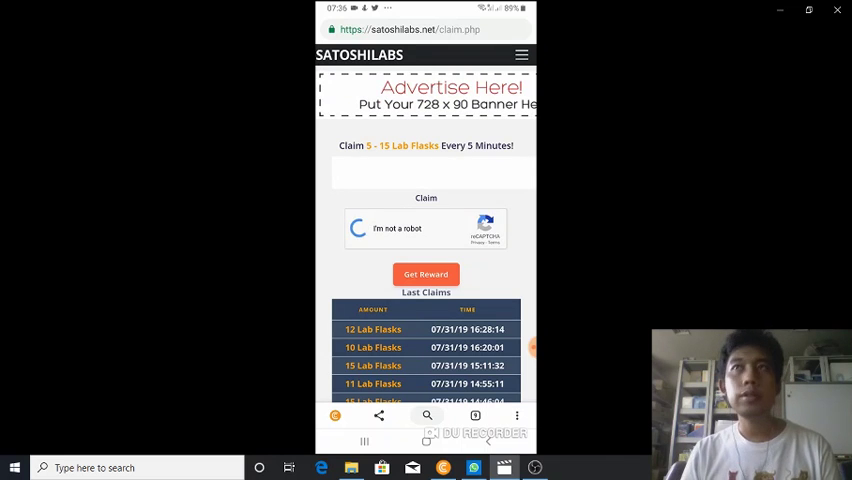
{"action": "left_click", "coordinate": [358, 228]}
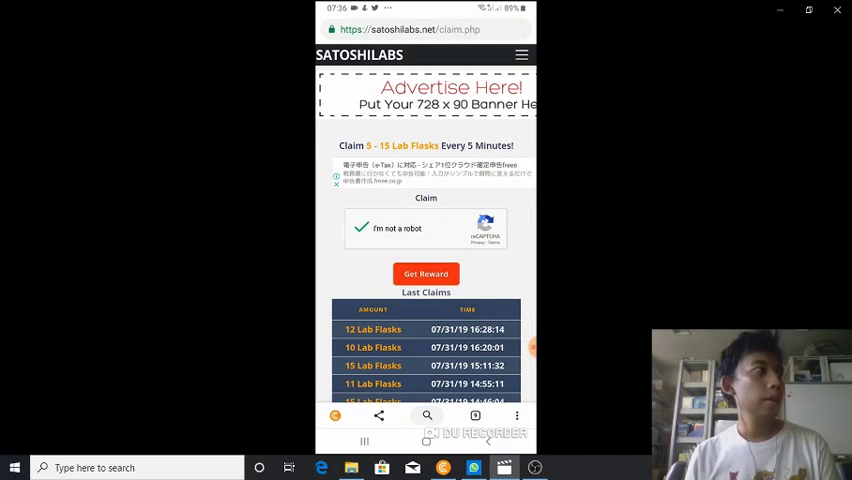
{"action": "left_click", "coordinate": [425, 273]}
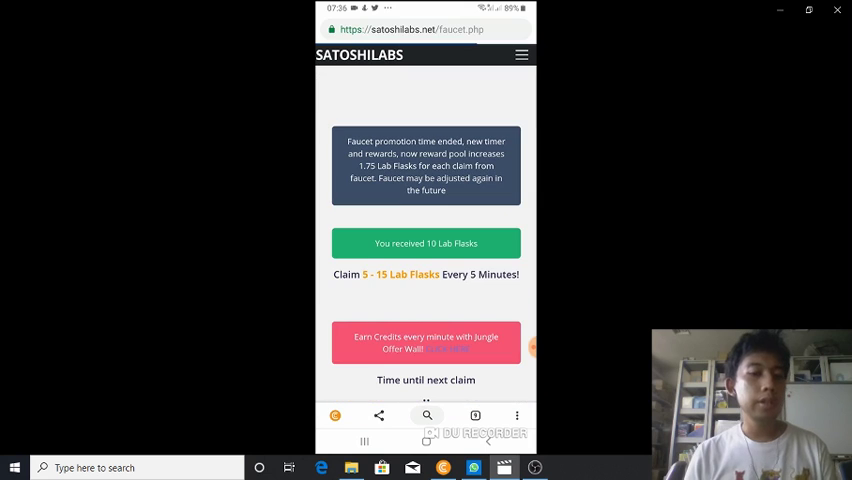
{"action": "scroll", "scroll_direction": "down", "scroll_amount": 3}
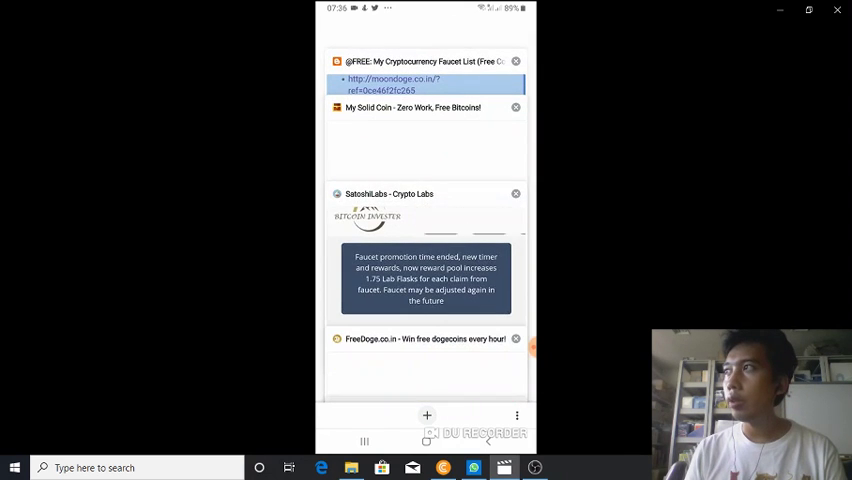
Switch from the open-tabs list to litecoinfree.info, offering 10173 litoshi.
{"action": "left_click", "coordinate": [419, 106]}
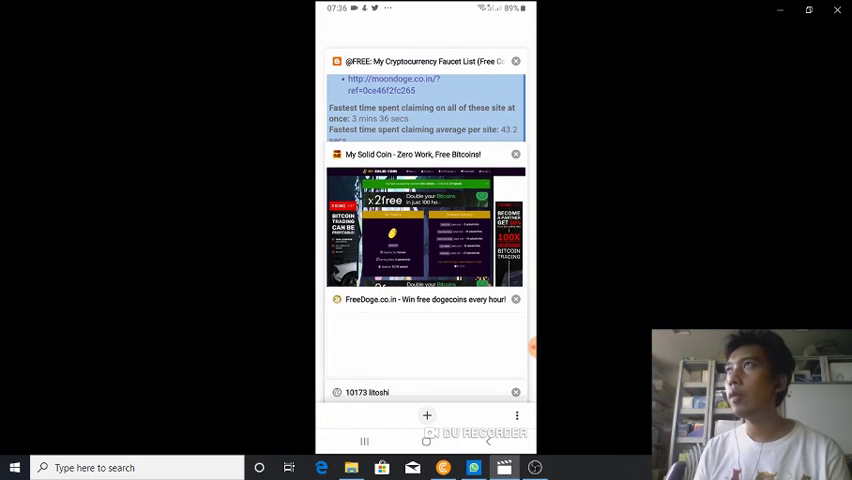
{"action": "left_click", "coordinate": [515, 153]}
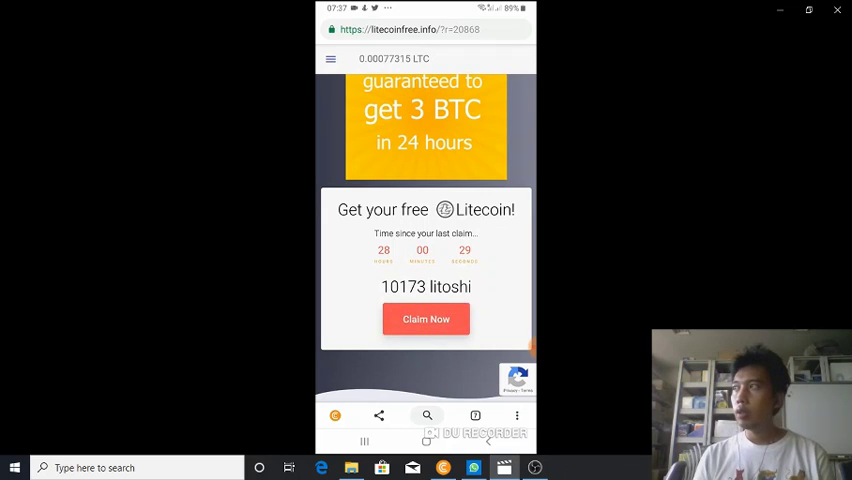
Request the free Dogecoin claim on dogecoinfree.info, retrying after a Recaptcha Invalid alert.
{"action": "left_click", "coordinate": [426, 318]}
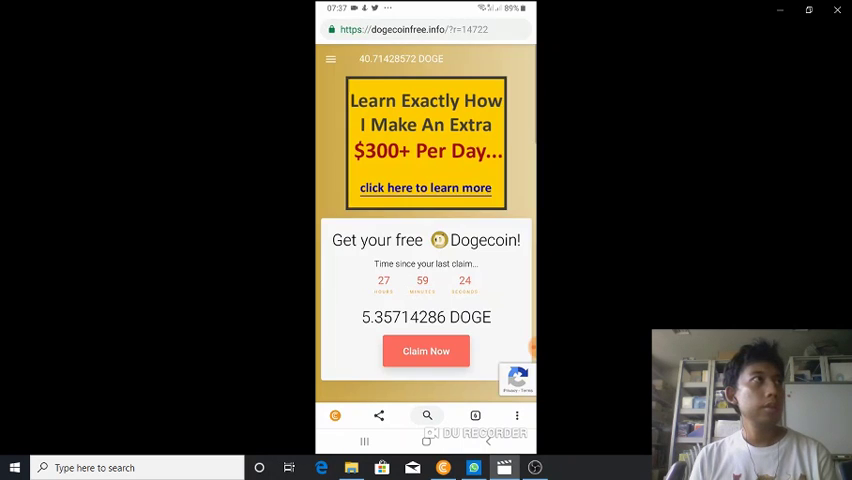
{"action": "left_click", "coordinate": [425, 350]}
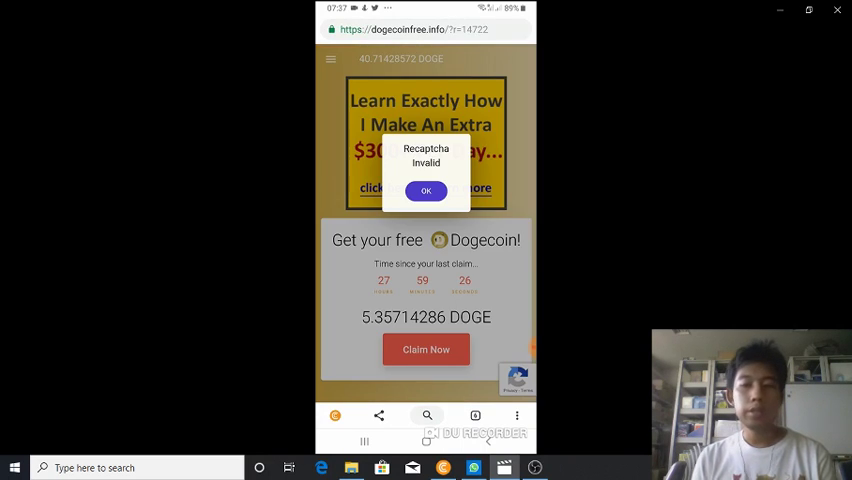
{"action": "left_click", "coordinate": [425, 191]}
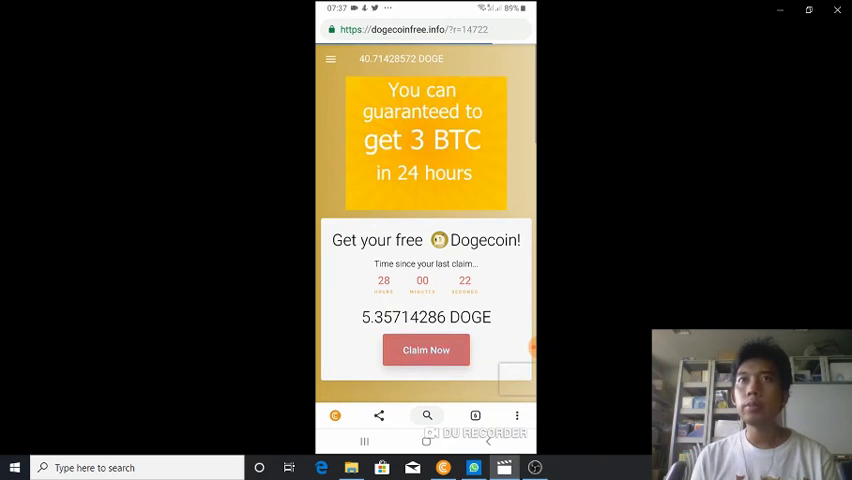
{"action": "left_click", "coordinate": [426, 350]}
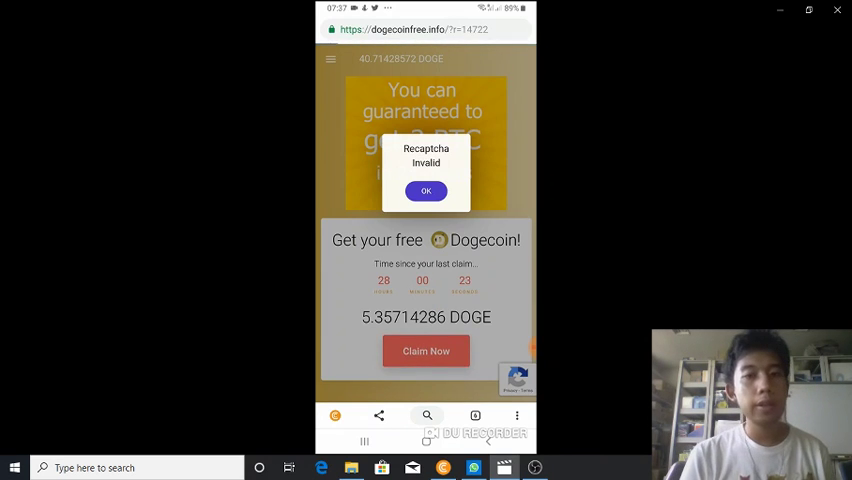
Clear the remaining alerts once 46.07142858 DOGE is credited and go to ripplefree.info.
{"action": "left_click", "coordinate": [426, 191]}
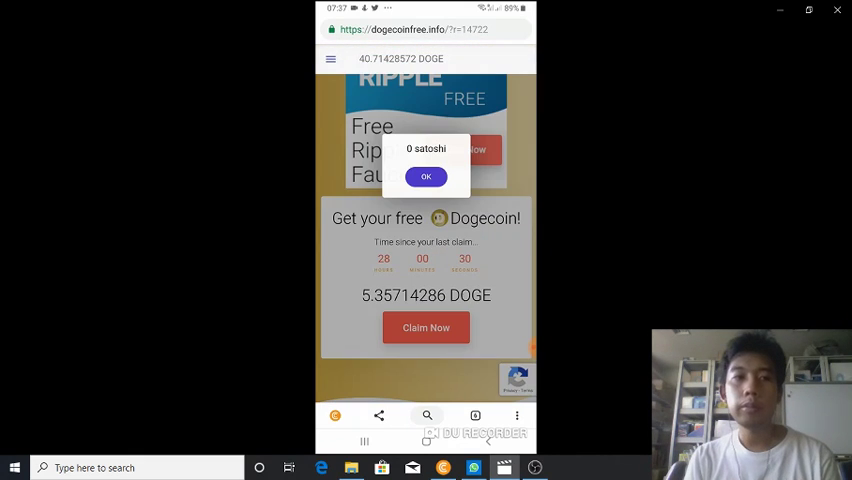
{"action": "left_click", "coordinate": [425, 176]}
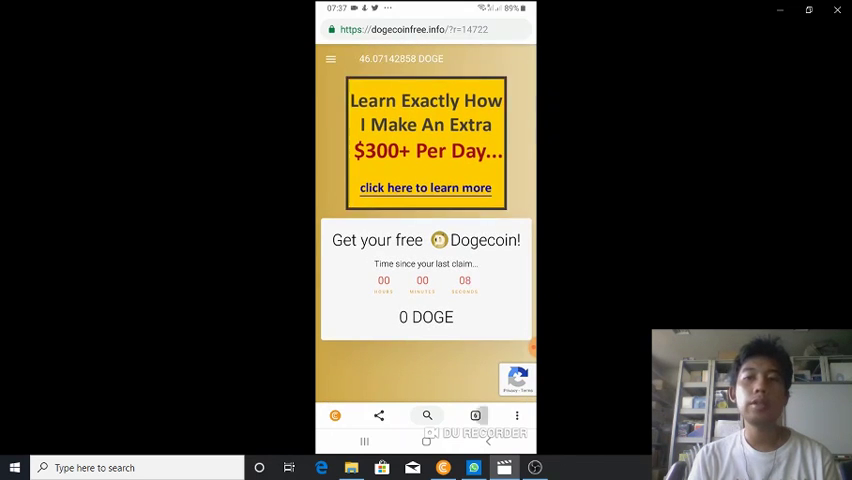
{"action": "left_click", "coordinate": [475, 416]}
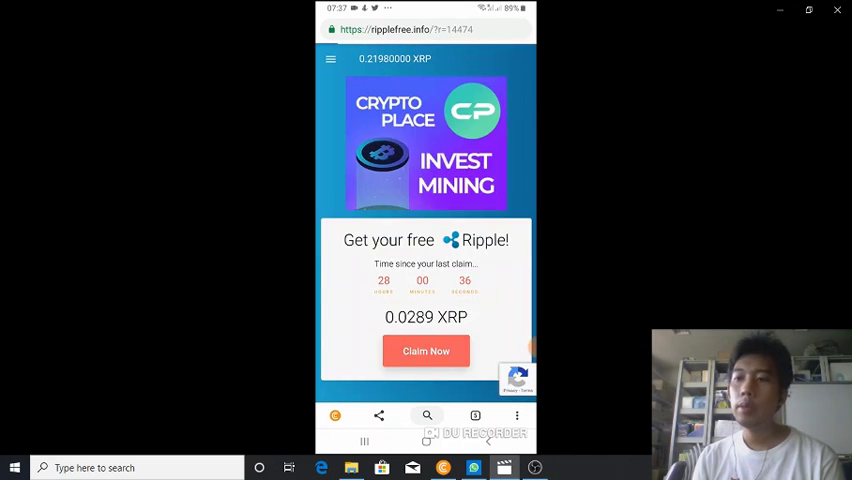
Skip past RippleFree and EthereumFree to tfbitcoin.com and attempt its 150-satoshi claim.
{"action": "left_click", "coordinate": [425, 350]}
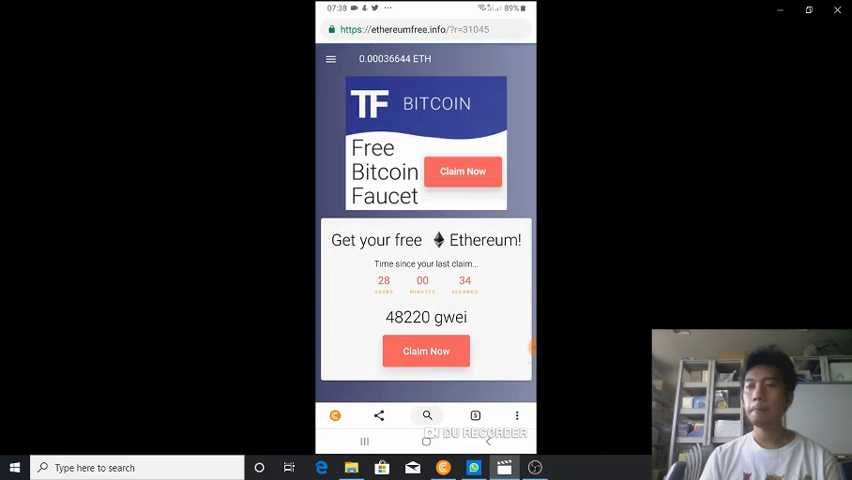
{"action": "left_click", "coordinate": [426, 350]}
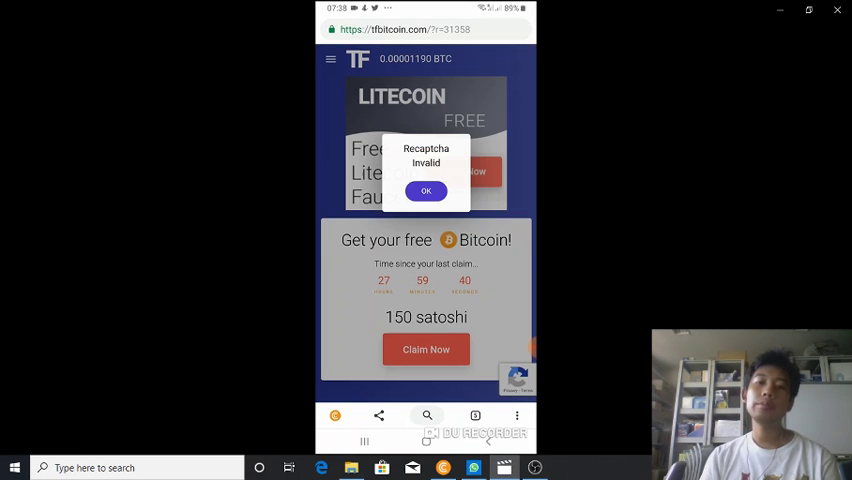
Retry the TFBitcoin claim and accept the 150 satoshi and 48220 gwei success alerts.
{"action": "left_click", "coordinate": [425, 191]}
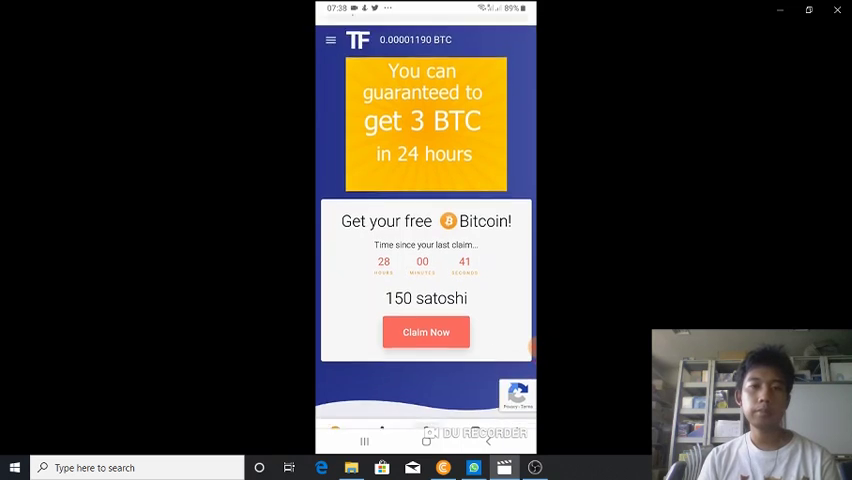
{"action": "left_click", "coordinate": [425, 331]}
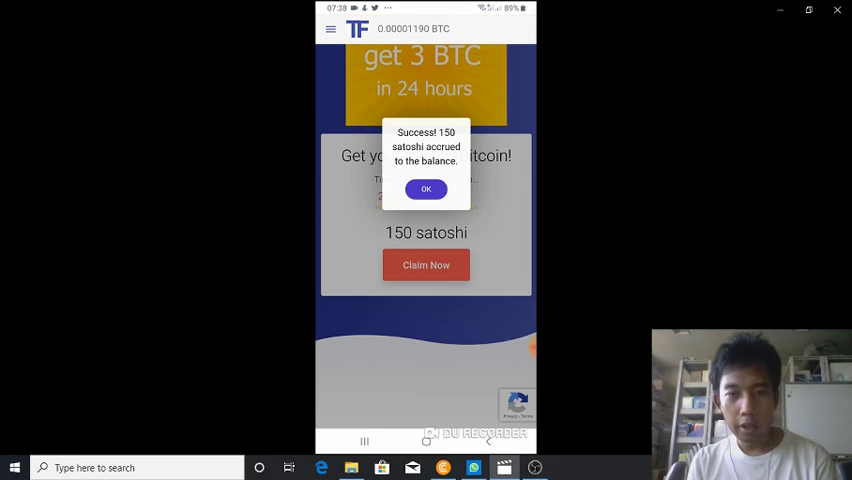
{"action": "left_click", "coordinate": [425, 189]}
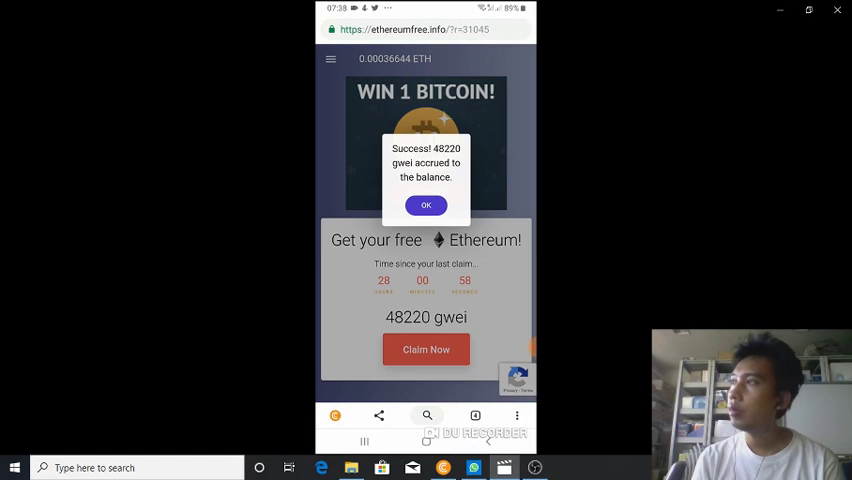
{"action": "left_click", "coordinate": [425, 205]}
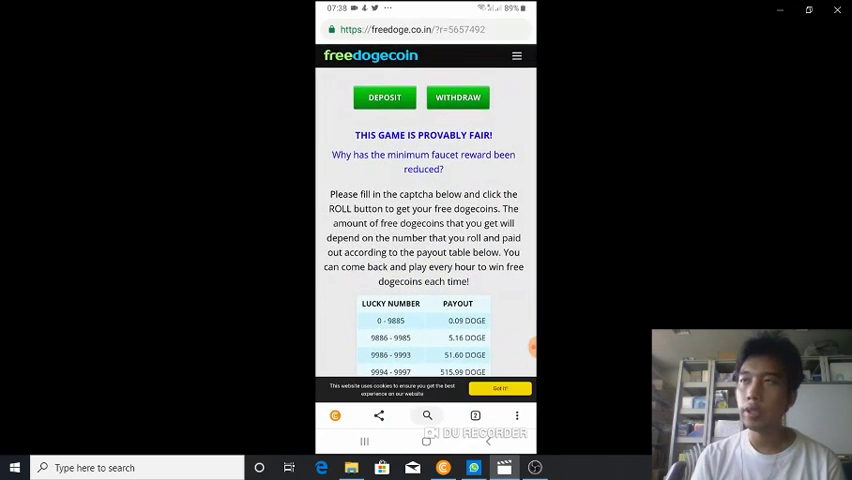
Tick I'm not a robot on FreeDogecoin and select crosswalk tiles in the image captcha.
{"action": "scroll", "scroll_direction": "down", "scroll_amount": 3}
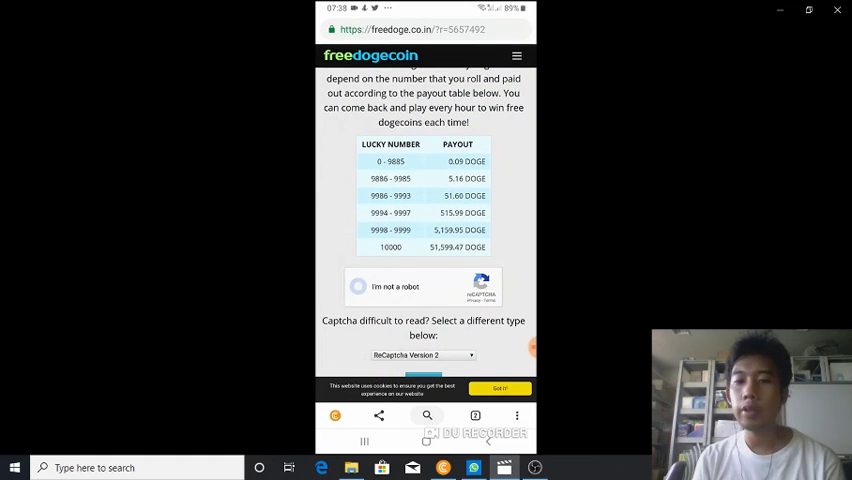
{"action": "left_click", "coordinate": [358, 286]}
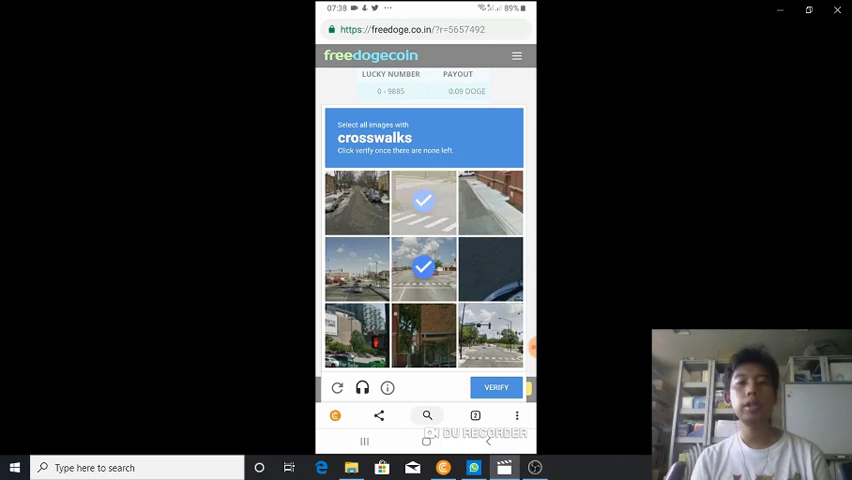
{"action": "left_click", "coordinate": [500, 387]}
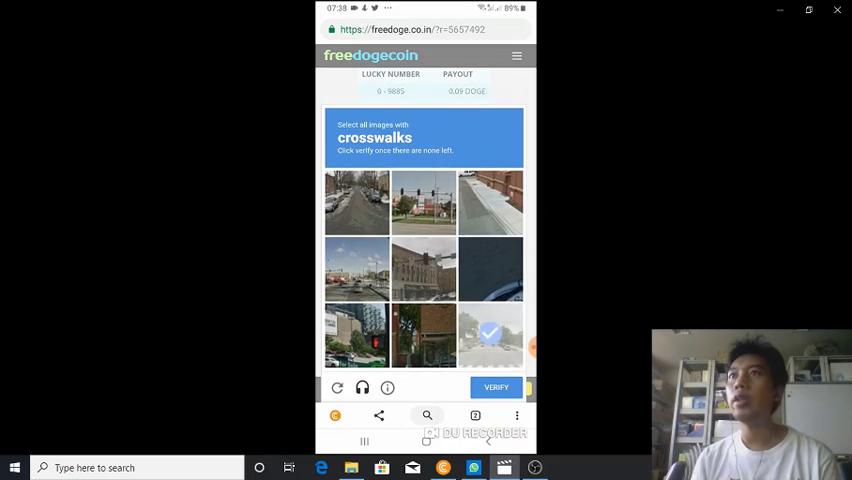
{"action": "left_click", "coordinate": [490, 336]}
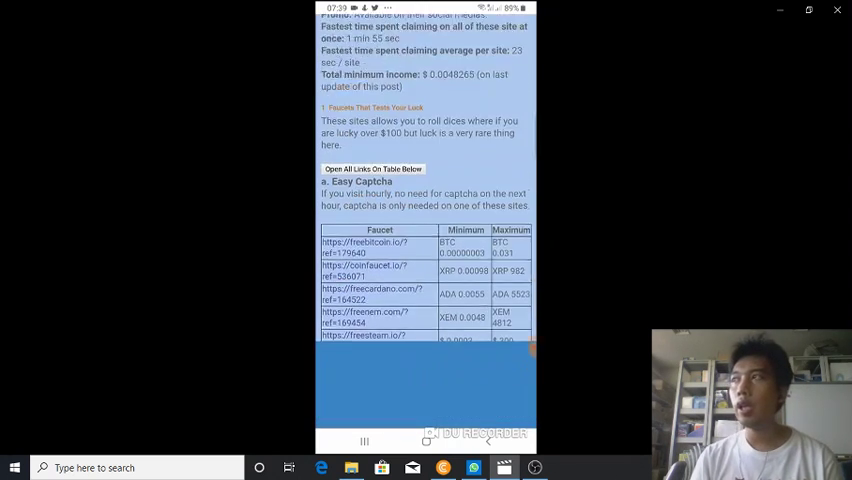
Scroll the blog to the Faucet Games table listing Bitgames, GymX, SatoshiLabs and RollerCoin.
{"action": "scroll", "scroll_direction": "down", "scroll_amount": 3}
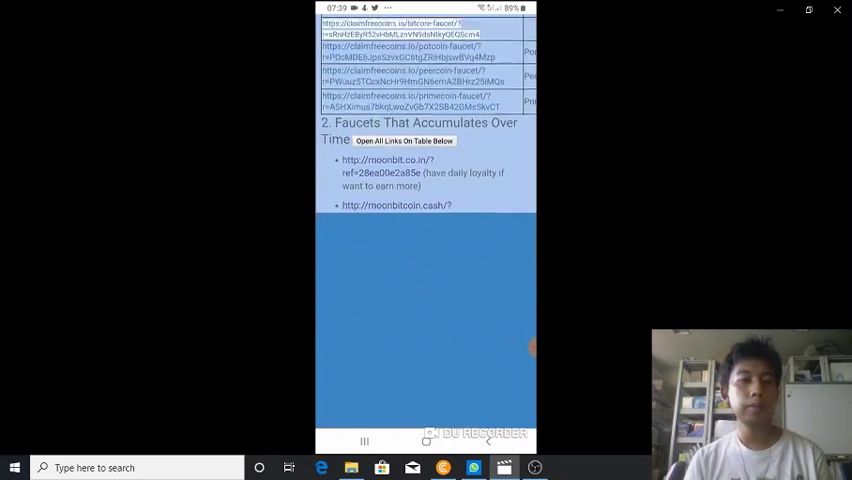
{"action": "scroll", "scroll_direction": "down", "scroll_amount": 3}
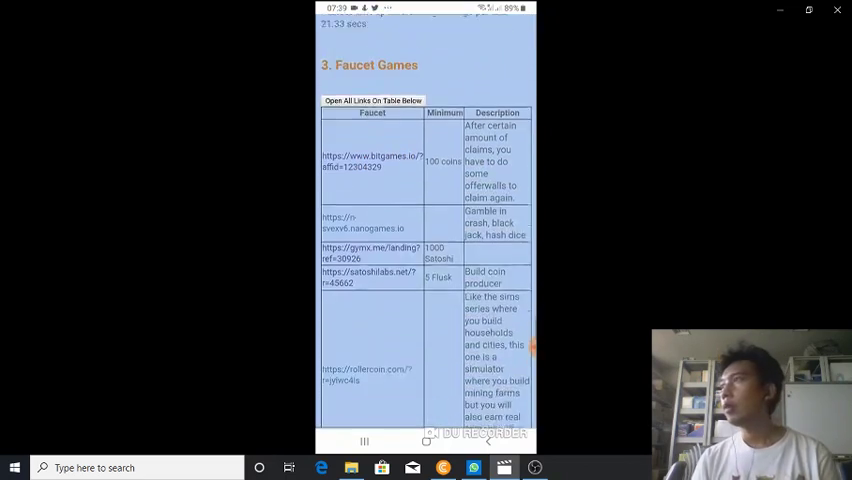
{"action": "scroll", "scroll_direction": "down", "scroll_amount": 3}
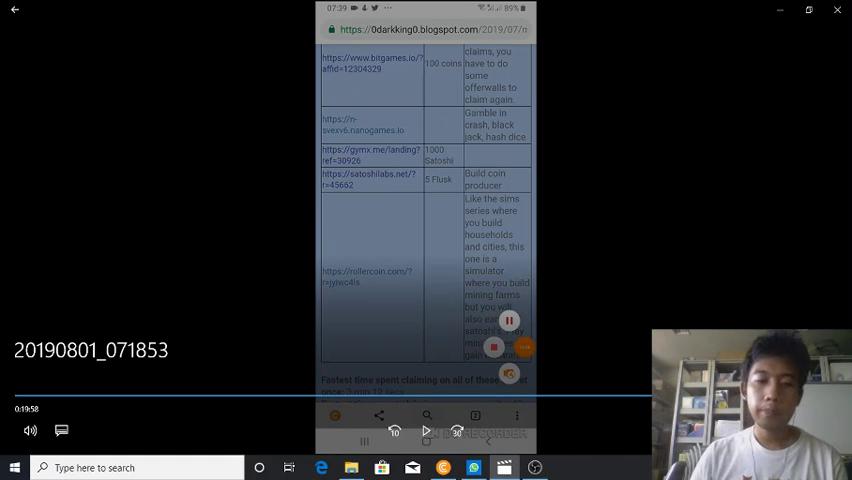
{"action": "mouse_move", "coordinate": [837, 11]}
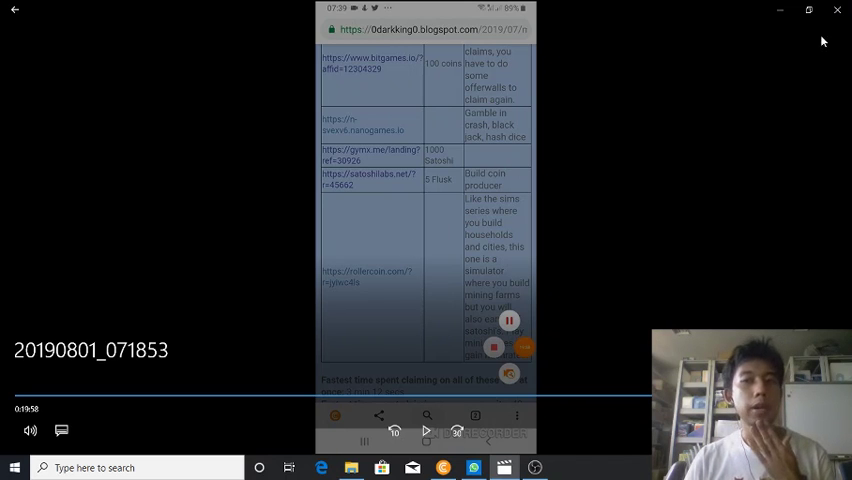
{"action": "mouse_move", "coordinate": [833, 10]}
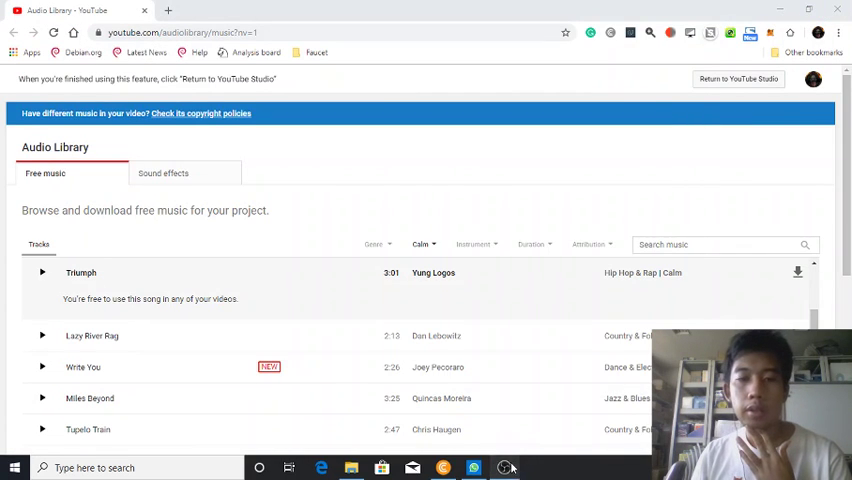
Bring up OBS Studio from its taskbar icon.
{"action": "left_click", "coordinate": [508, 467]}
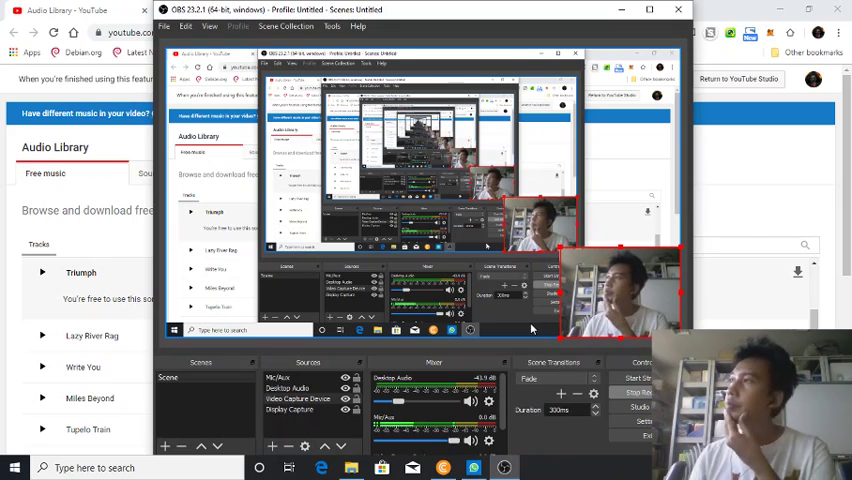